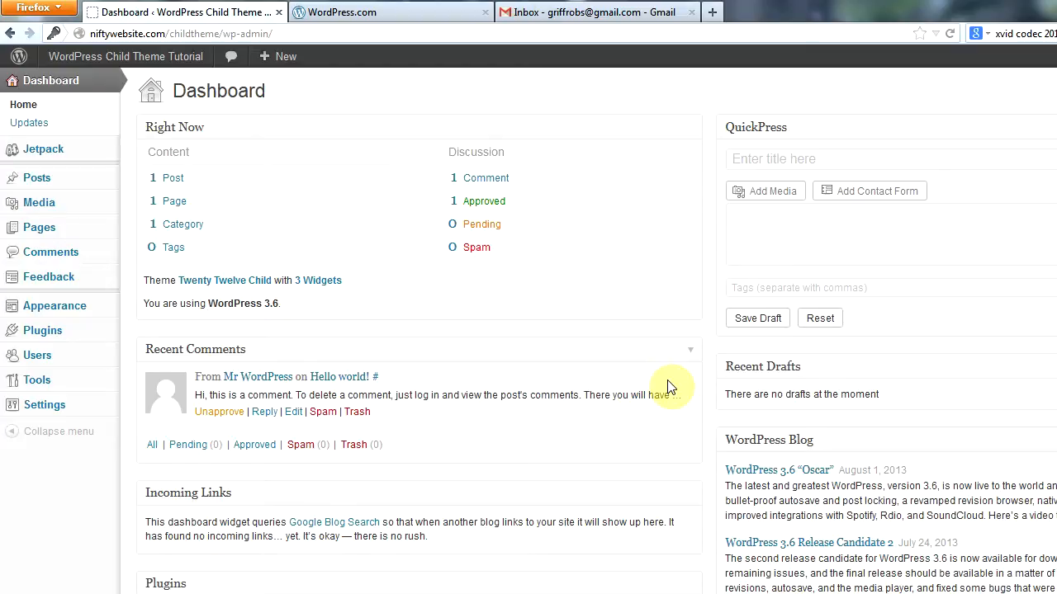
pyautogui.moveTo(400, 317)
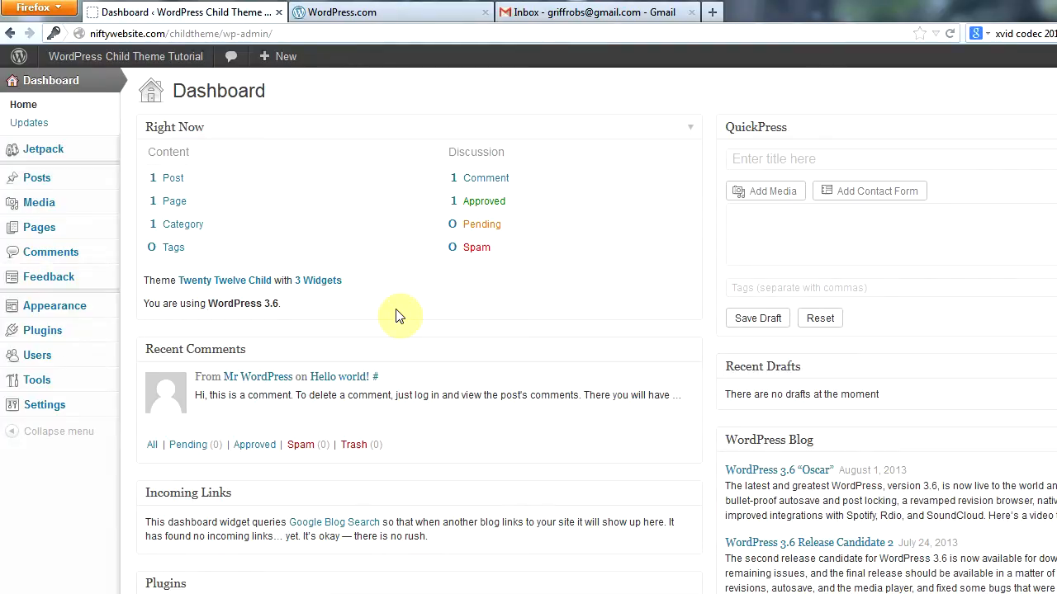
# - Switch from the site dashboard to the WordPress.com home page
pyautogui.click(1000, 7)
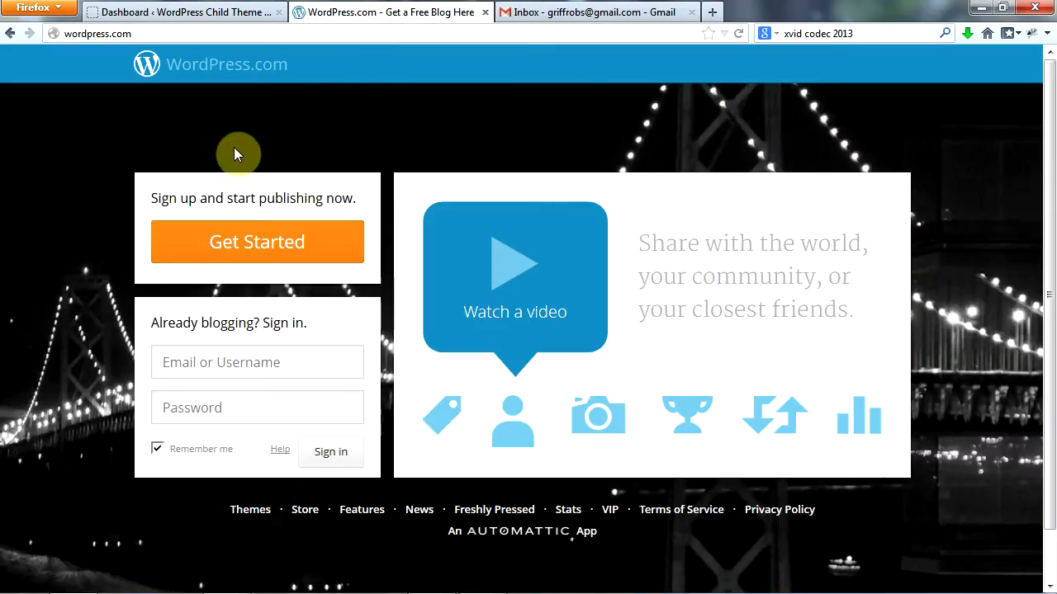
pyautogui.moveTo(256, 94)
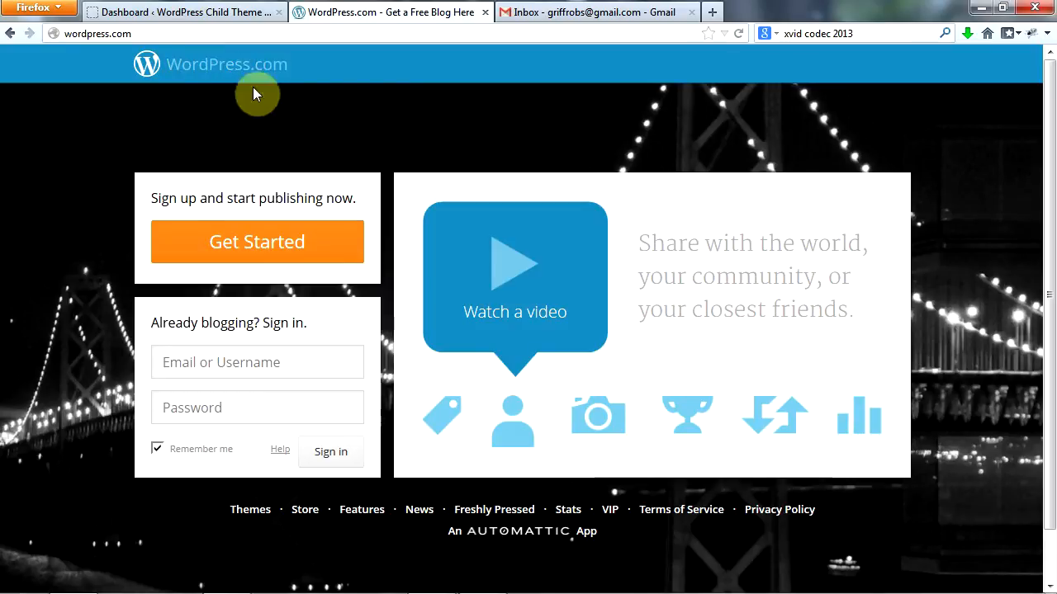
pyautogui.moveTo(271, 248)
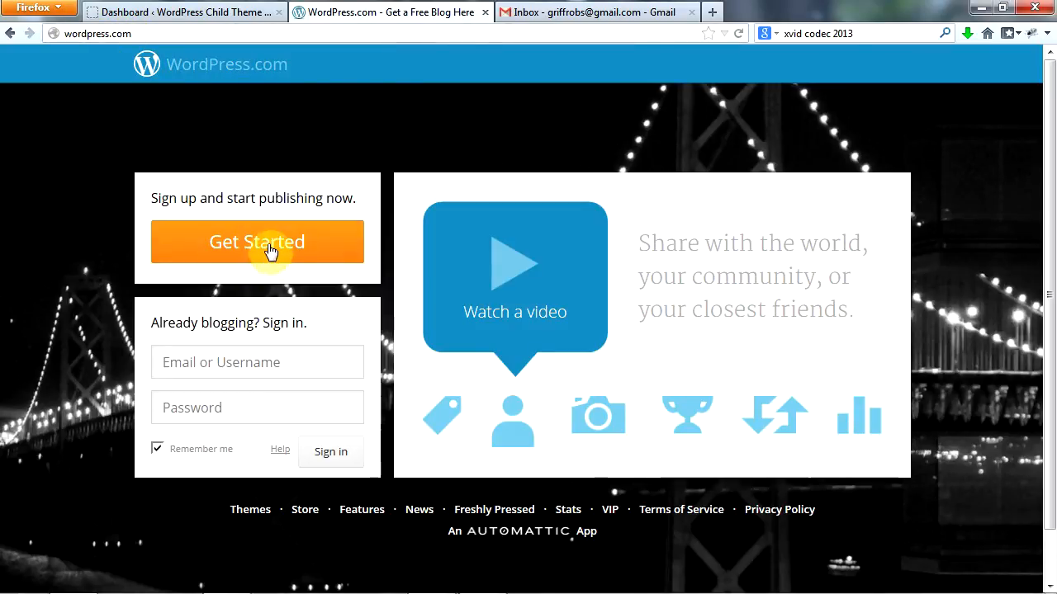
pyautogui.click(258, 241)
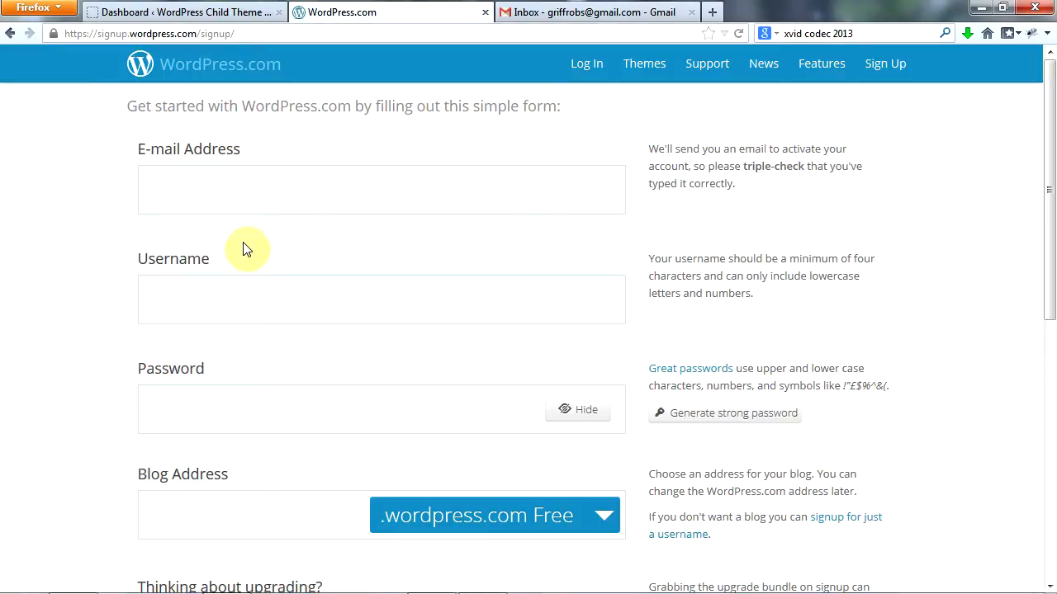
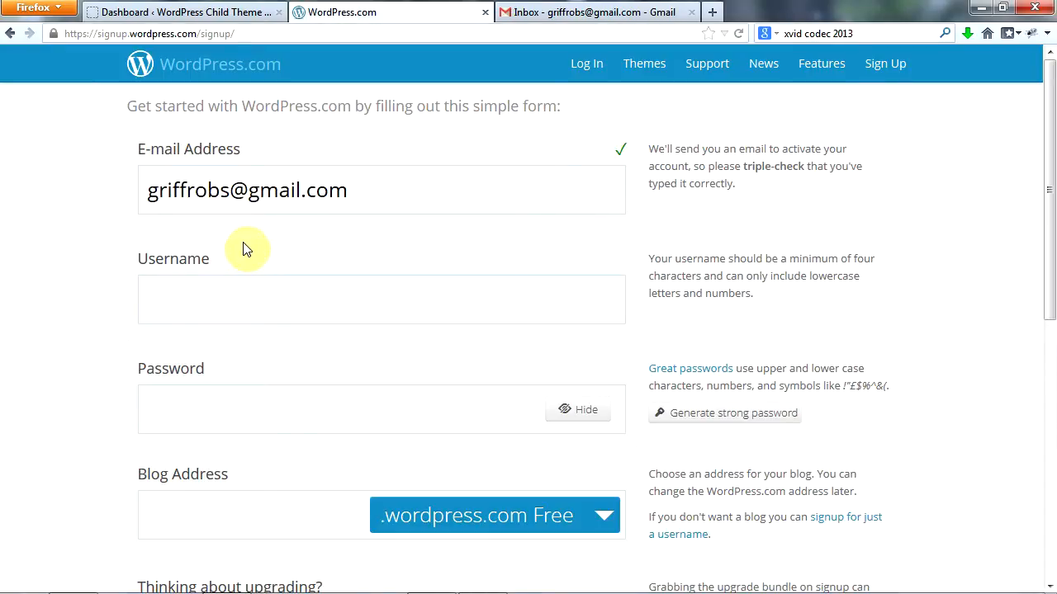
pyautogui.write('griffrobs')
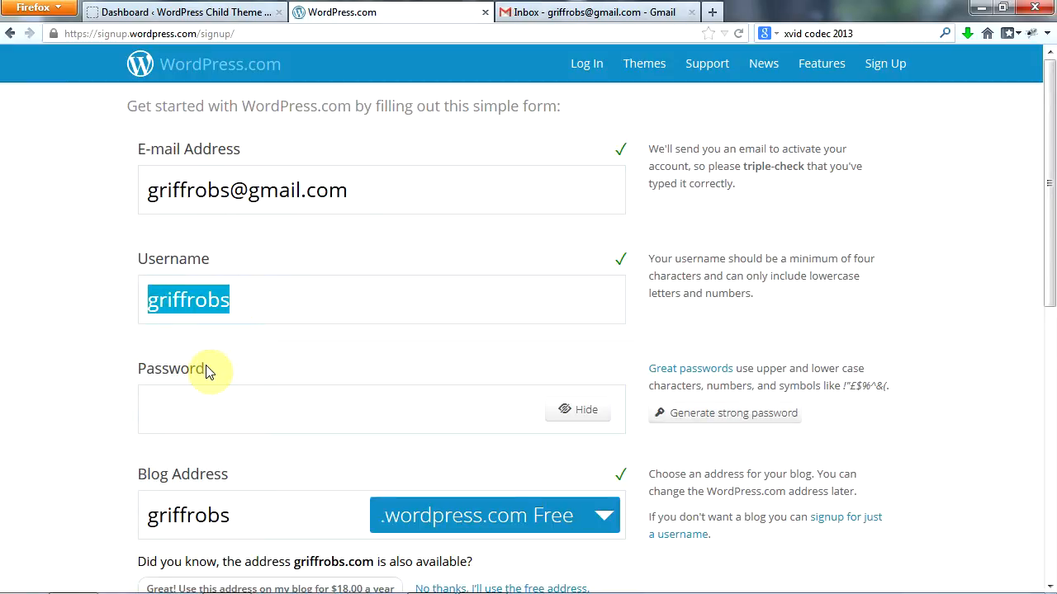
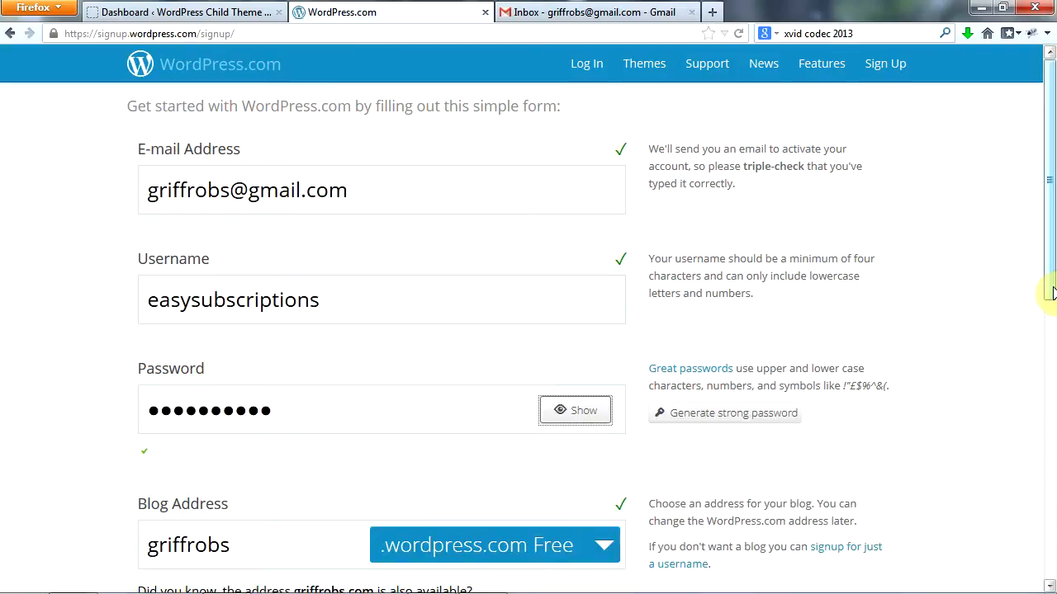
# - Submit the Create Blog form so registration awaits e-mail confirmation
pyautogui.scroll(-3)
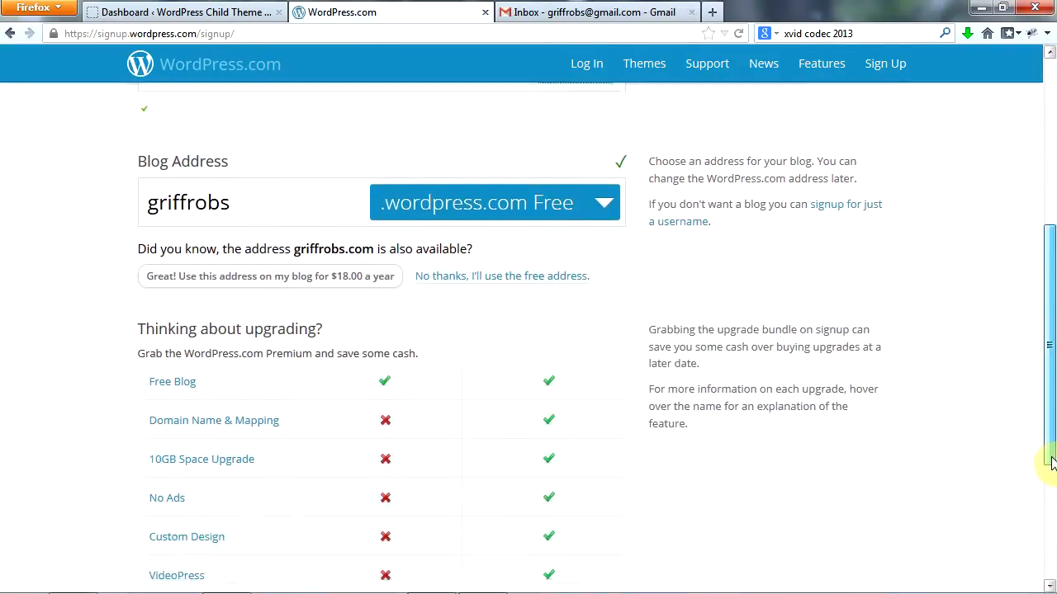
pyautogui.scroll(-3)
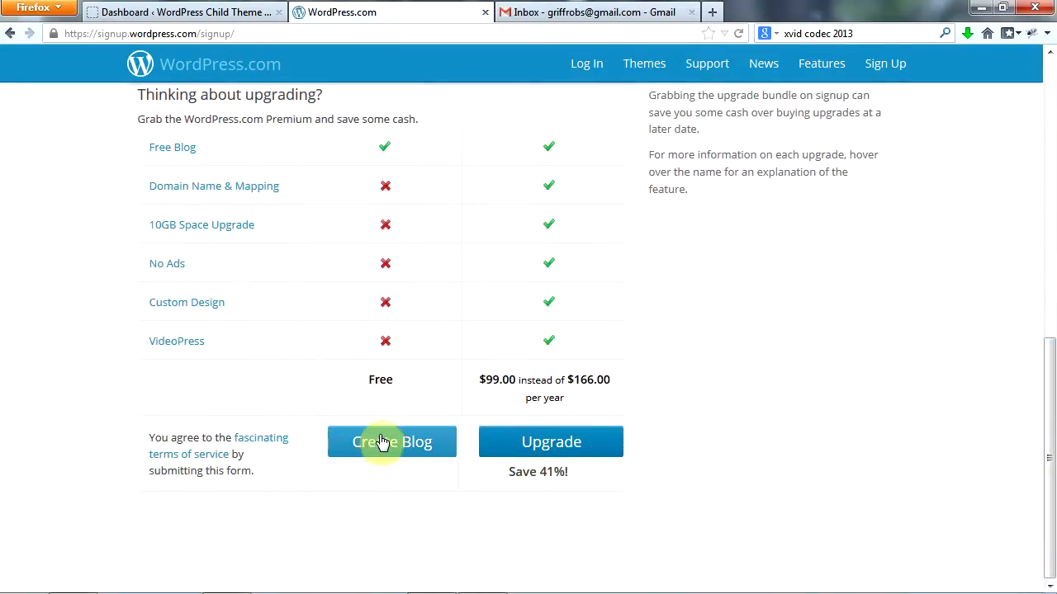
pyautogui.click(391, 443)
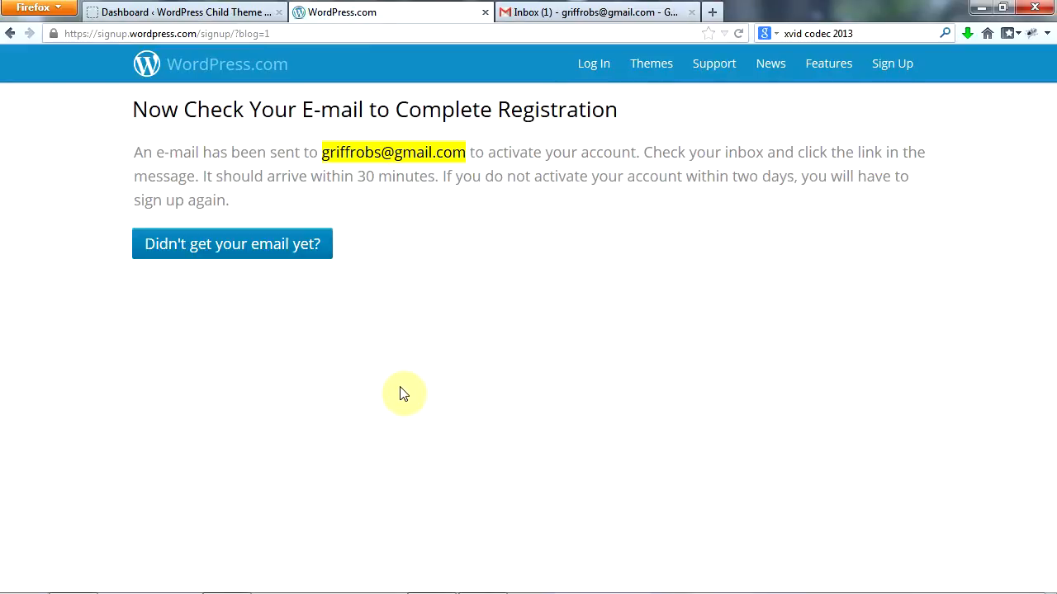
# - Activate the new blog from the WordPress.com message in Gmail
pyautogui.click(594, 12)
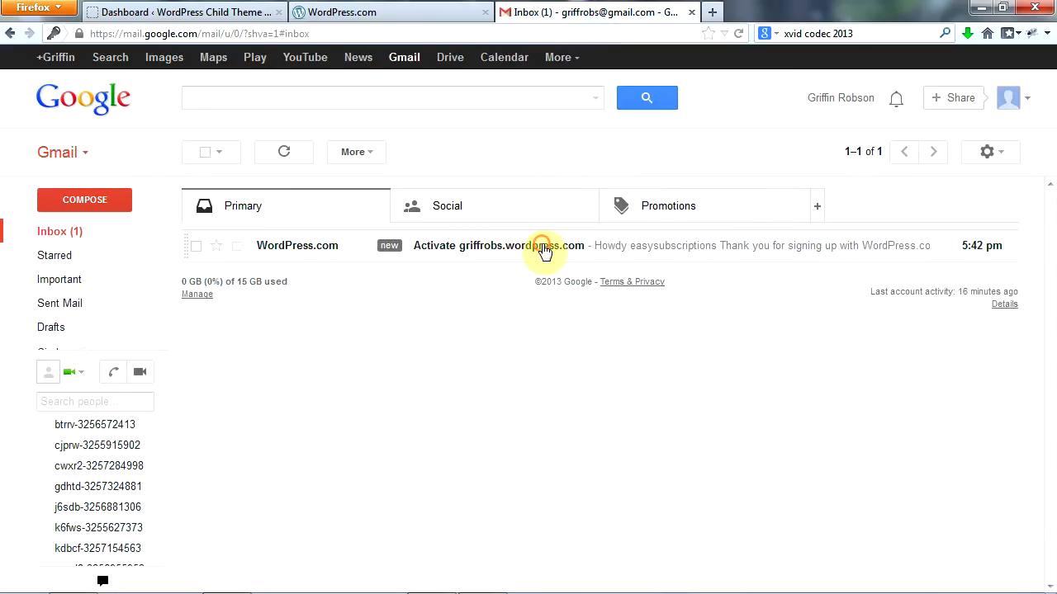
pyautogui.click(545, 244)
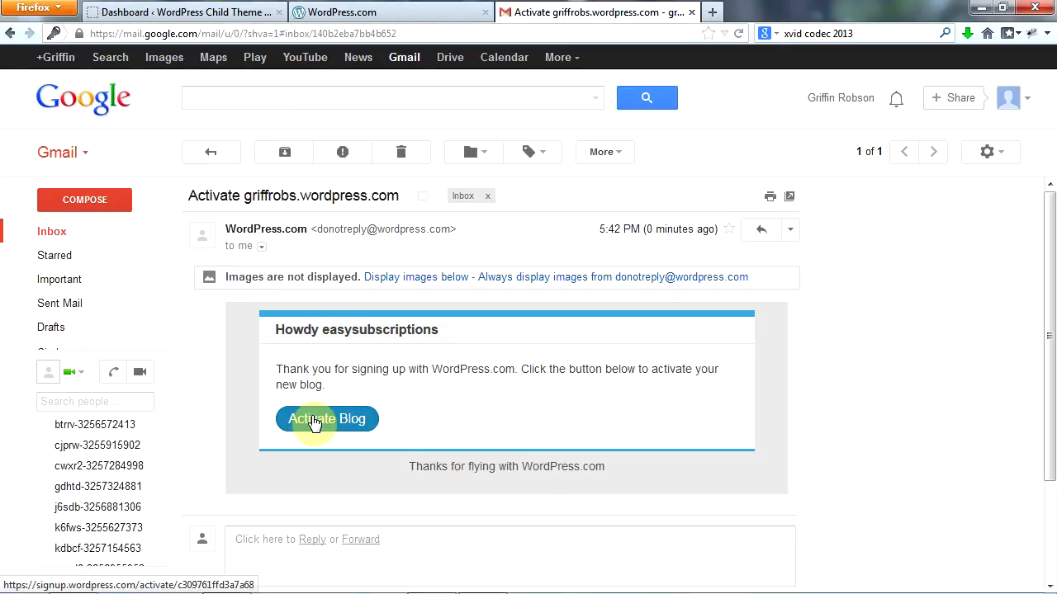
pyautogui.click(327, 419)
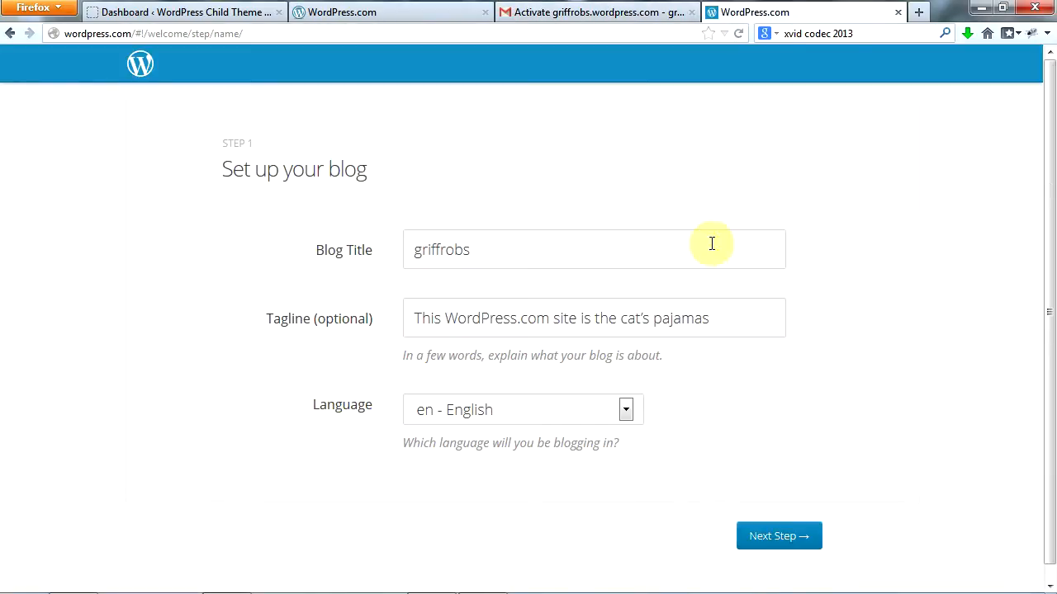
pyautogui.moveTo(509, 324)
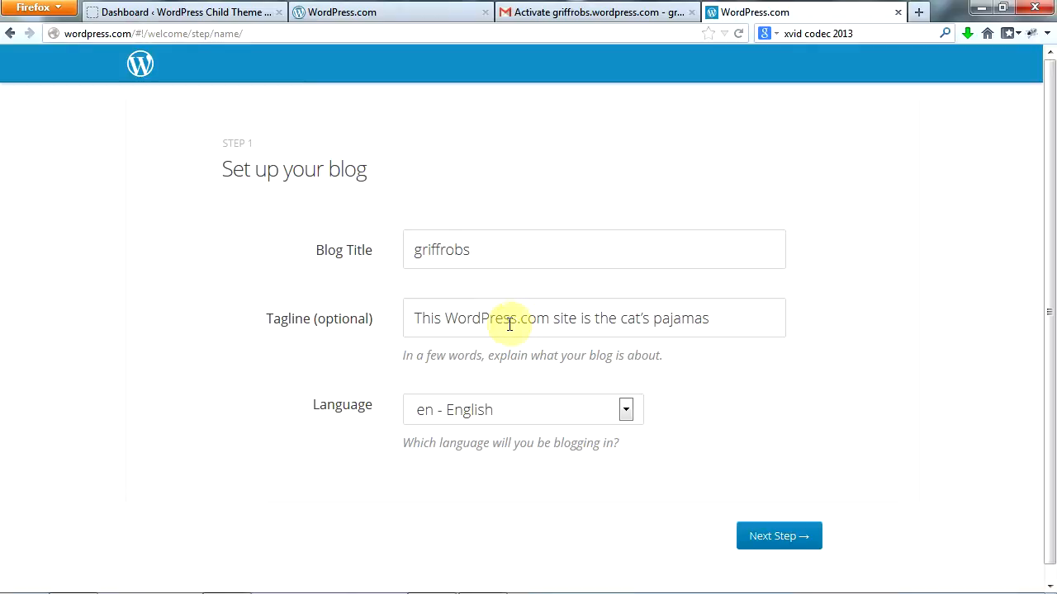
pyautogui.moveTo(508, 320)
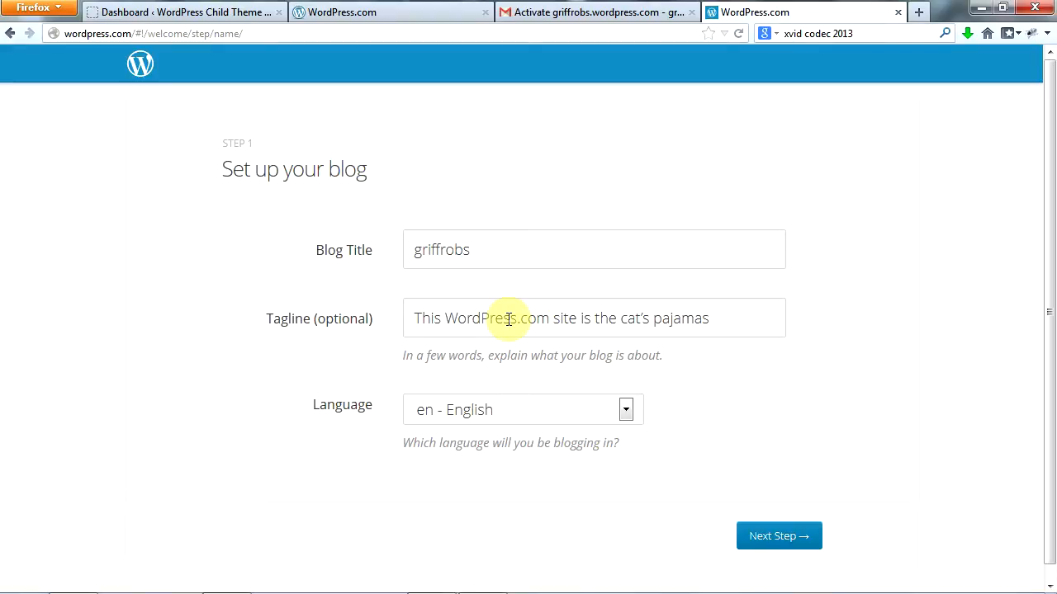
pyautogui.moveTo(388, 281)
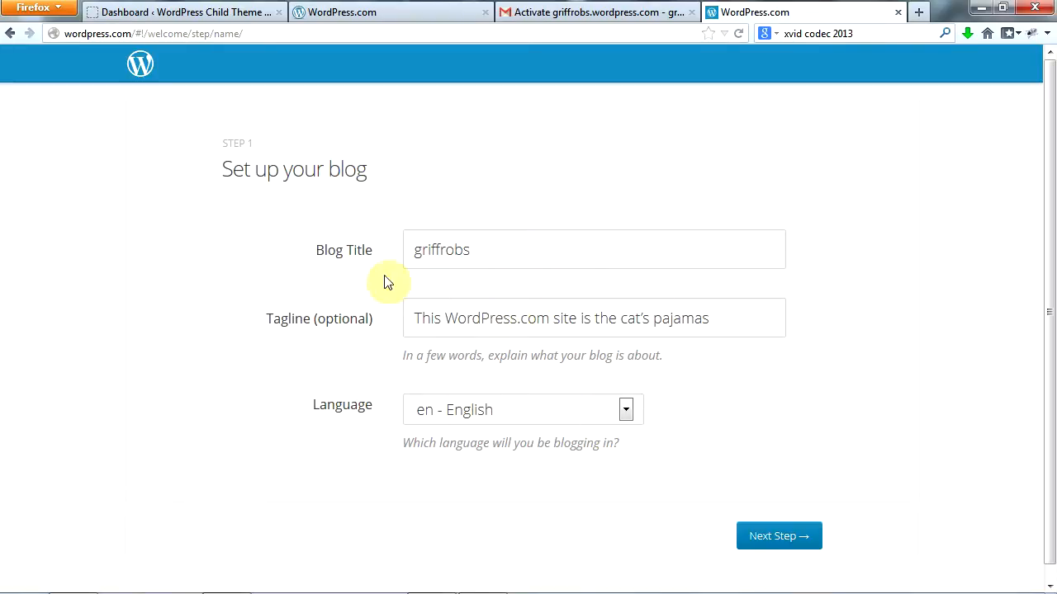
pyautogui.moveTo(486, 193)
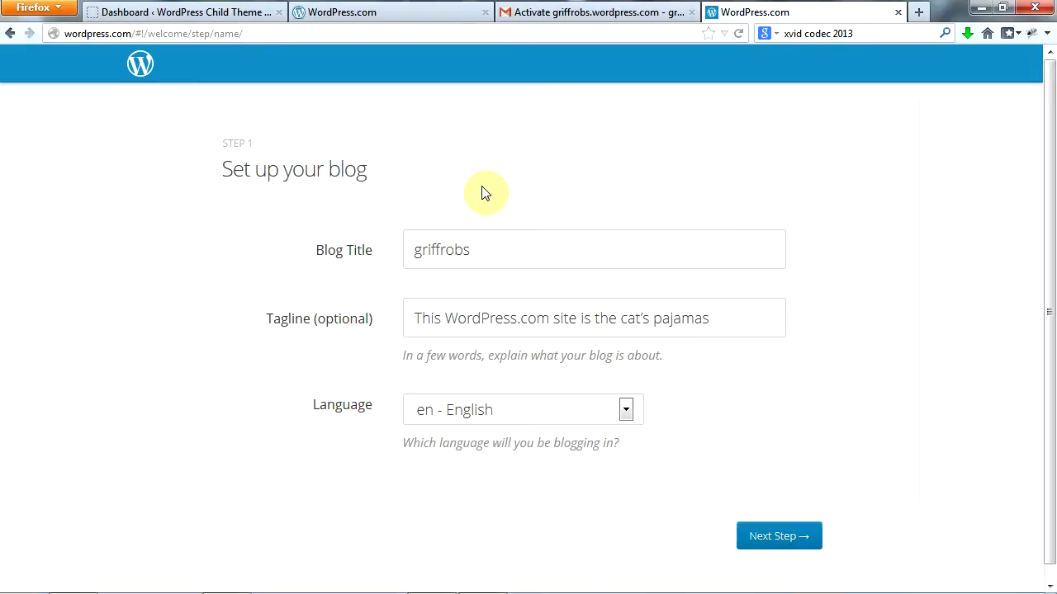
pyautogui.moveTo(485, 202)
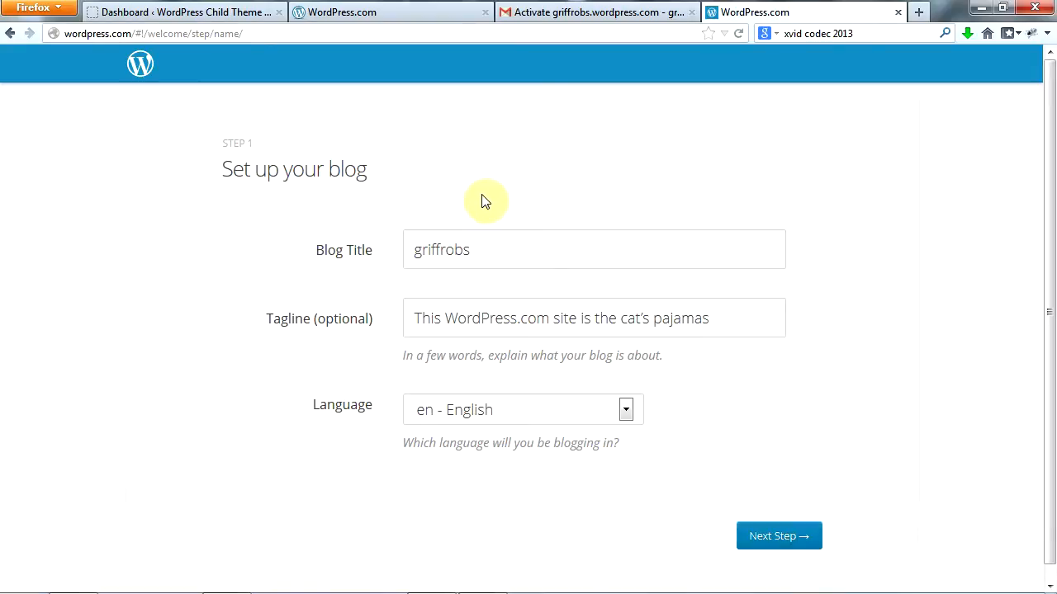
pyautogui.moveTo(343, 198)
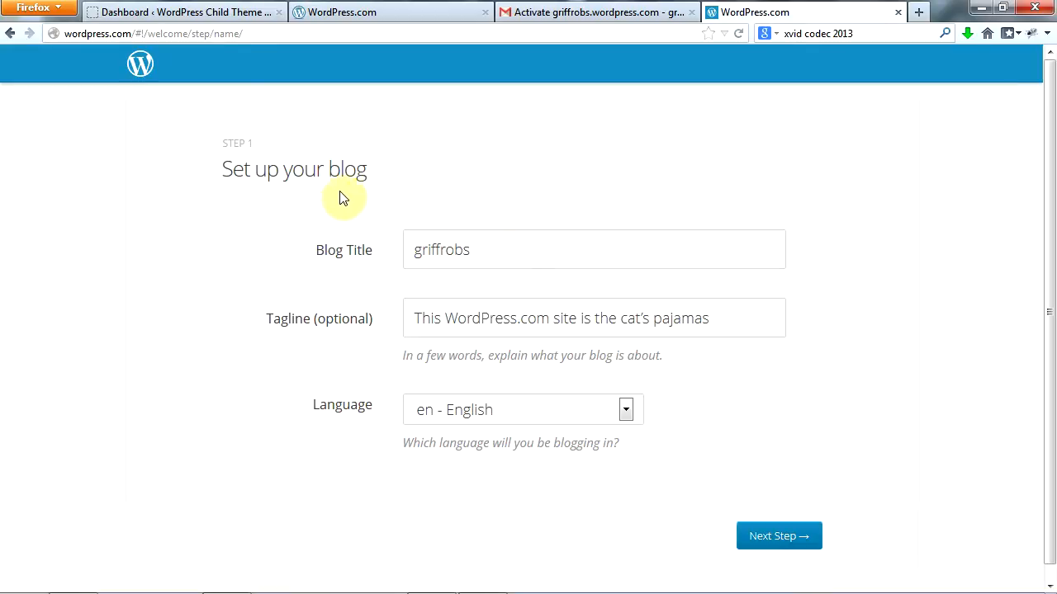
pyautogui.moveTo(304, 181)
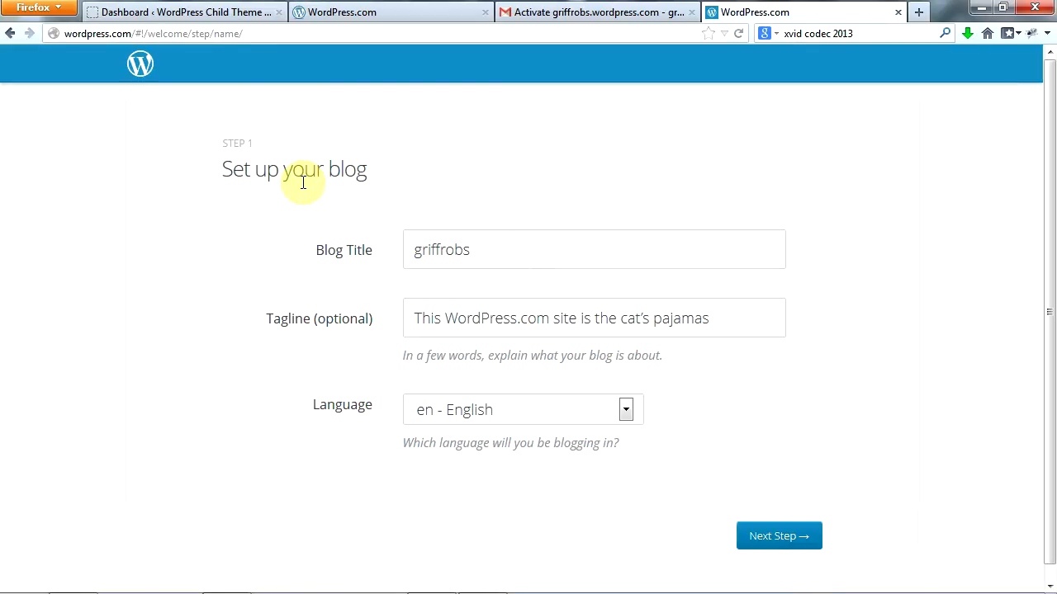
# - Return to the self-hosted site's dashboard, leaving blog setup unchanged
pyautogui.click(181, 12)
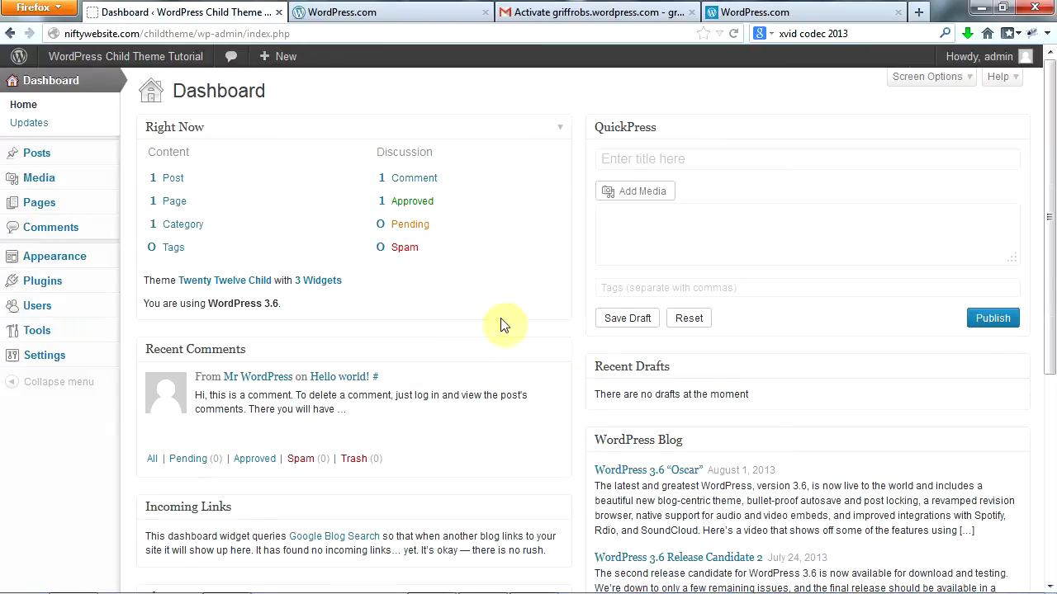
pyautogui.moveTo(227, 312)
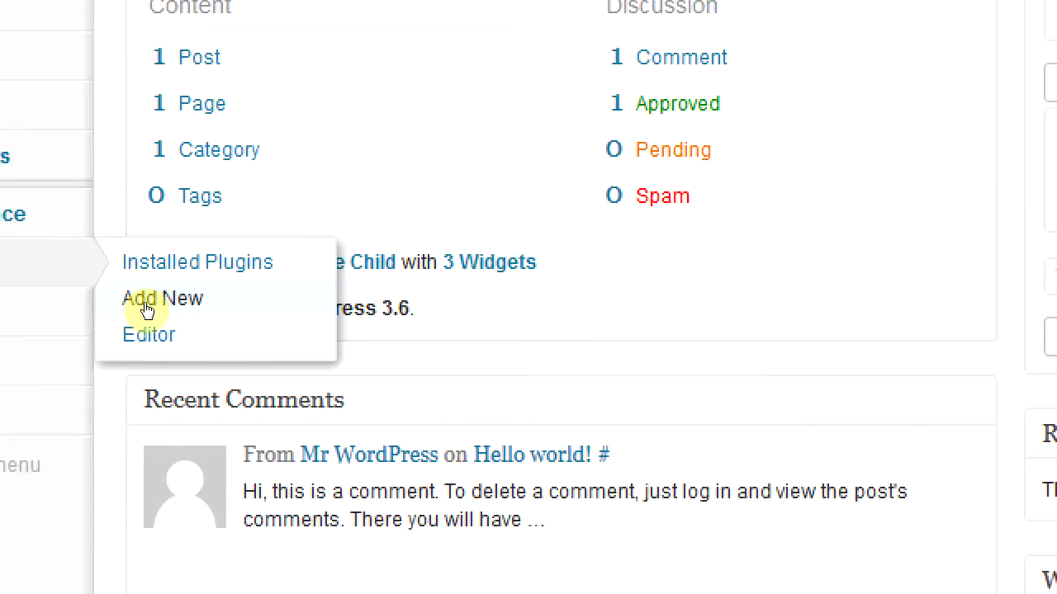
# - Search the Add New plugins directory for 'jetpack'
pyautogui.click(162, 297)
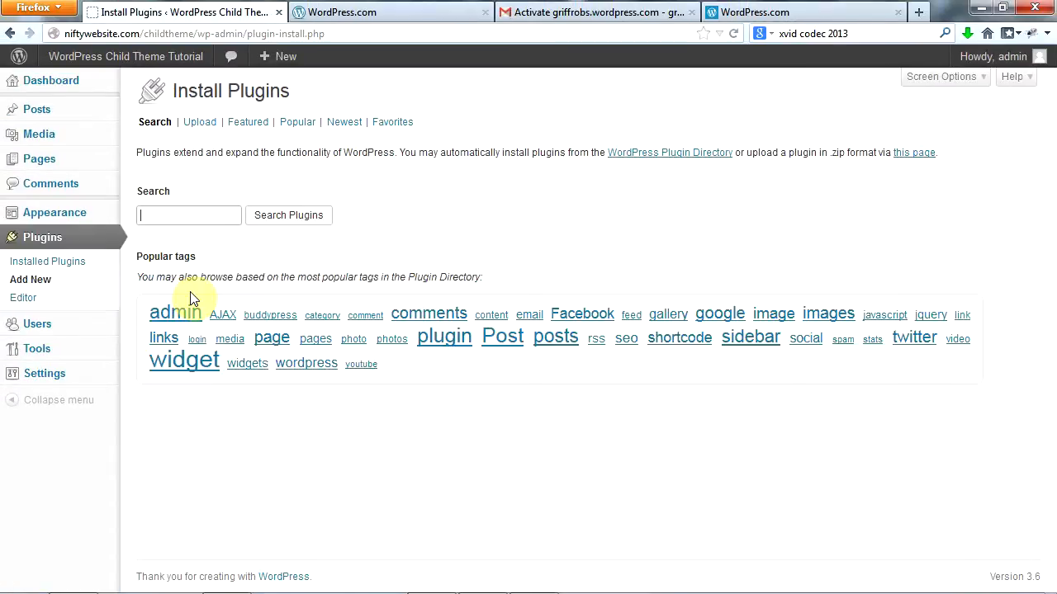
pyautogui.write('jet')
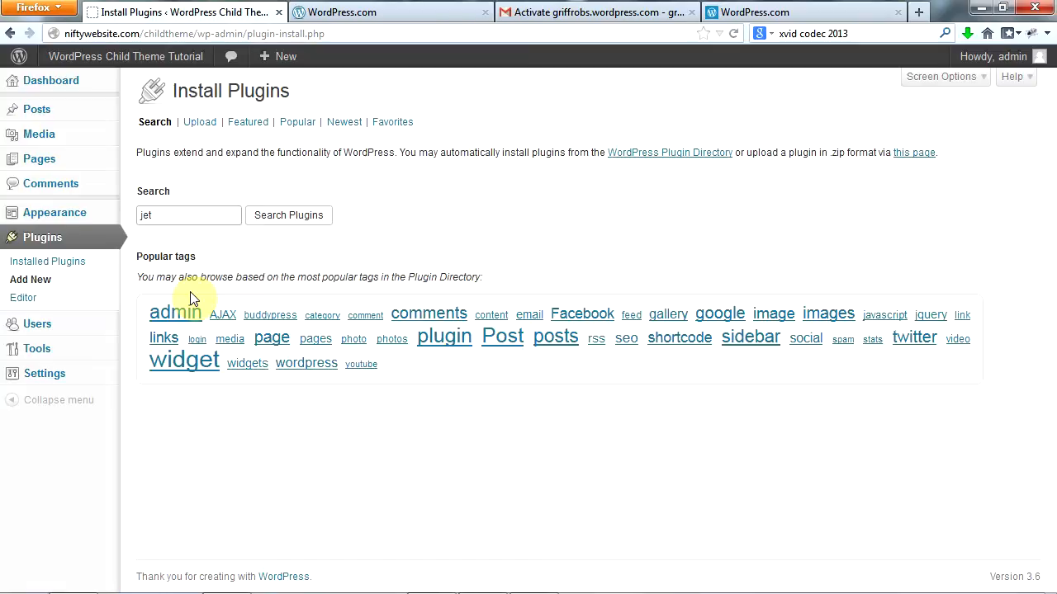
pyautogui.write('pack')
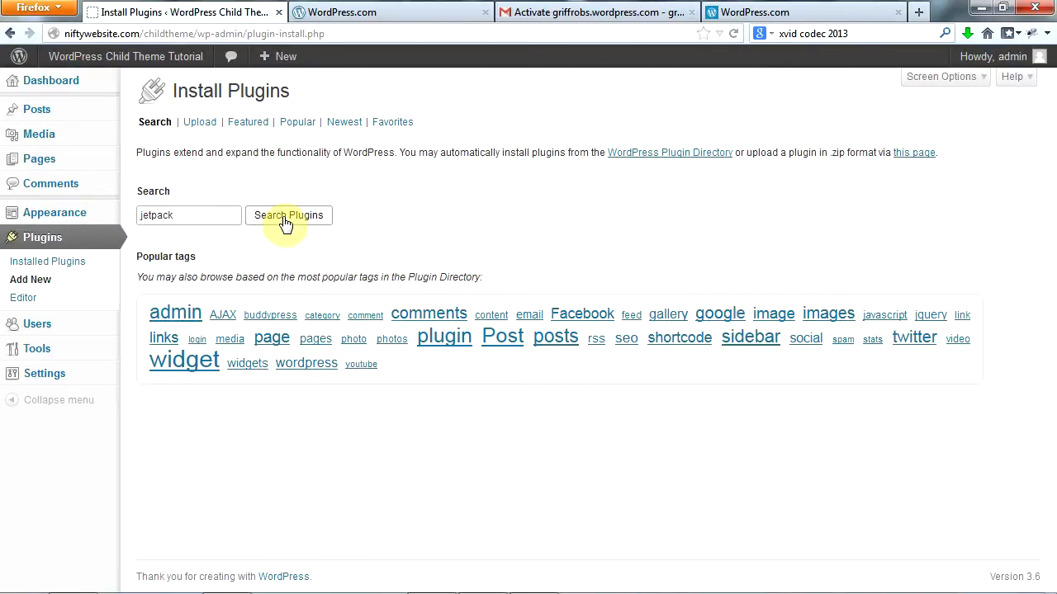
pyautogui.click(287, 215)
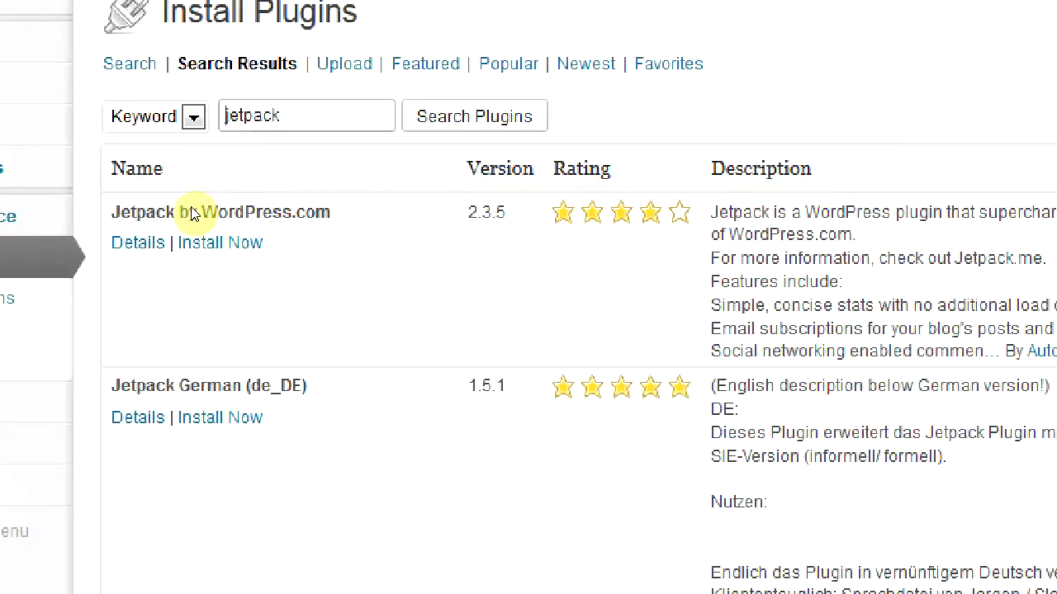
# - Install and activate Jetpack by WordPress.com 2.3.5
pyautogui.click(219, 241)
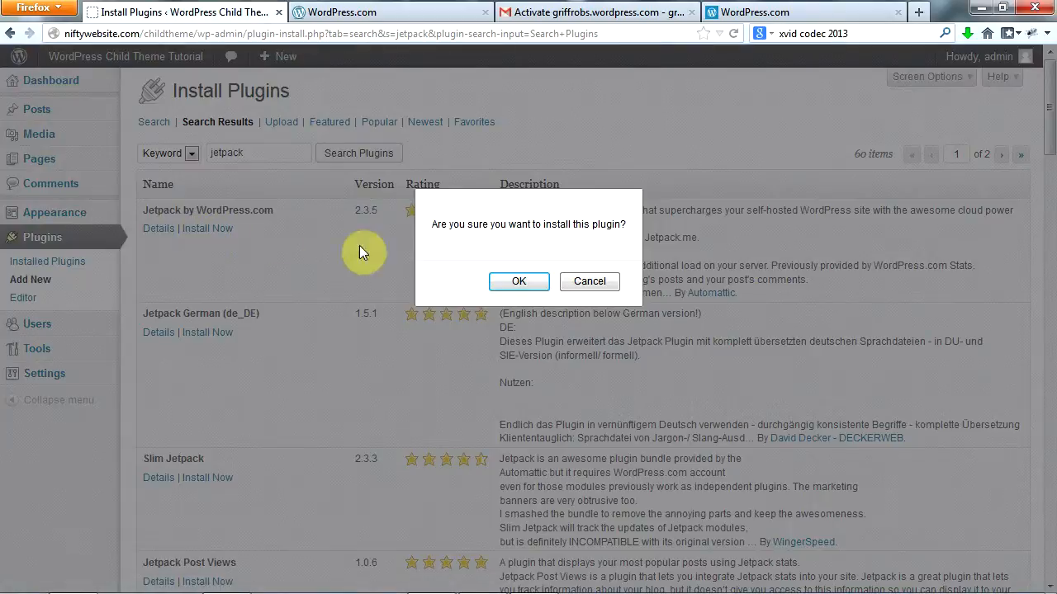
pyautogui.click(519, 281)
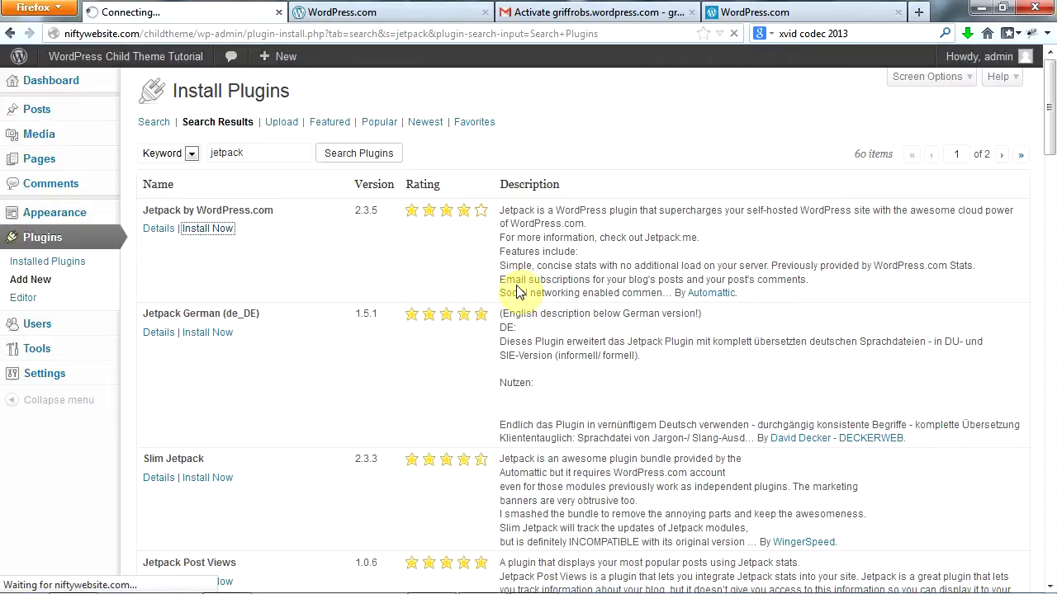
pyautogui.click(208, 228)
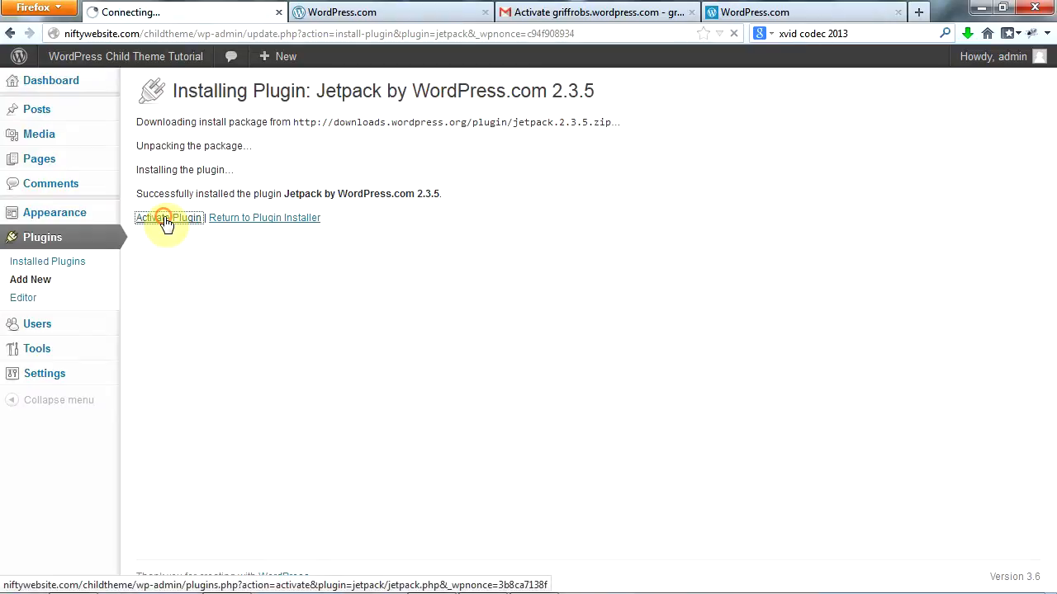
pyautogui.click(168, 218)
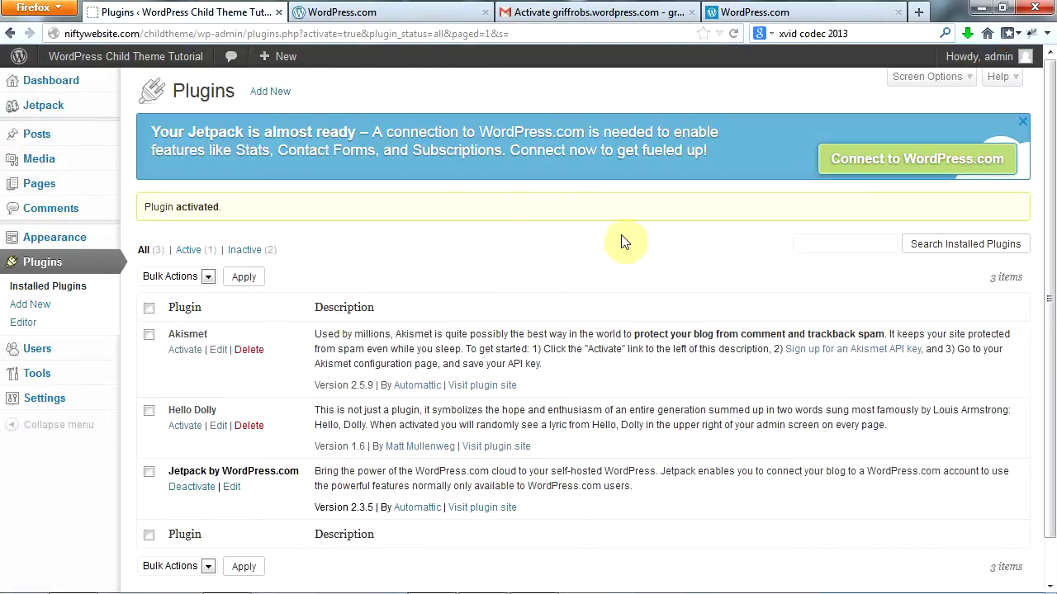
pyautogui.moveTo(842, 173)
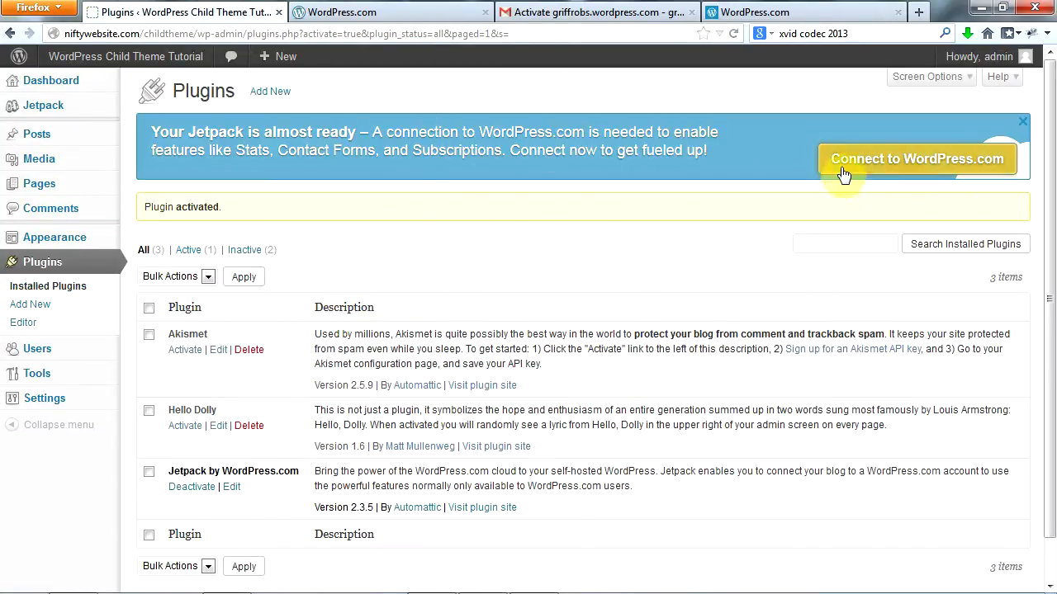
pyautogui.moveTo(922, 169)
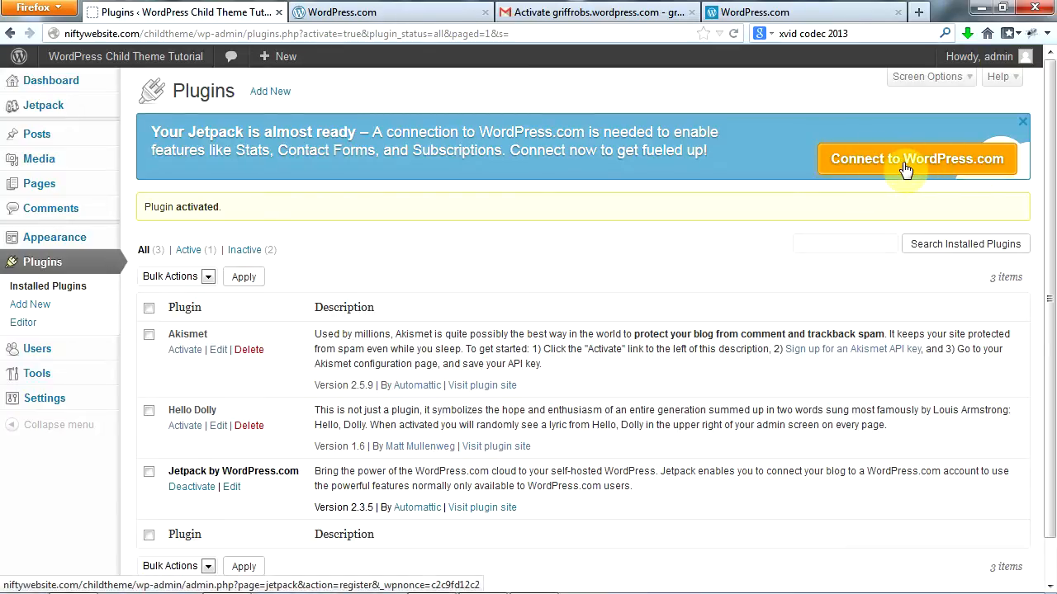
pyautogui.moveTo(852, 188)
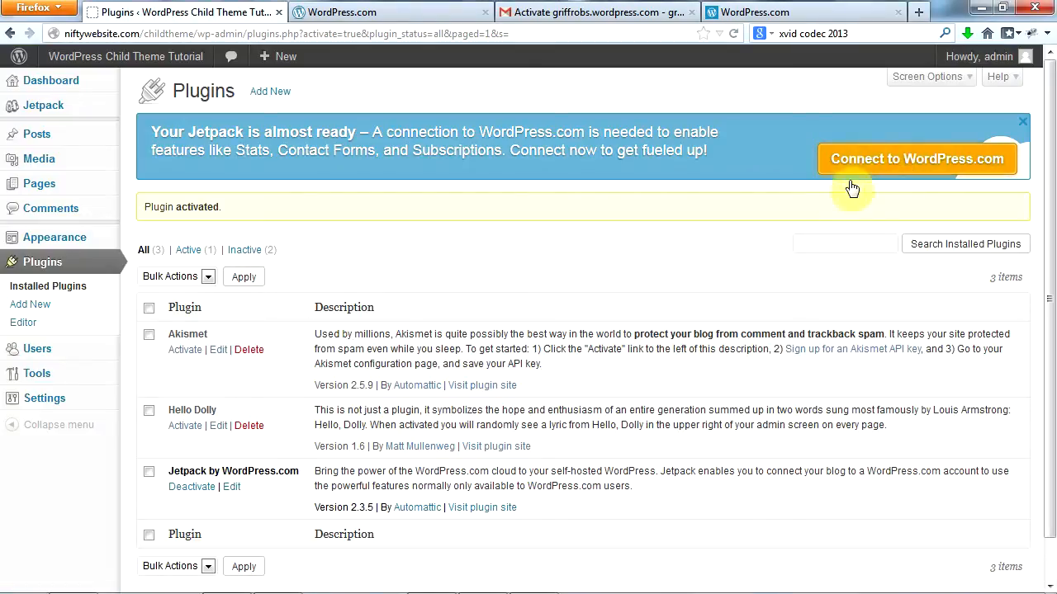
pyautogui.moveTo(878, 173)
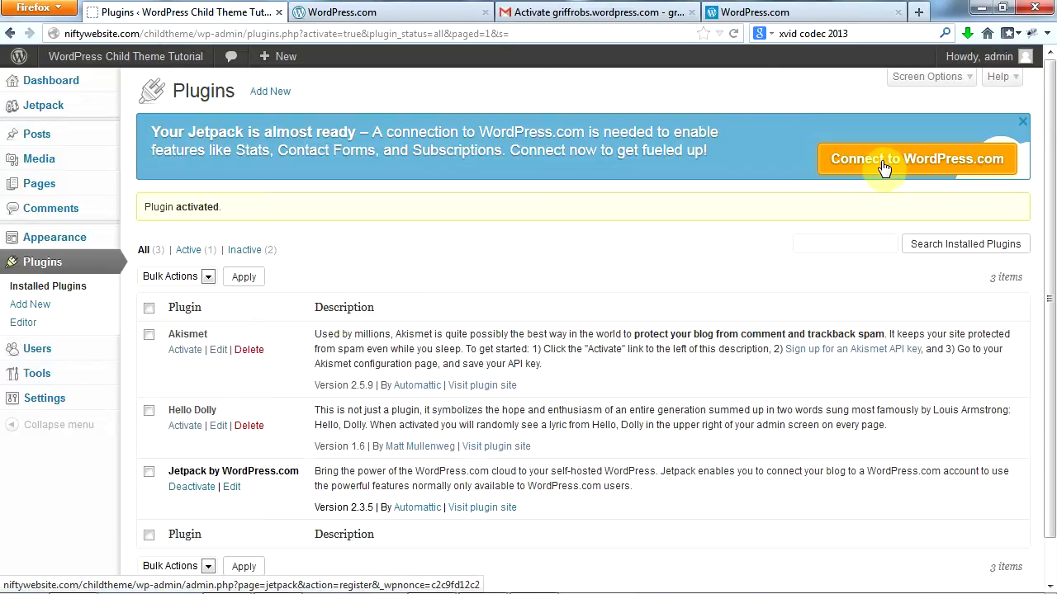
pyautogui.moveTo(869, 168)
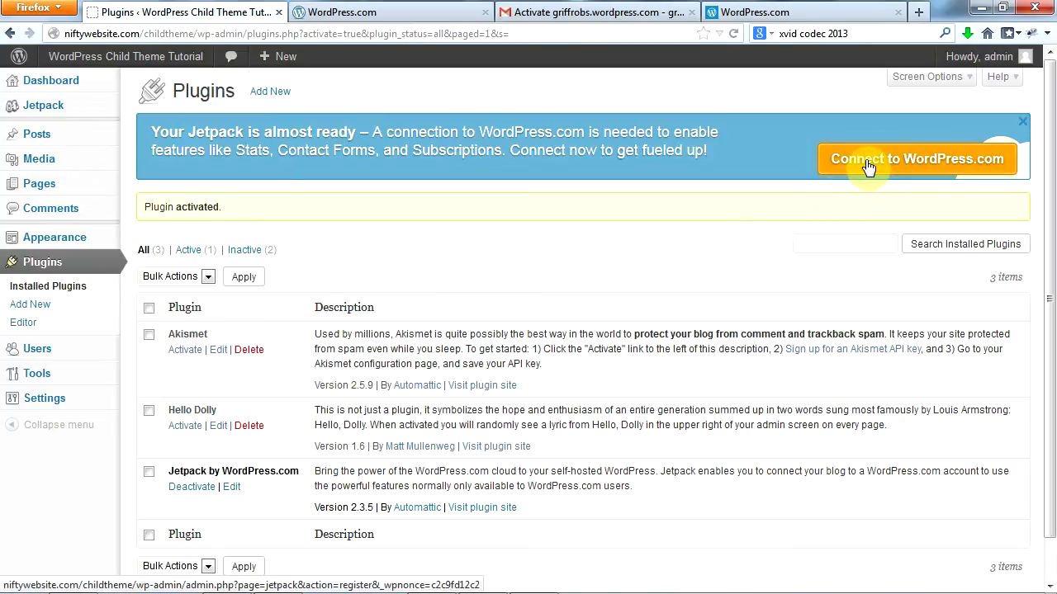
# - Connect Jetpack to WordPress.com and authorize the connection
pyautogui.click(917, 159)
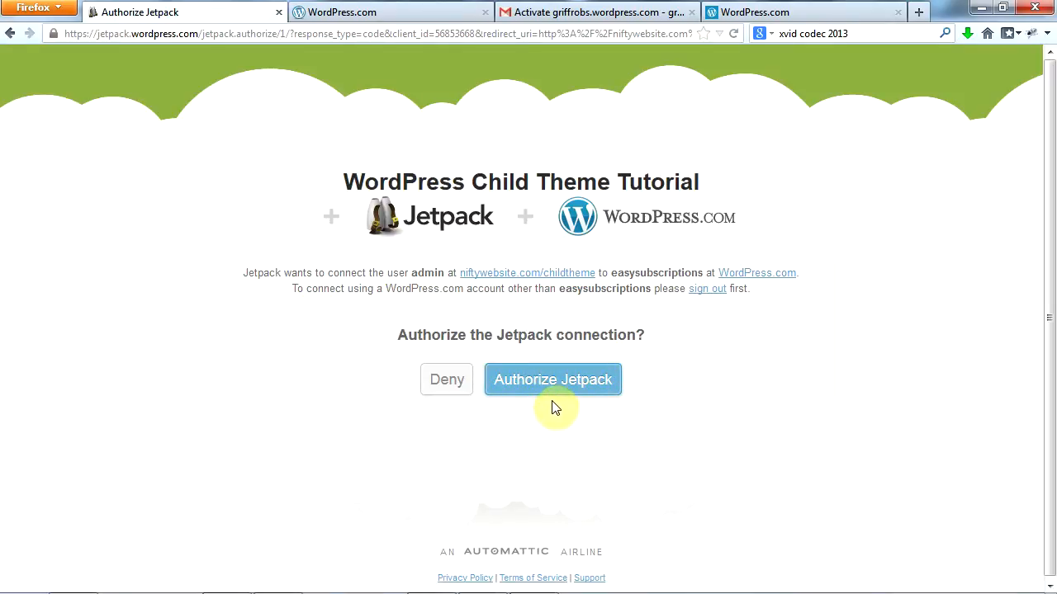
pyautogui.click(552, 378)
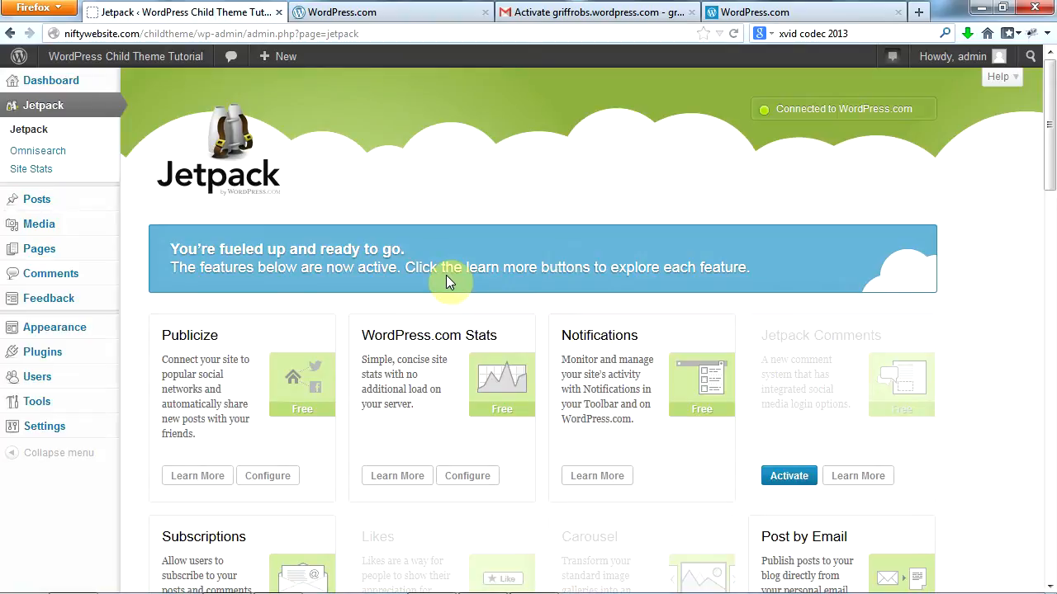
pyautogui.moveTo(477, 267)
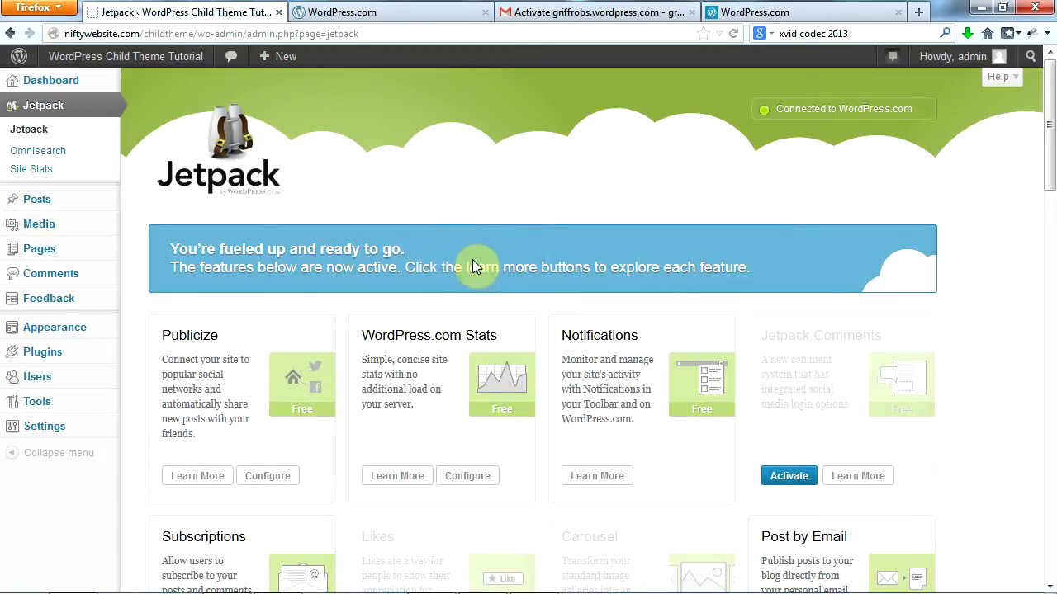
pyautogui.moveTo(1048, 164)
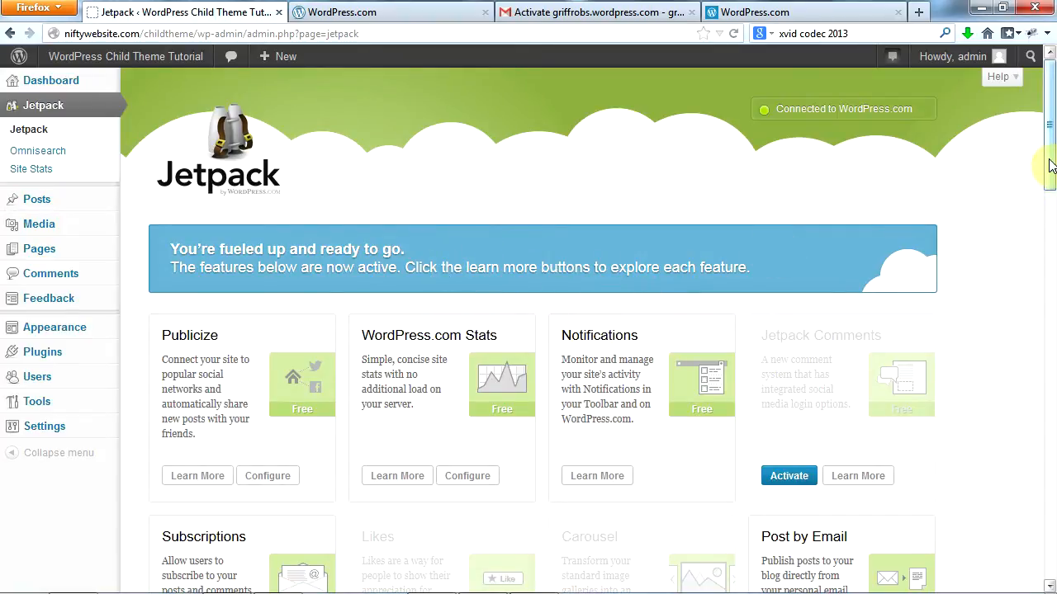
# - Open the Subscriptions configuration showing Follow Blog and Follow Comments options
pyautogui.scroll(-3)
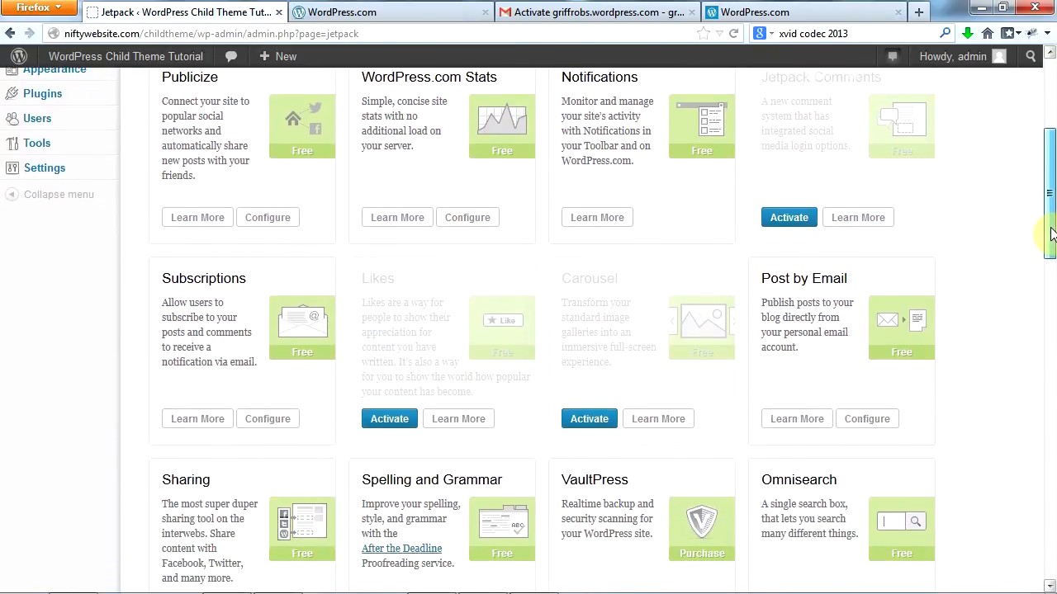
pyautogui.scroll(-3)
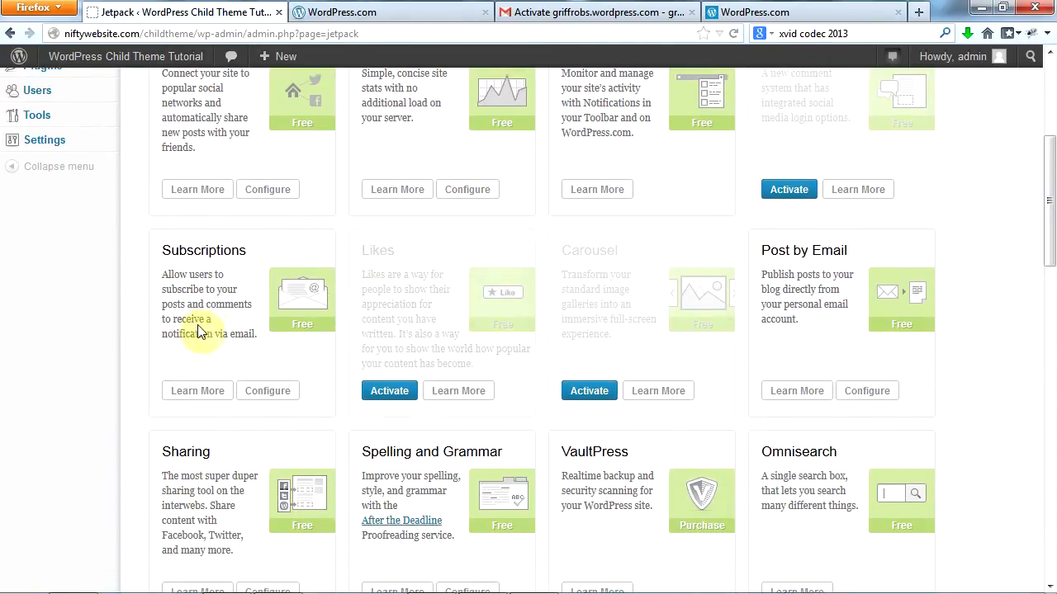
pyautogui.moveTo(211, 284)
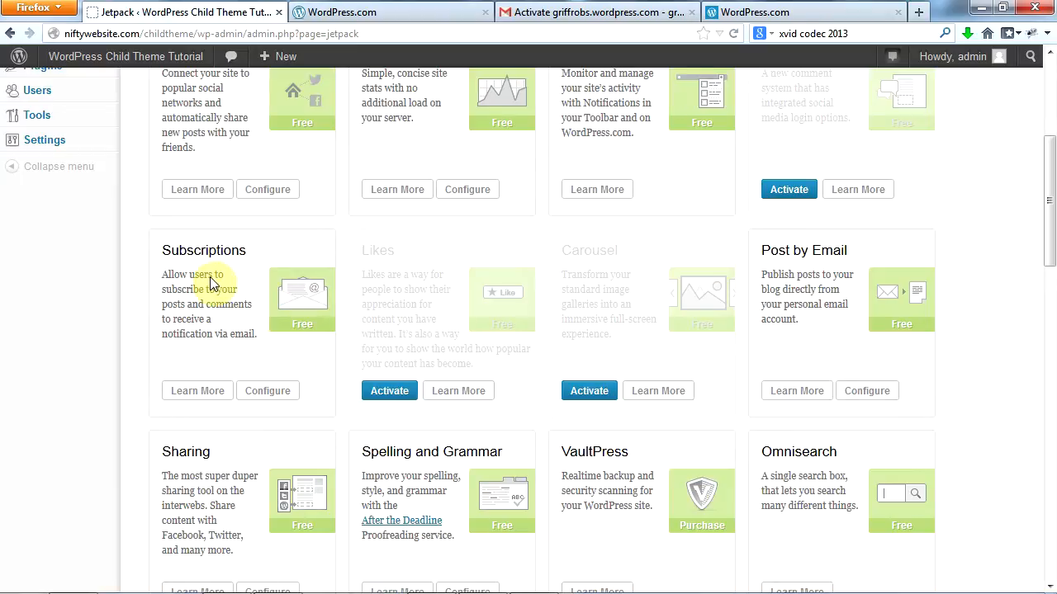
pyautogui.click(268, 390)
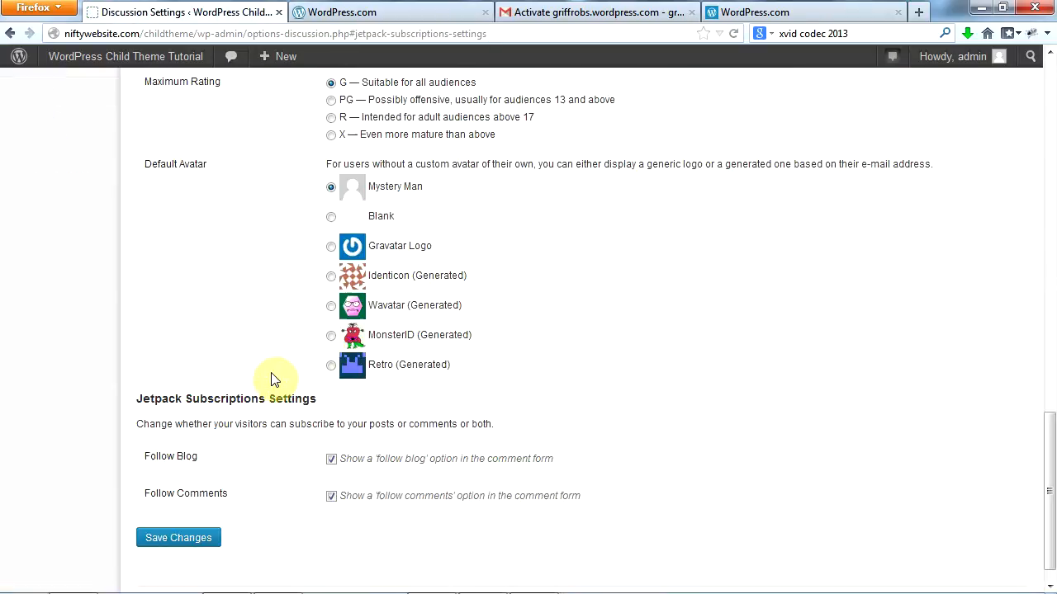
pyautogui.moveTo(284, 476)
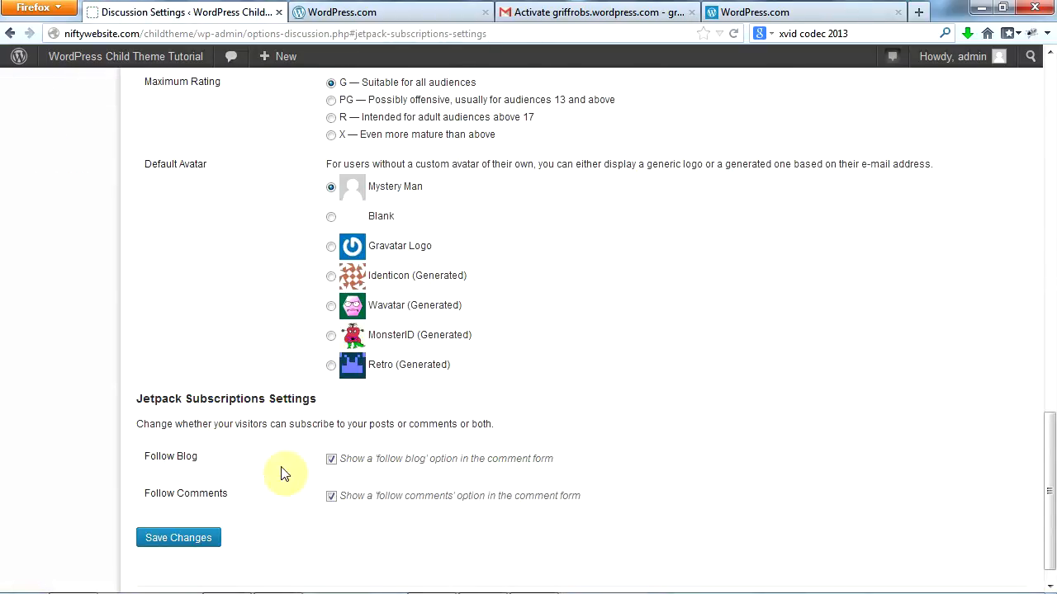
pyautogui.moveTo(330, 459)
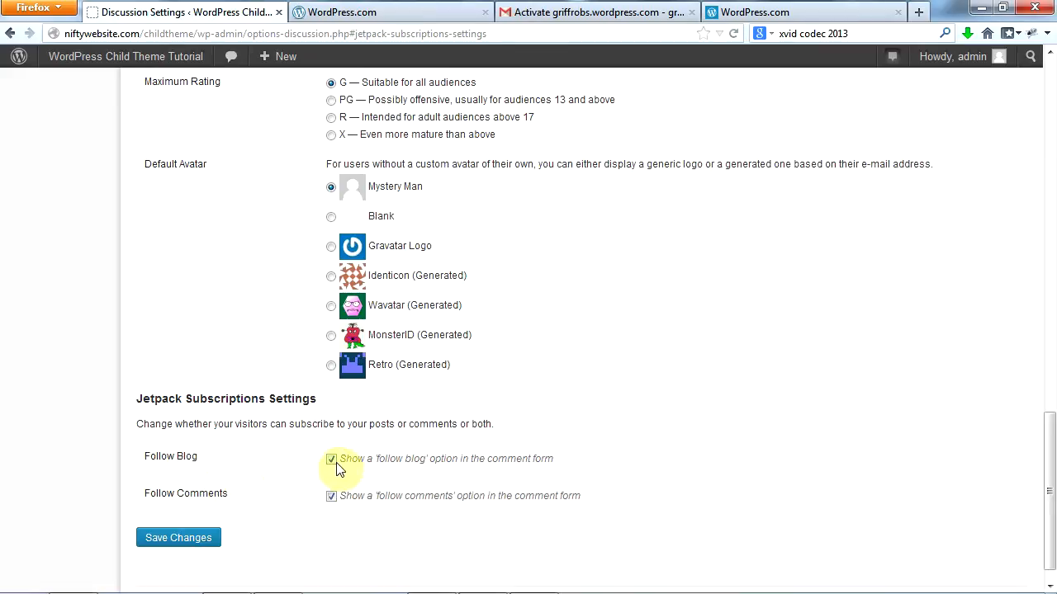
pyautogui.moveTo(360, 468)
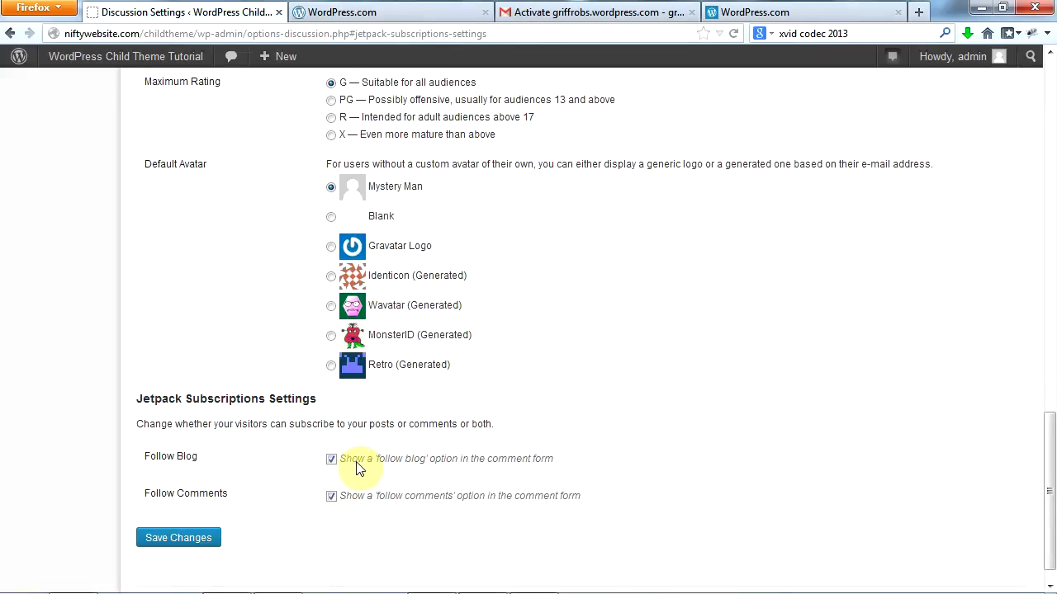
pyautogui.moveTo(515, 472)
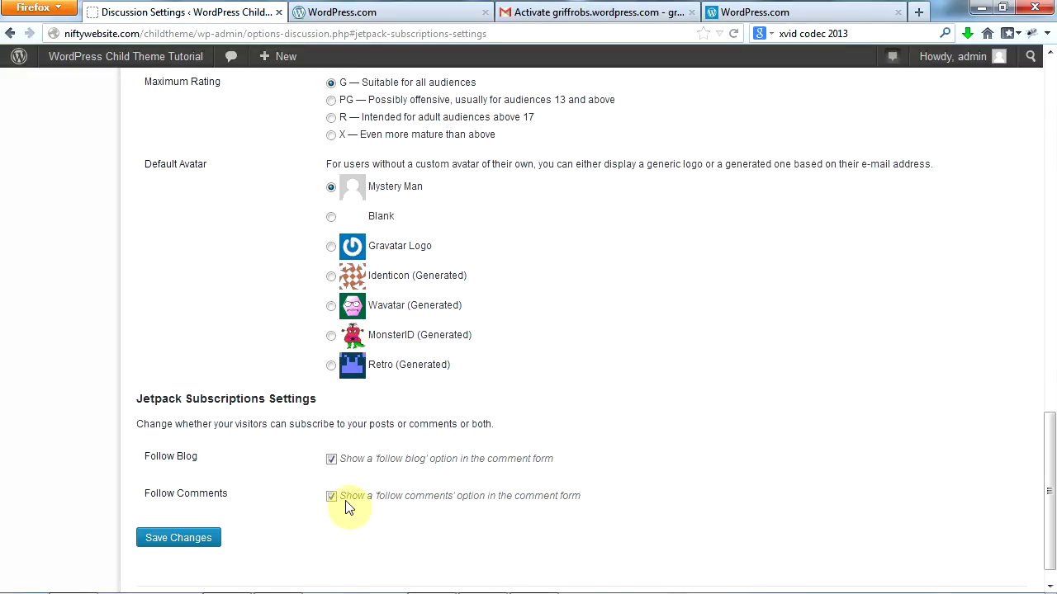
pyautogui.moveTo(437, 503)
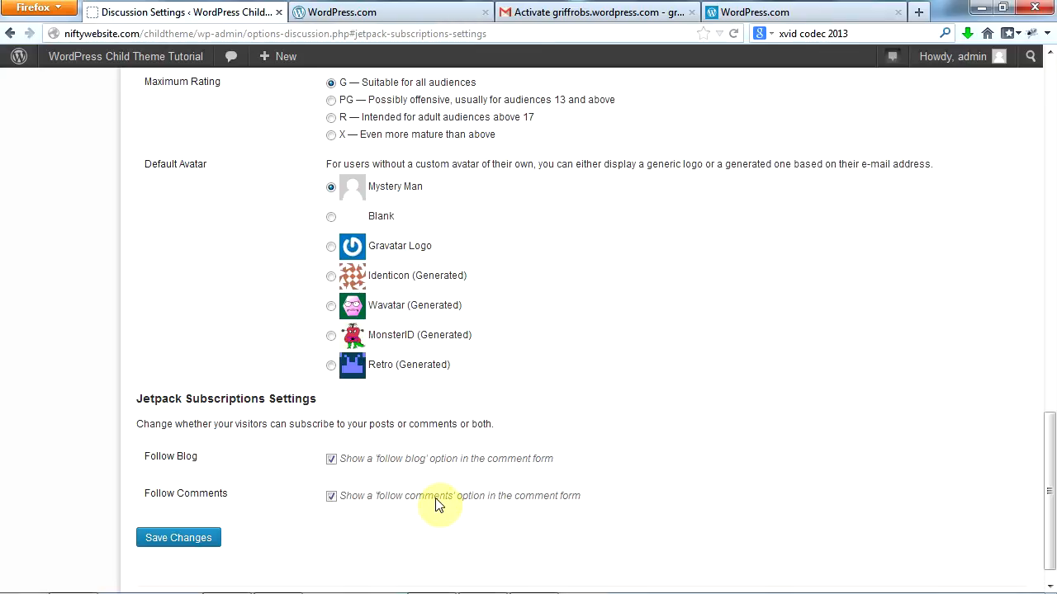
pyautogui.moveTo(426, 470)
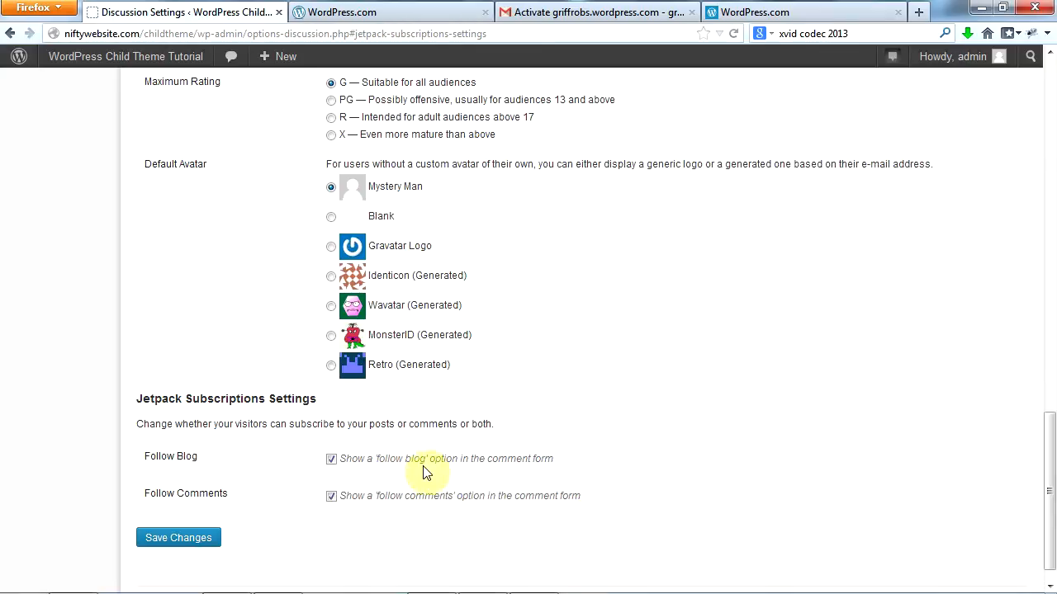
pyautogui.moveTo(452, 512)
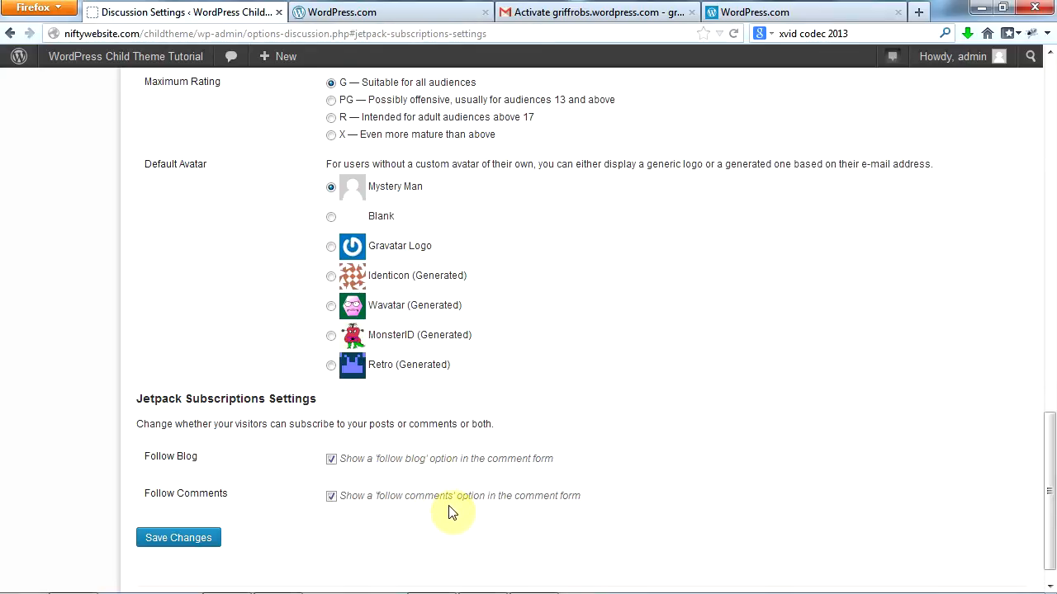
pyautogui.moveTo(482, 528)
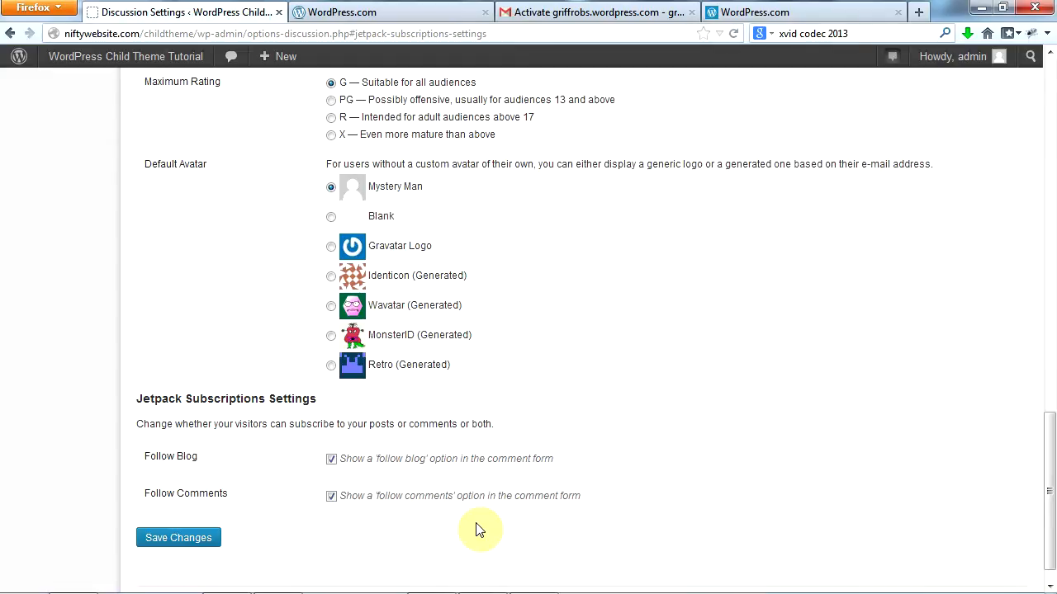
# - Return to the Jetpack features overview with both follow options ticked
pyautogui.click(42, 106)
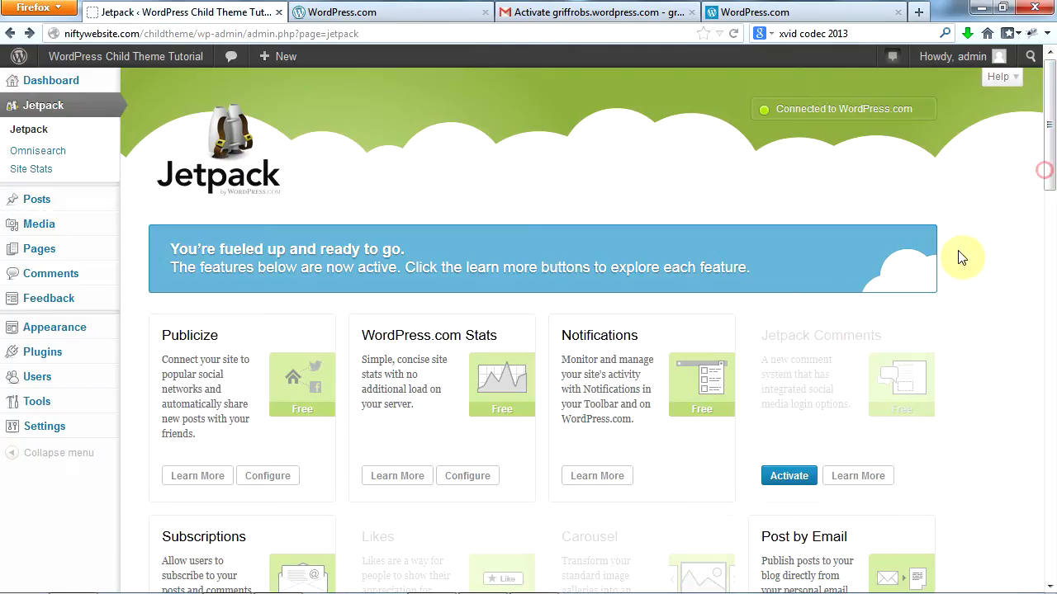
pyautogui.moveTo(607, 398)
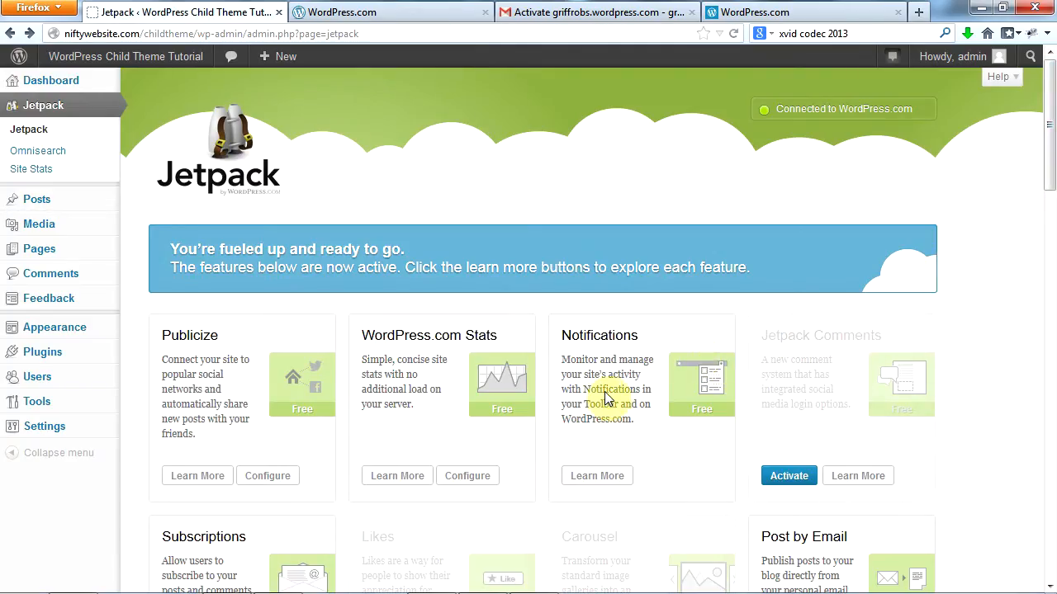
pyautogui.moveTo(274, 421)
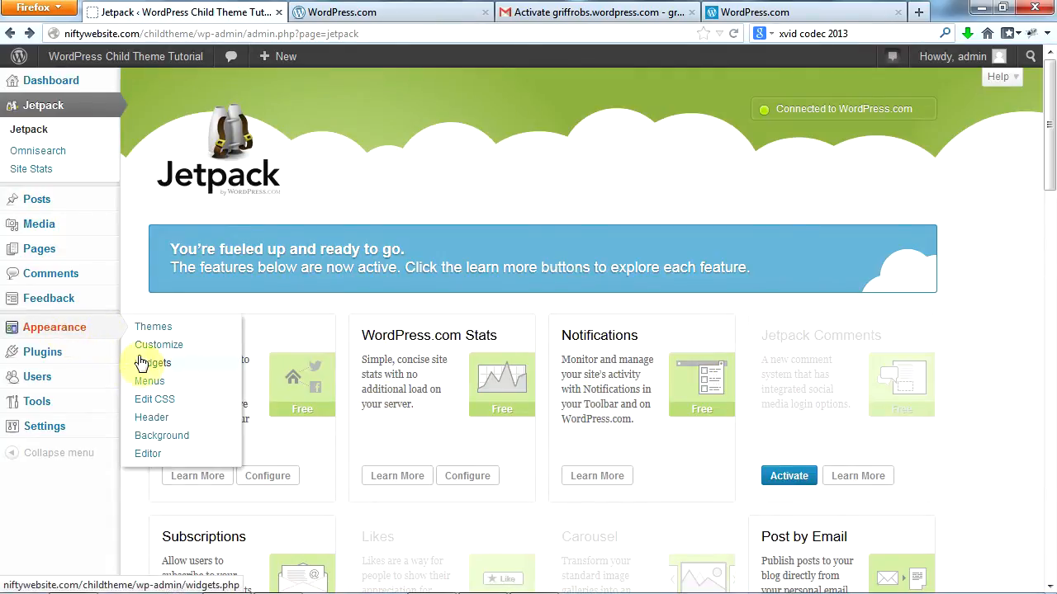
pyautogui.click(155, 364)
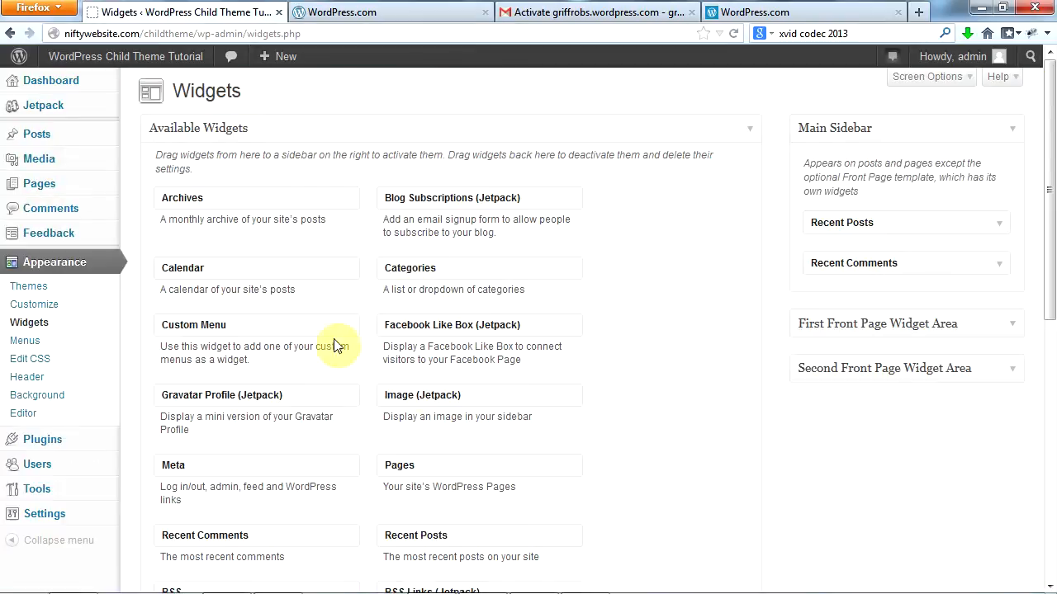
pyautogui.moveTo(464, 217)
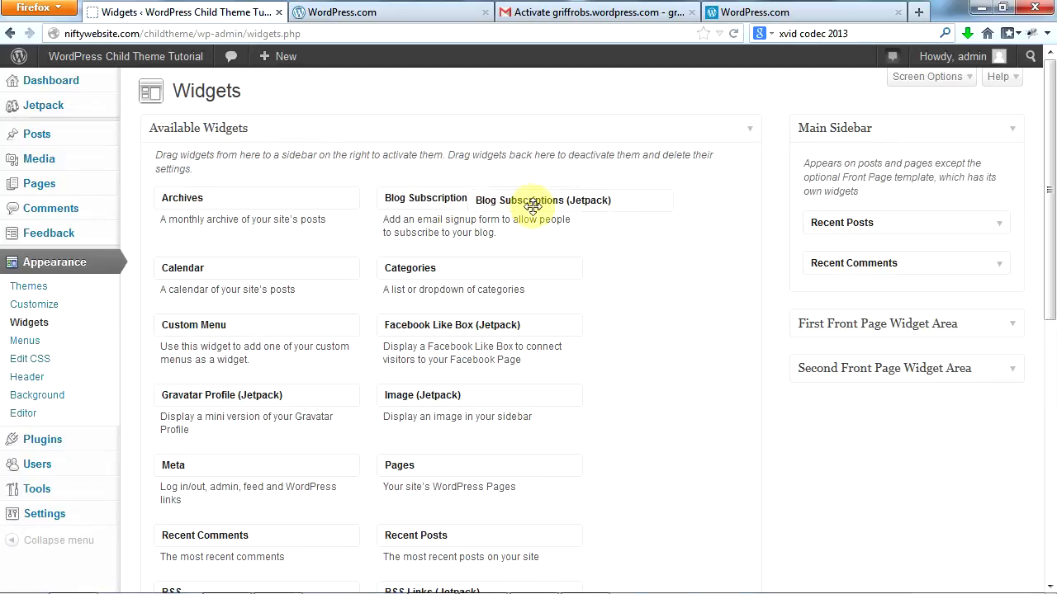
# - Add Blog Subscriptions (Jetpack) to Main Sidebar titled 'Subscribe to All Posts' with optional text removed
pyautogui.moveTo(531, 200); pyautogui.dragTo(871, 213)
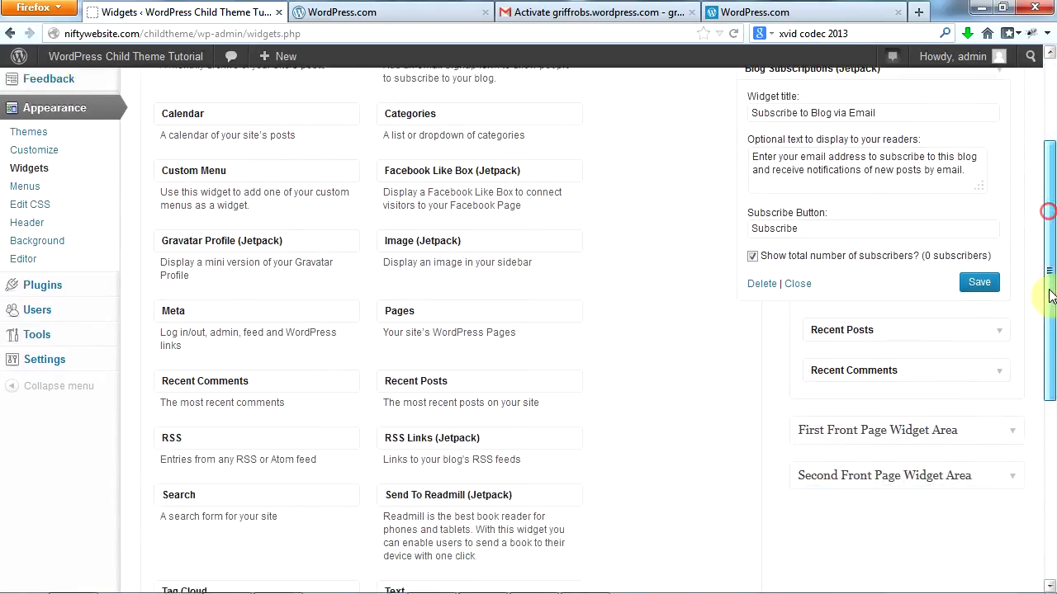
pyautogui.scroll(-3)
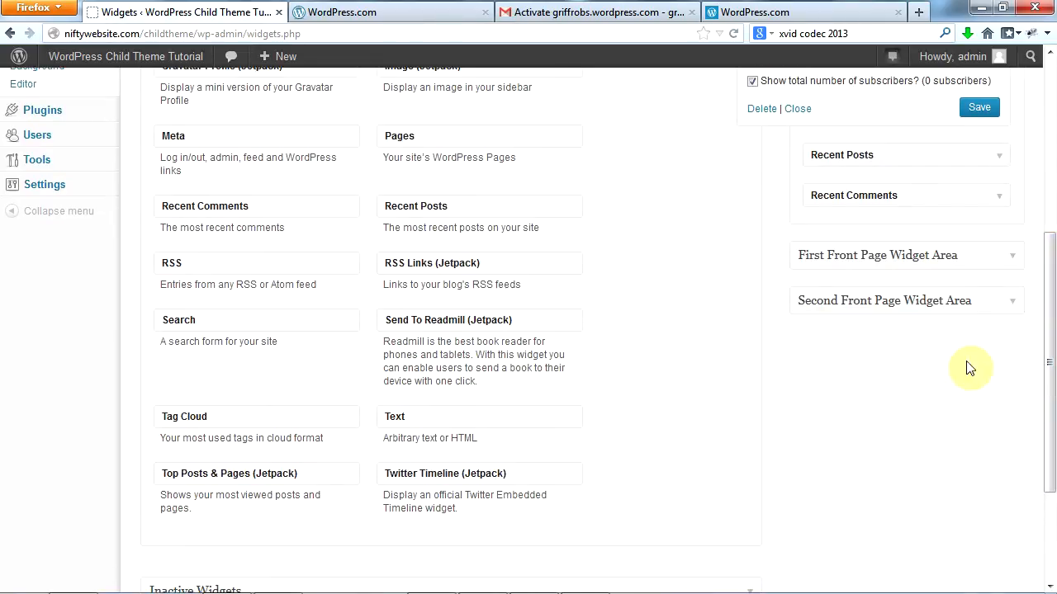
pyautogui.scroll(3)
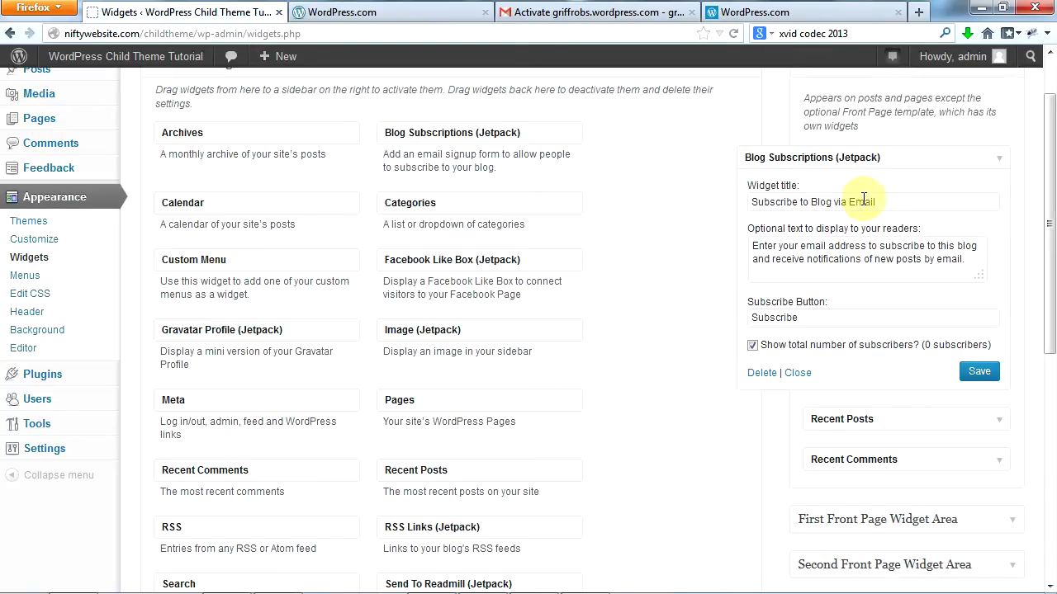
pyautogui.write('Subscribe to All Posts')
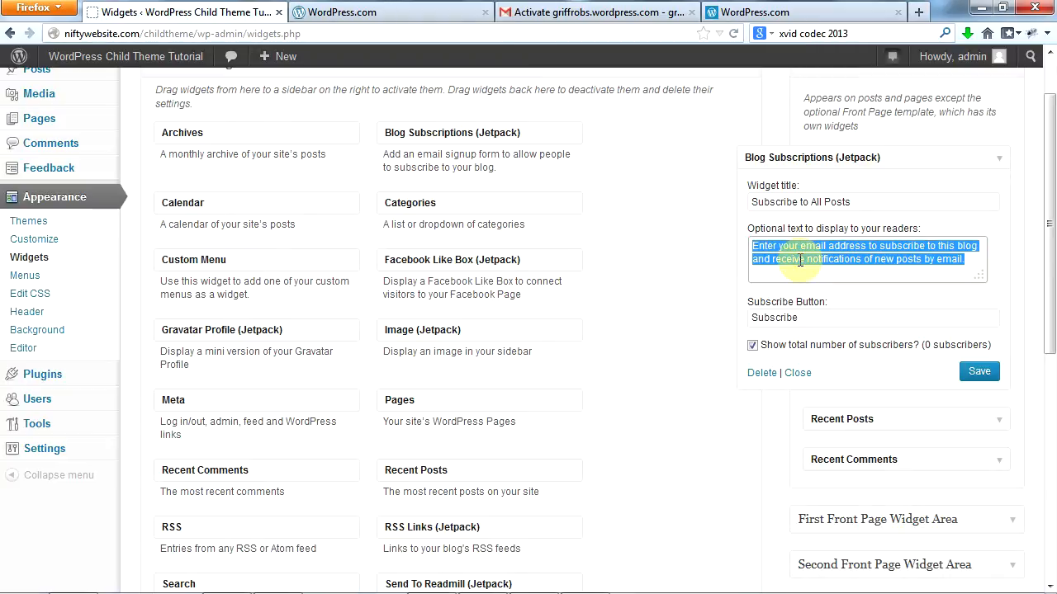
pyautogui.press('Delete')
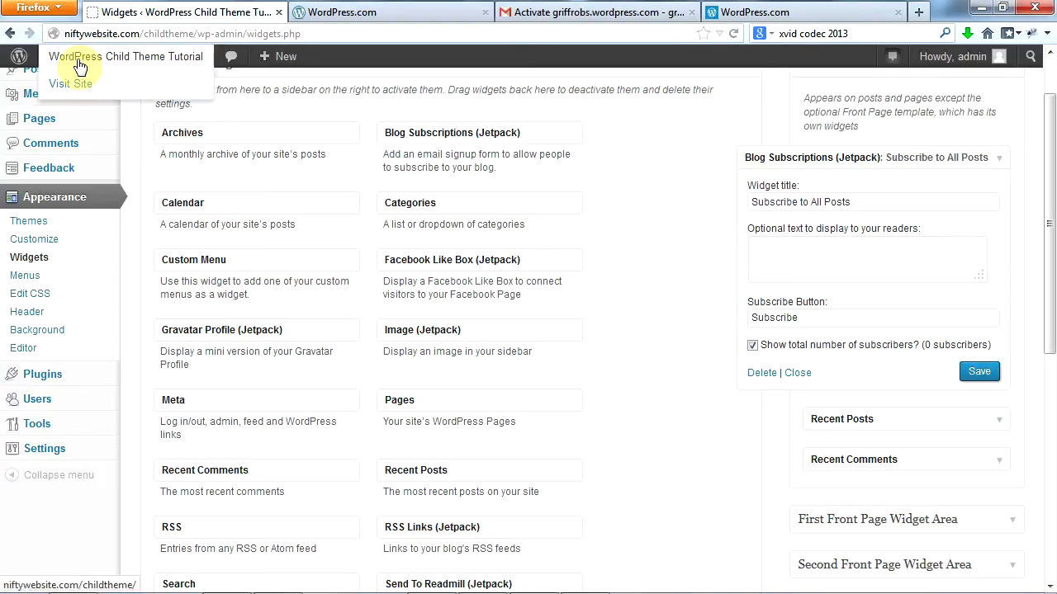
# - Visit the public front page to see the Subscribe to All Posts widget in the sidebar
pyautogui.click(69, 82)
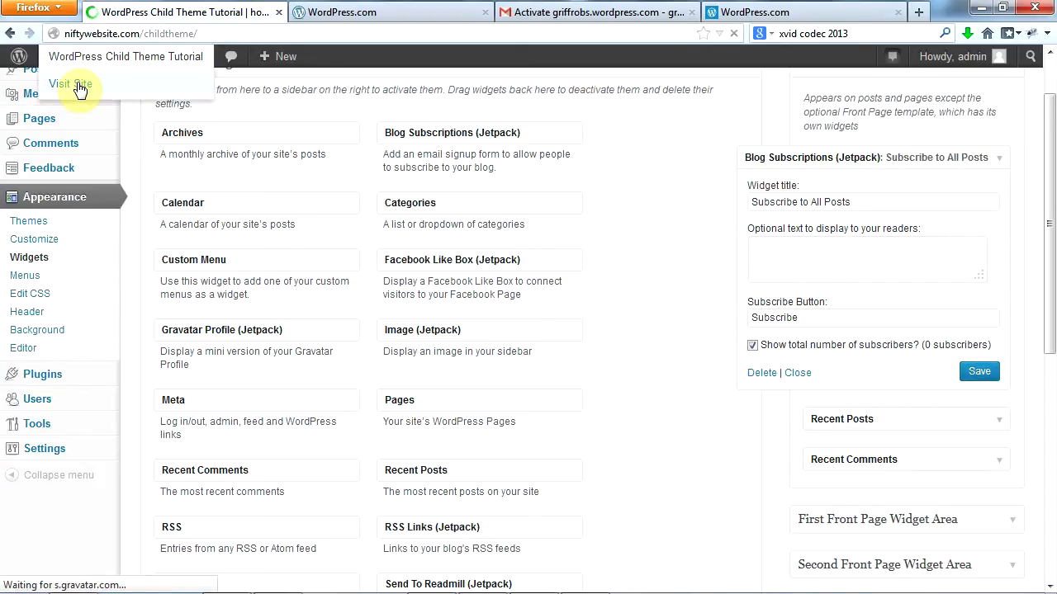
pyautogui.click(69, 82)
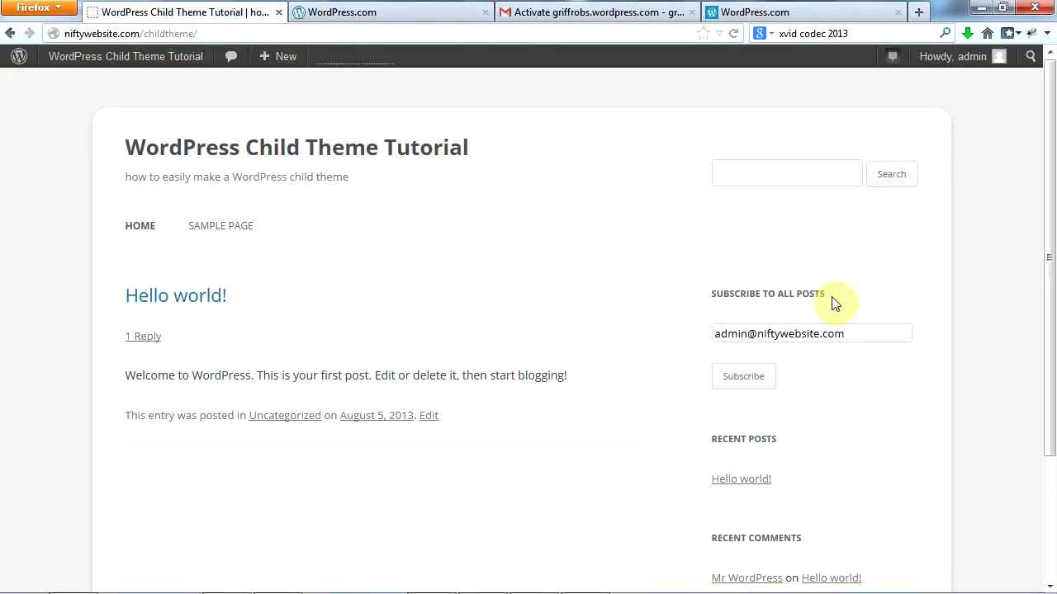
pyautogui.moveTo(852, 334)
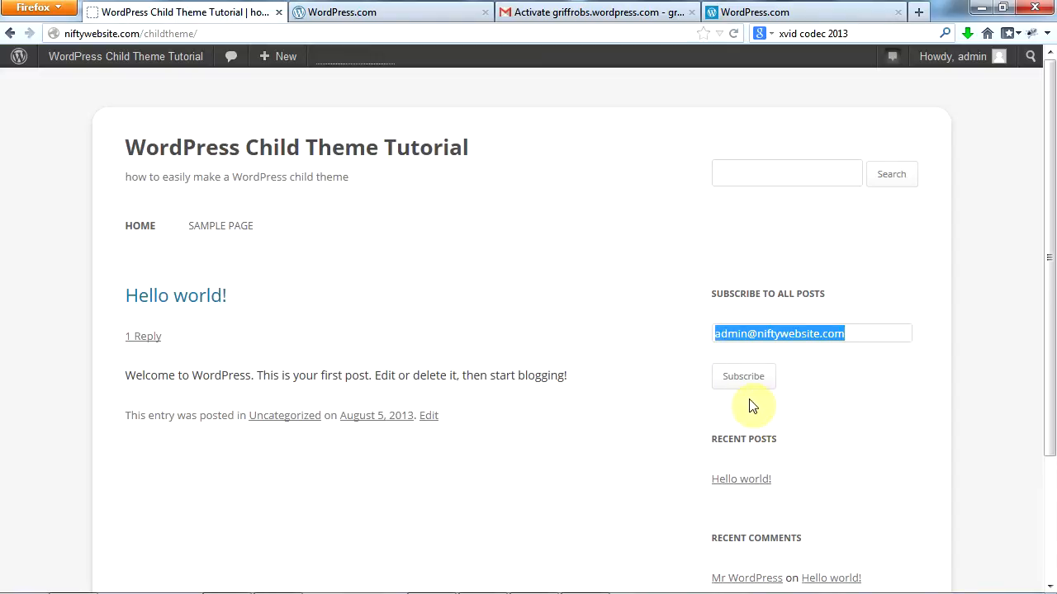
pyautogui.moveTo(746, 383)
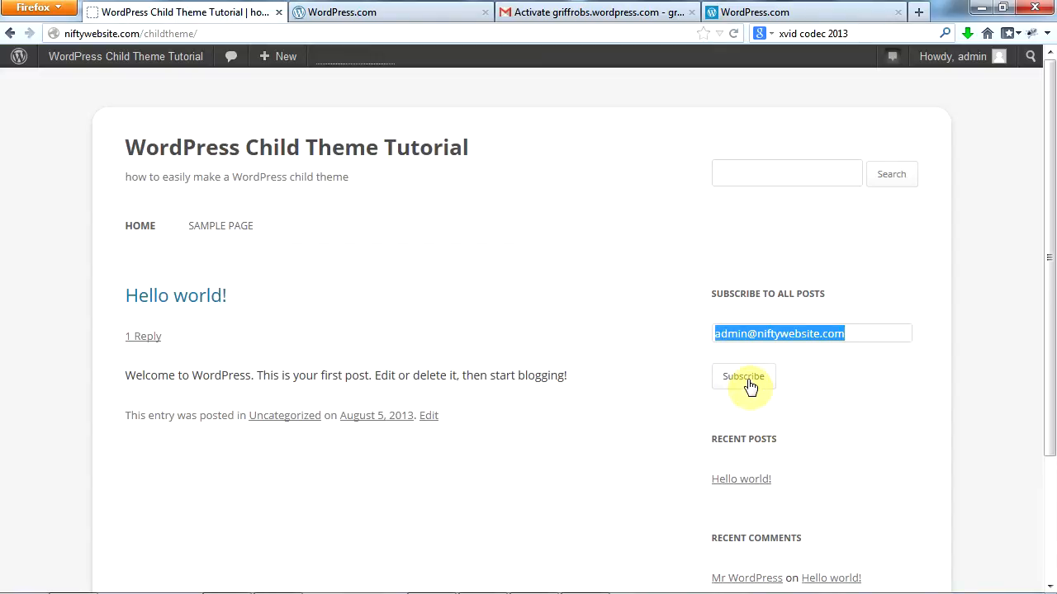
pyautogui.moveTo(341, 330)
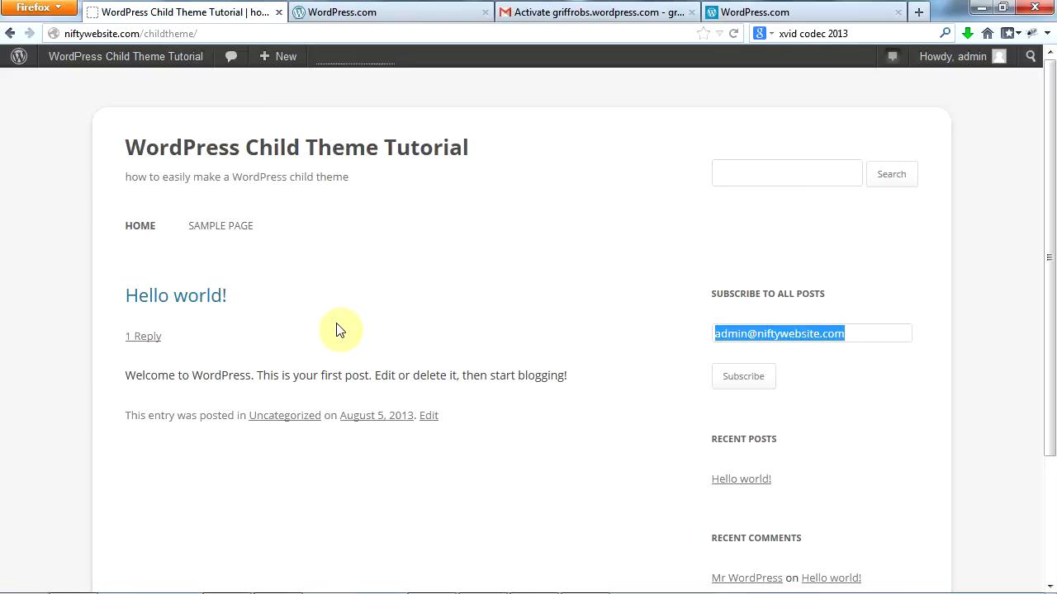
pyautogui.moveTo(207, 317)
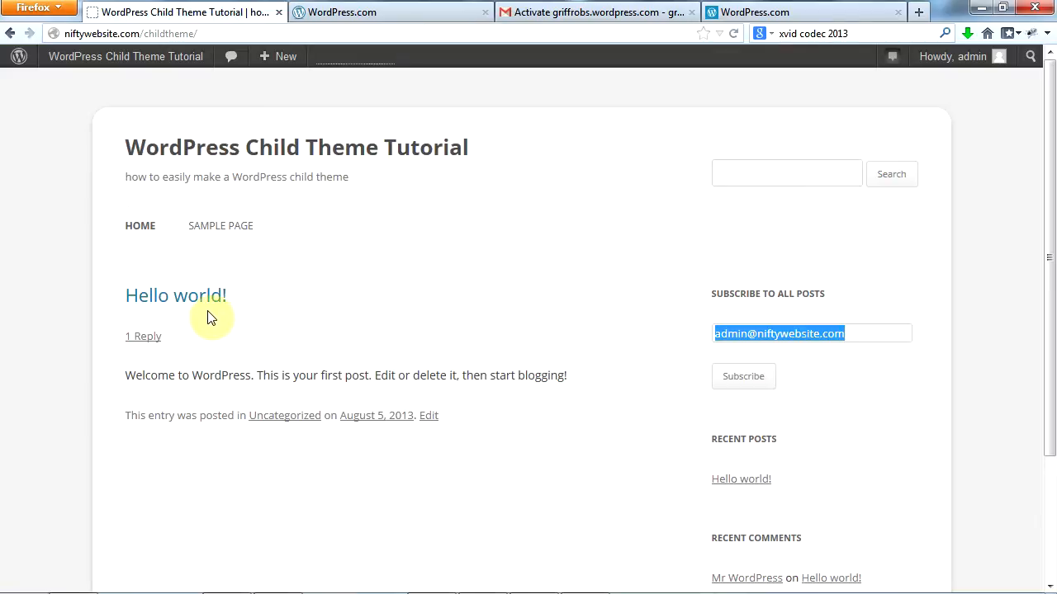
# - On the Hello world! post, tick both 'Notify me' email options below the comment form
pyautogui.click(175, 295)
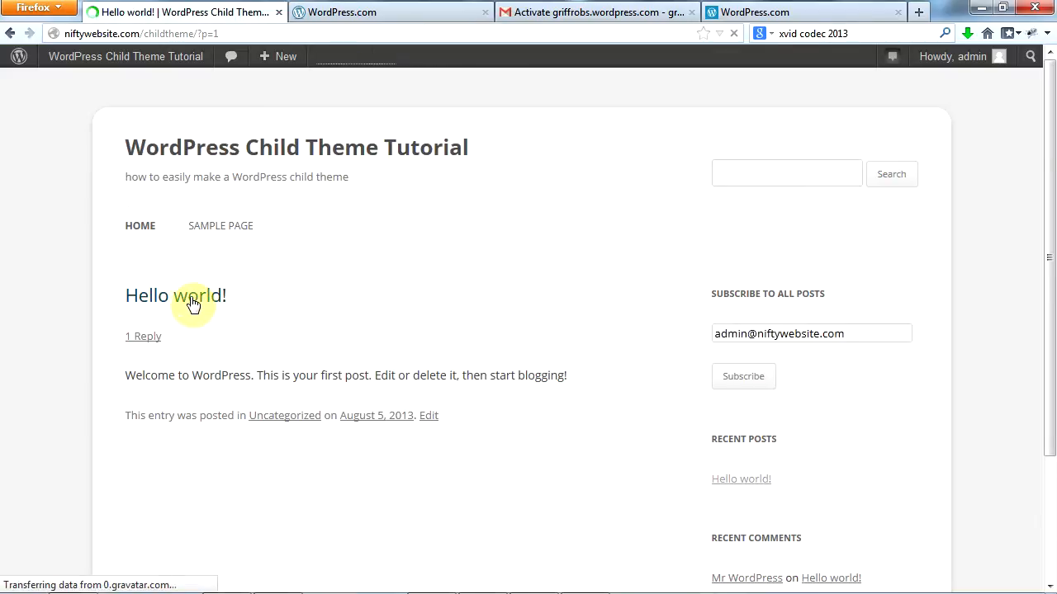
pyautogui.scroll(-3)
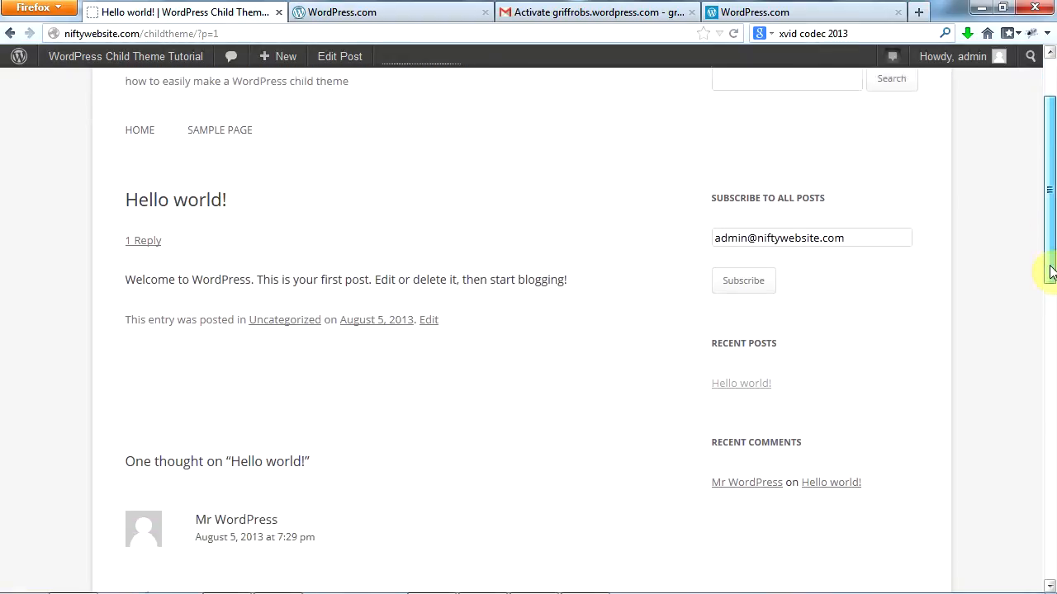
pyautogui.scroll(-3)
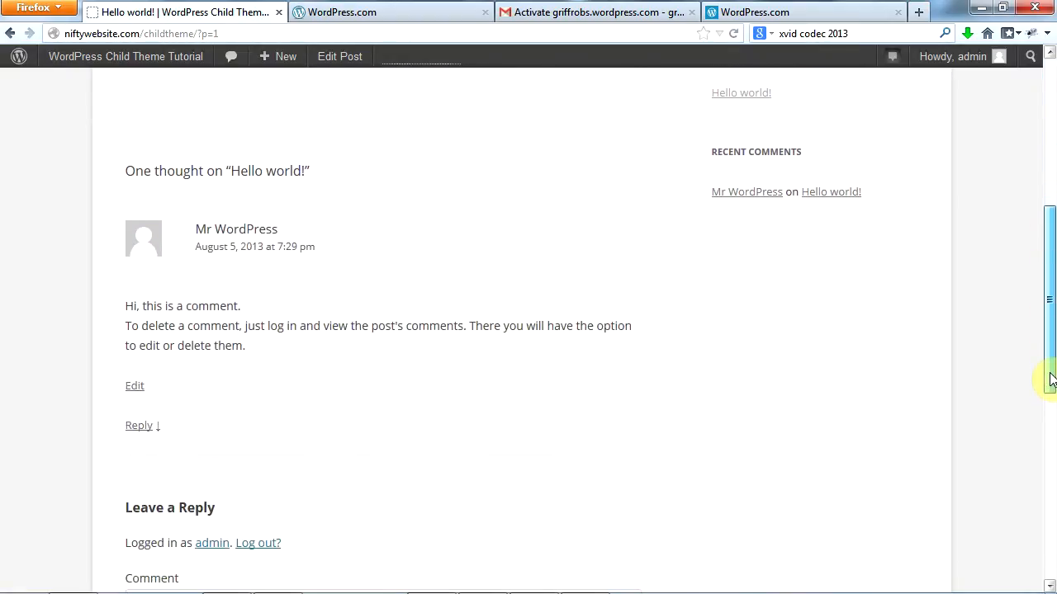
pyautogui.scroll(-3)
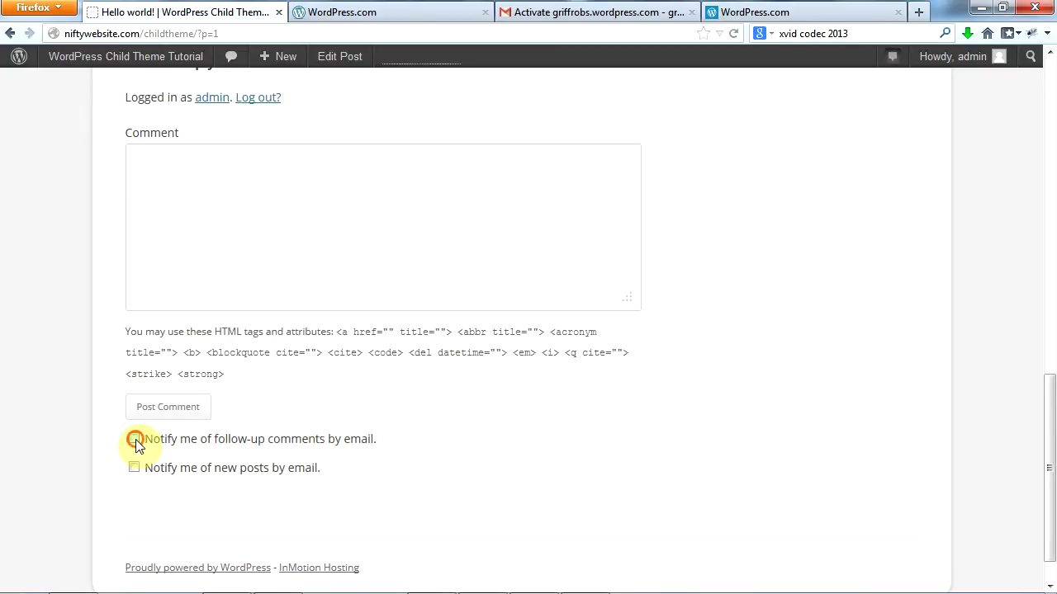
pyautogui.click(134, 439)
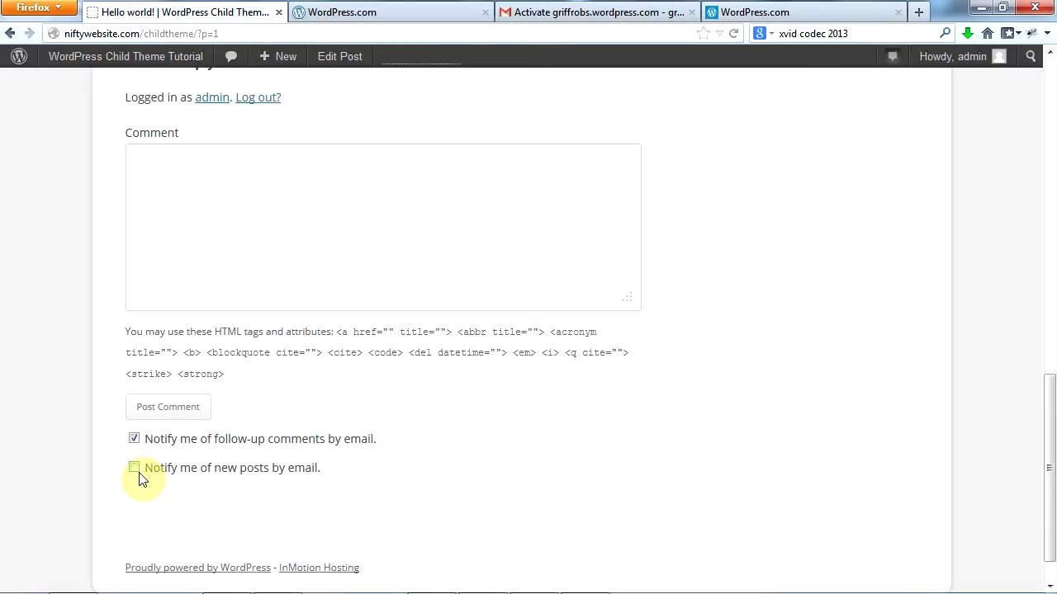
pyautogui.moveTo(314, 479)
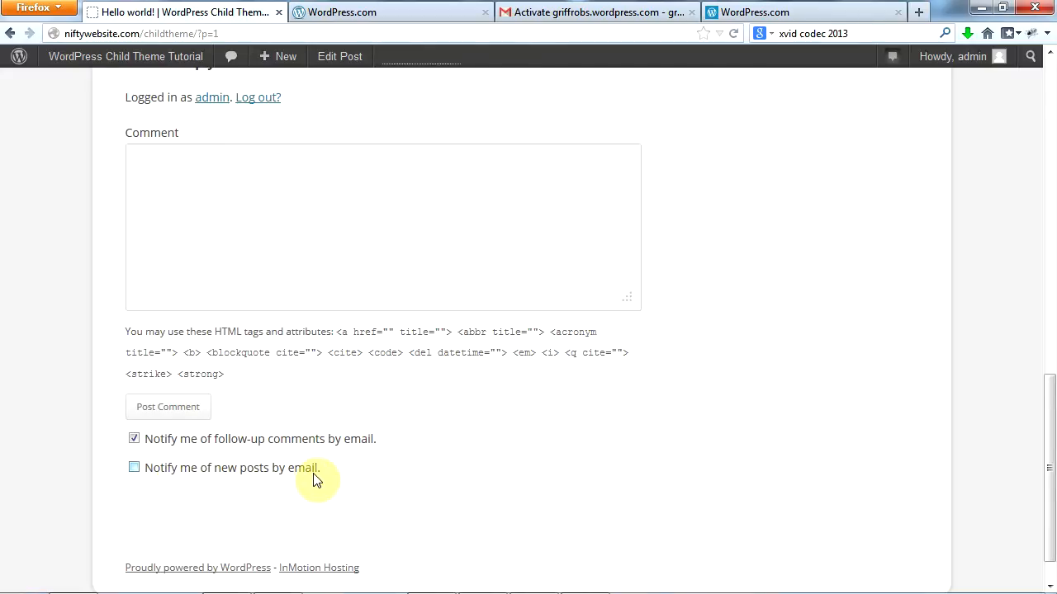
pyautogui.click(134, 467)
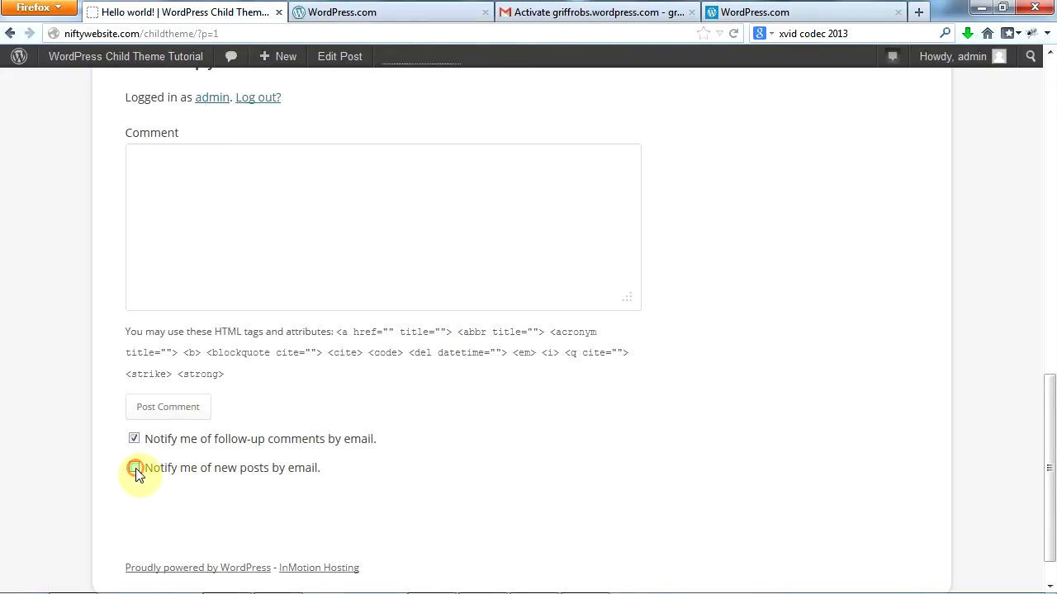
pyautogui.click(134, 467)
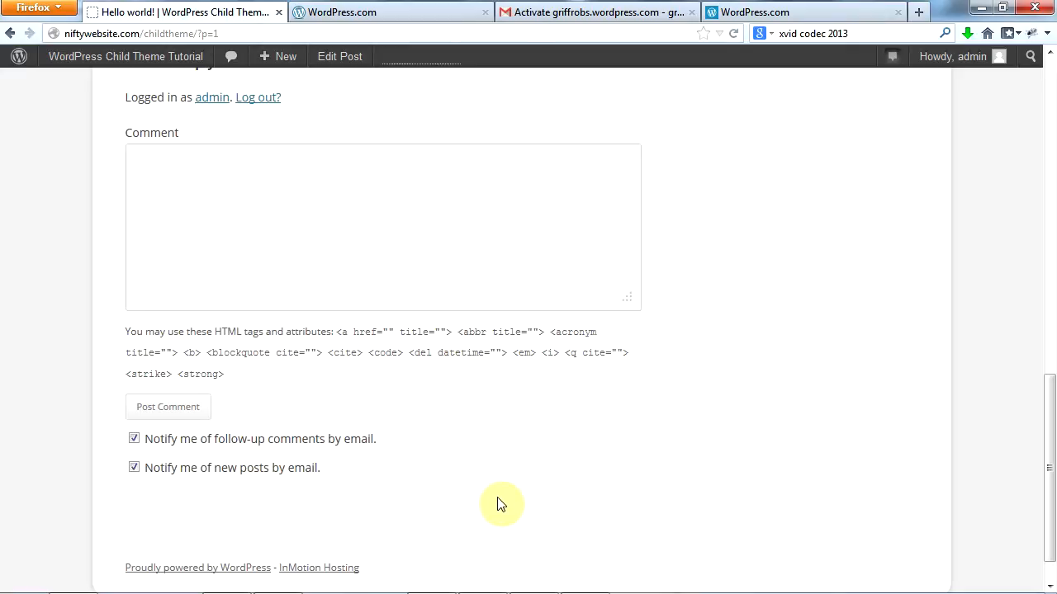
pyautogui.moveTo(1034, 482)
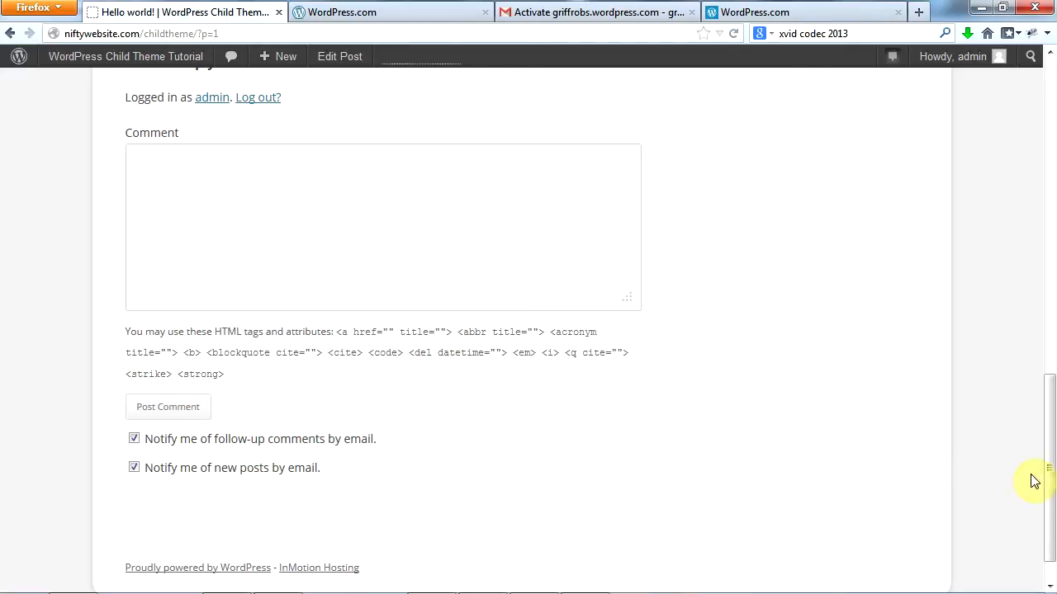
pyautogui.scroll(3)
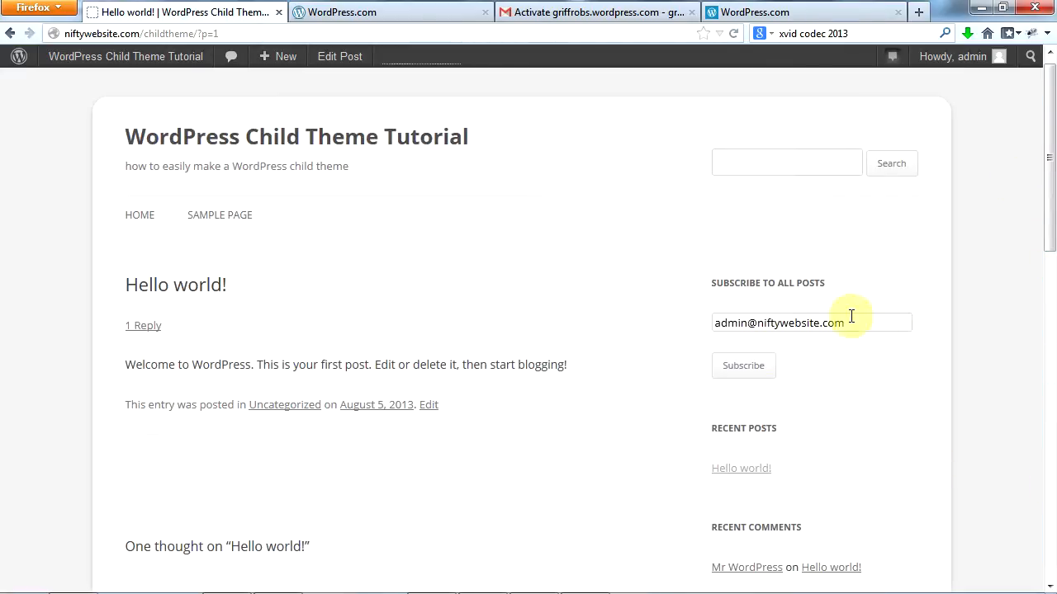
pyautogui.moveTo(950, 165)
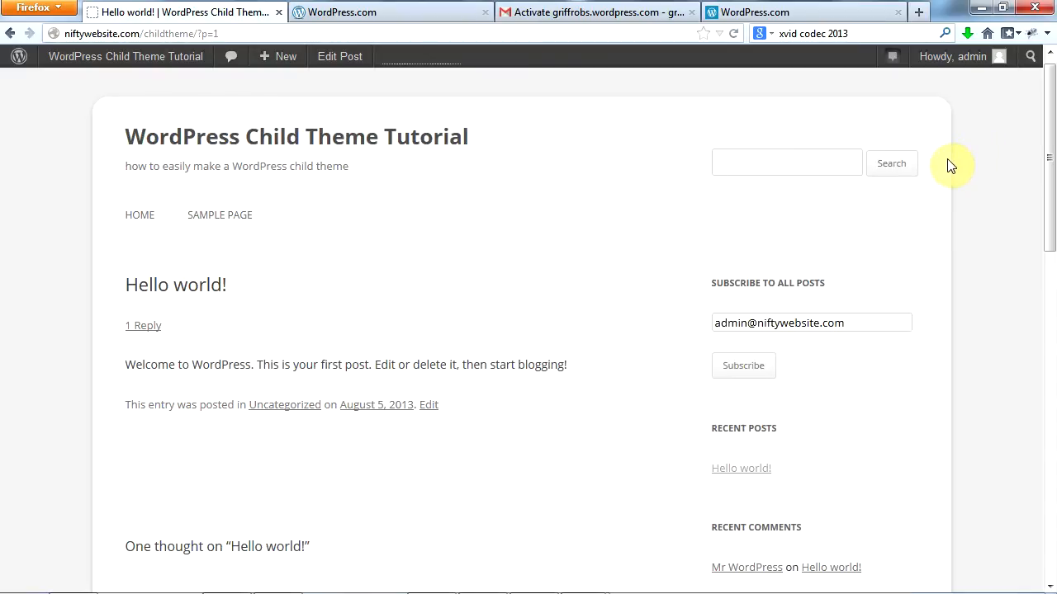
pyautogui.moveTo(784, 198)
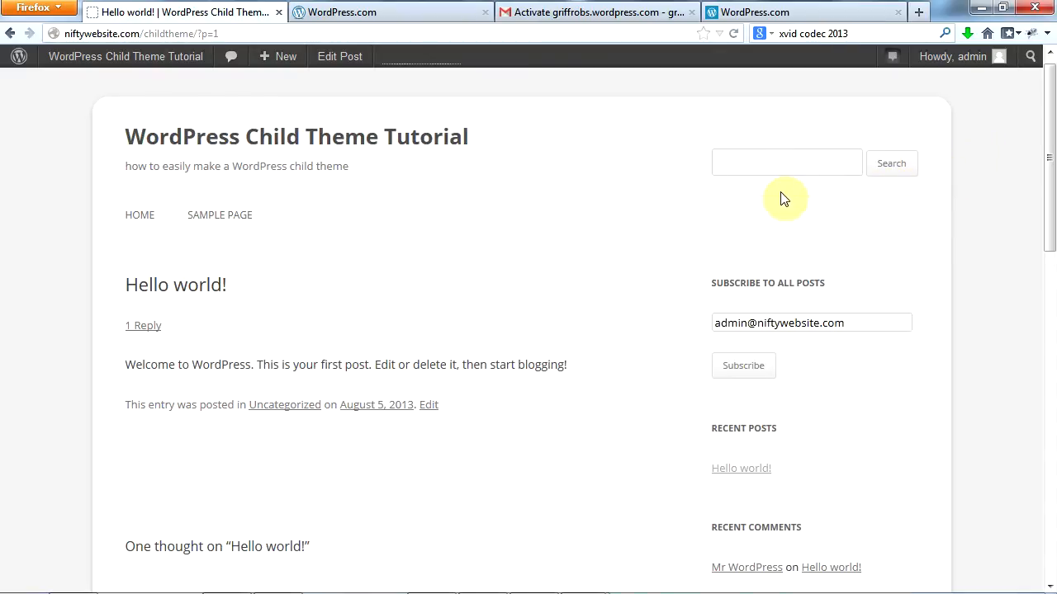
pyautogui.moveTo(768, 208)
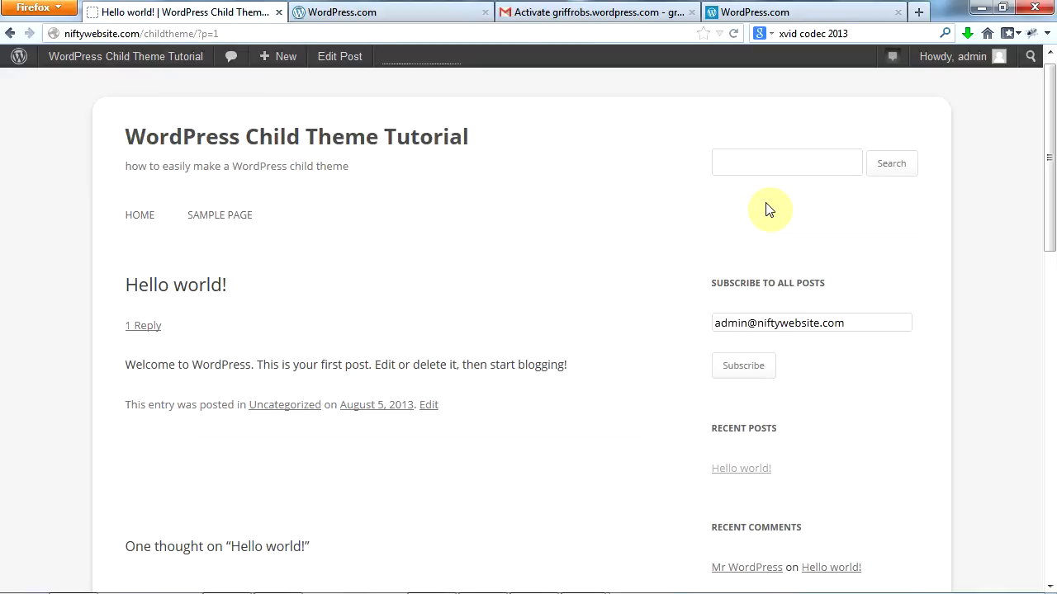
pyautogui.moveTo(931, 274)
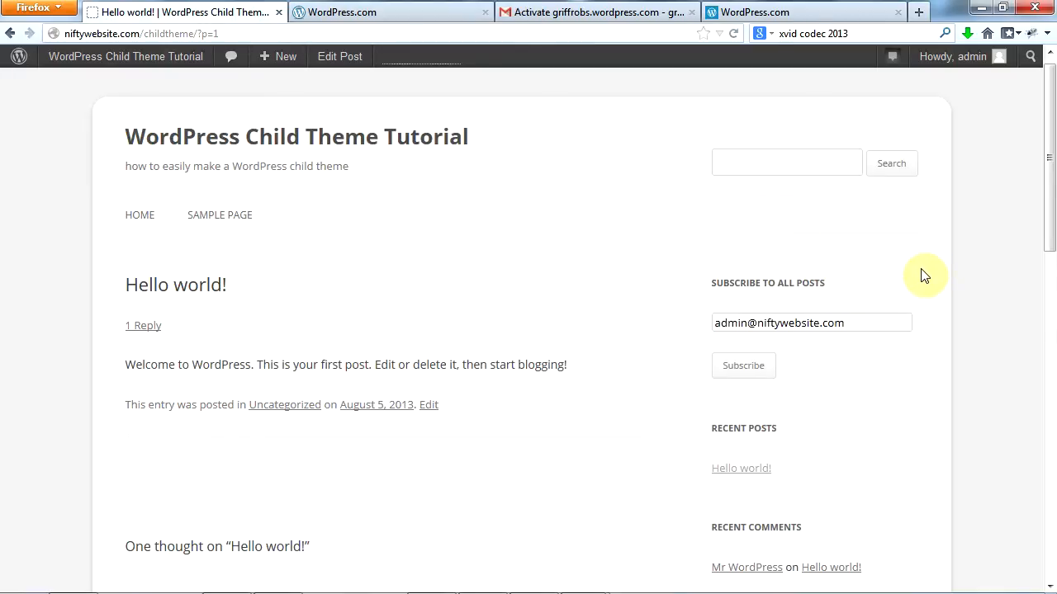
pyautogui.moveTo(396, 241)
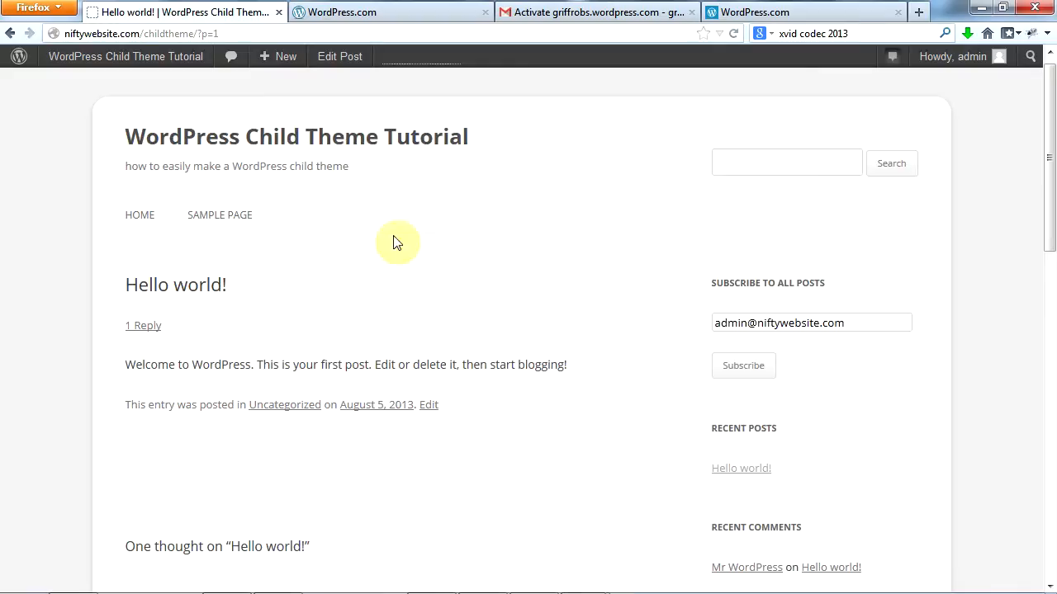
# - Return to the admin Dashboard via the site name menu in the admin bar
pyautogui.click(126, 56)
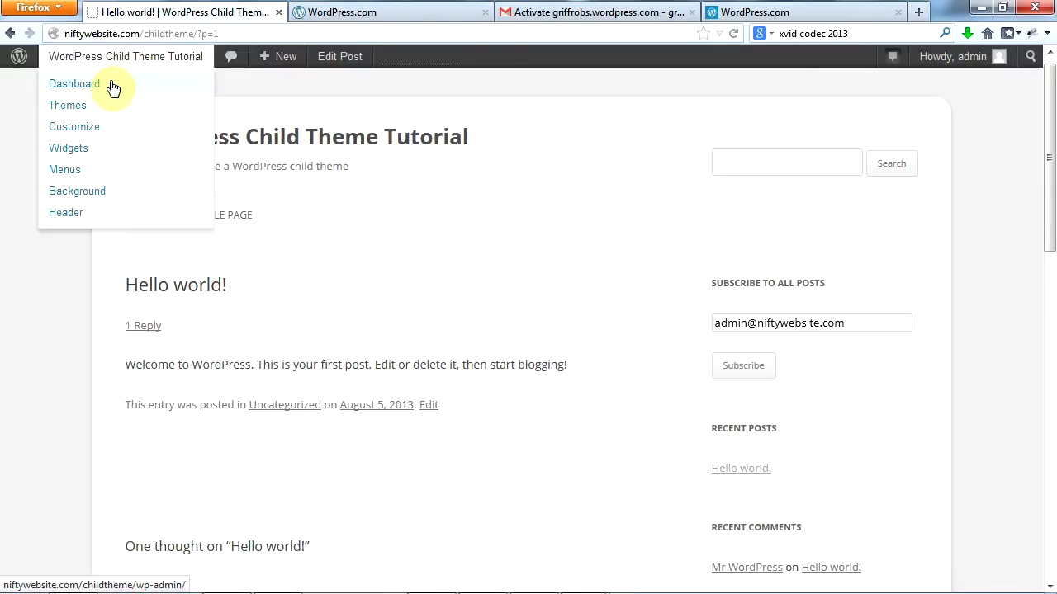
pyautogui.click(74, 82)
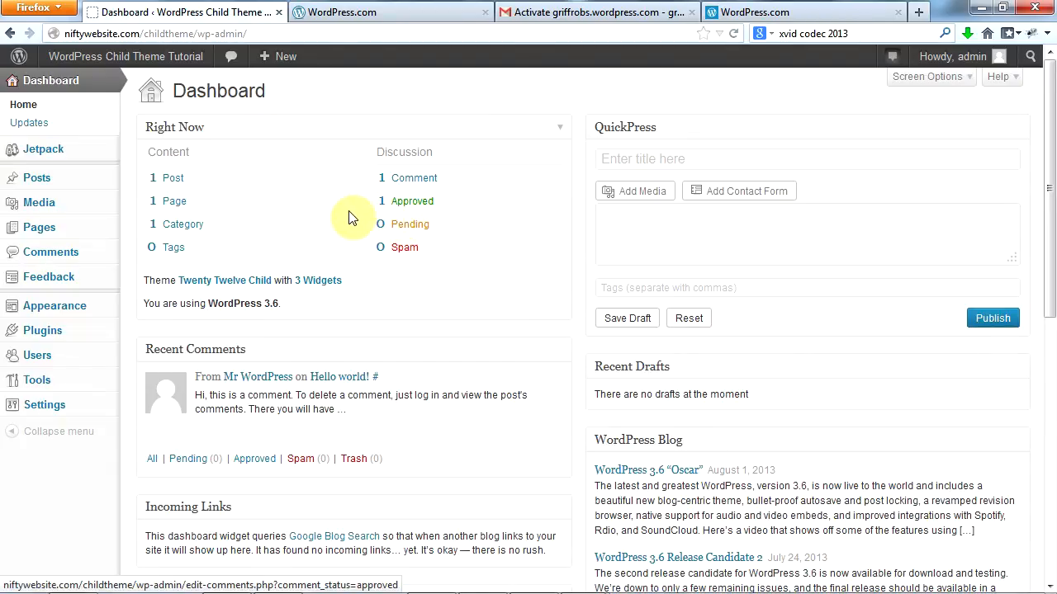
pyautogui.moveTo(43, 148)
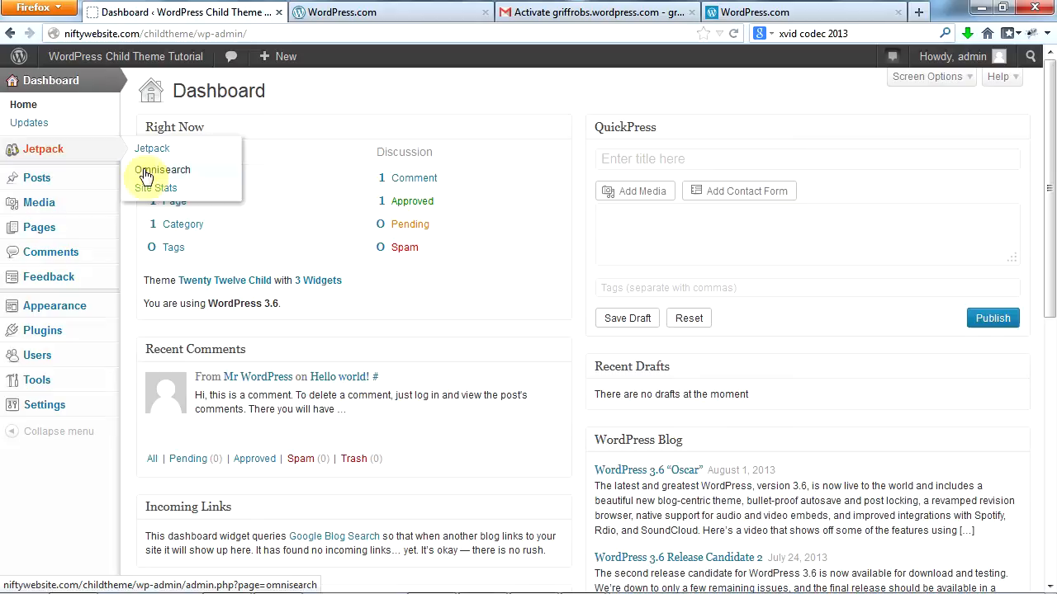
# - Go to Jetpack Site Stats, which reports zero views and comments
pyautogui.click(155, 188)
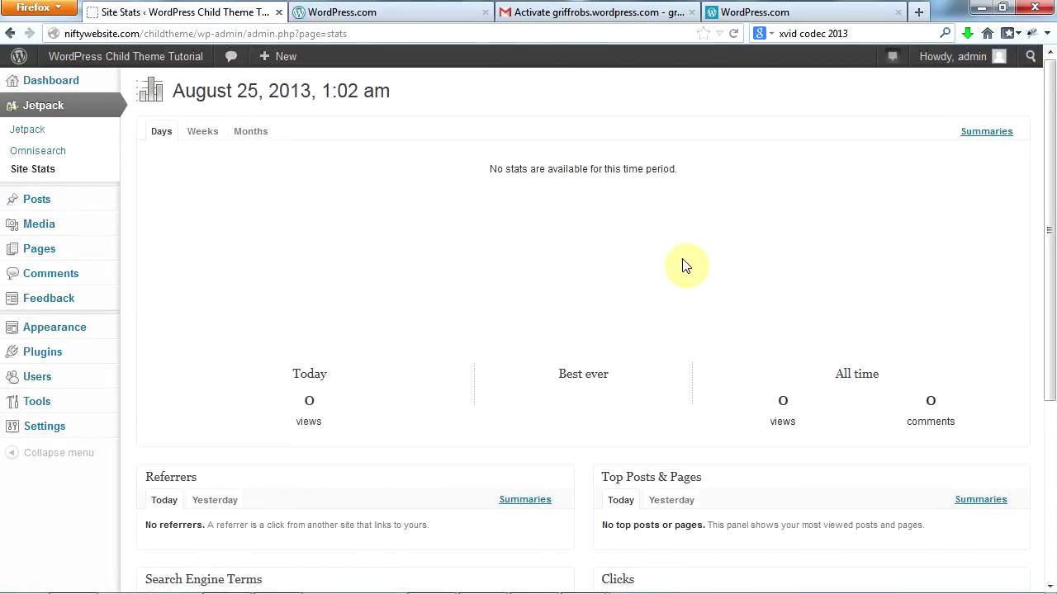
pyautogui.moveTo(789, 264)
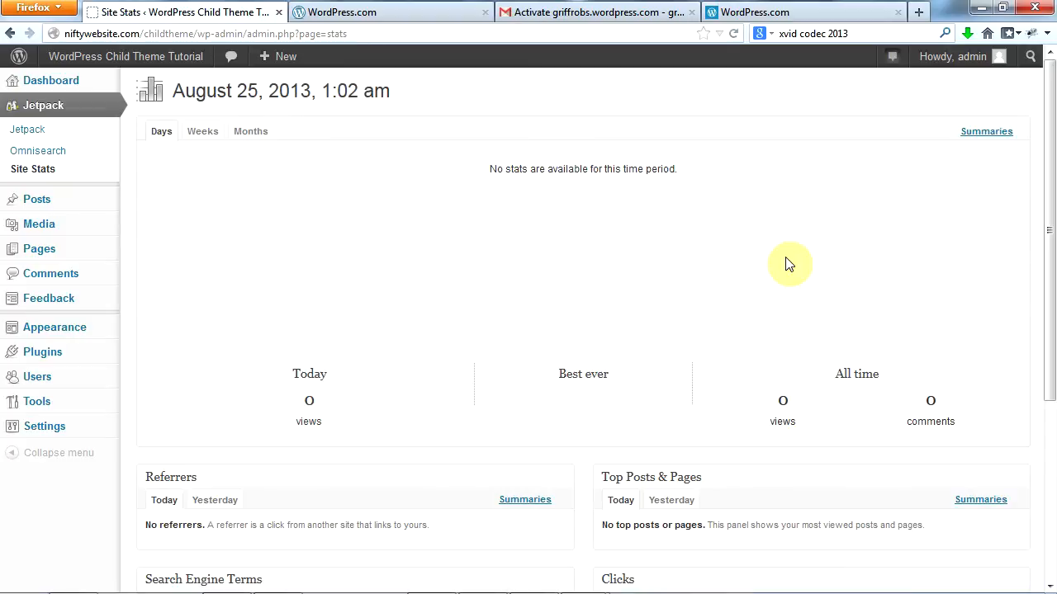
pyautogui.moveTo(614, 277)
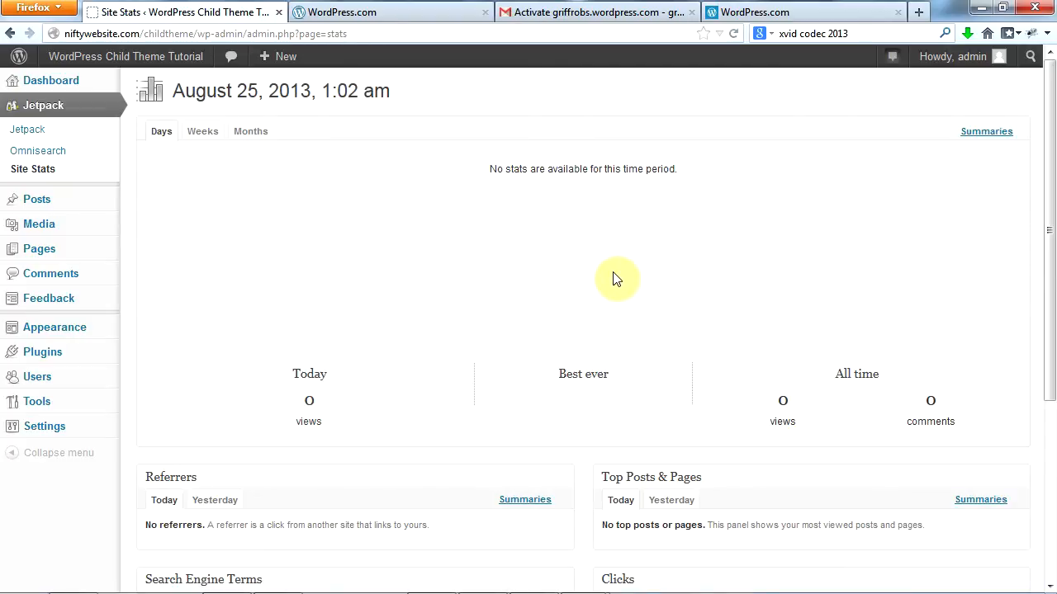
pyautogui.moveTo(322, 238)
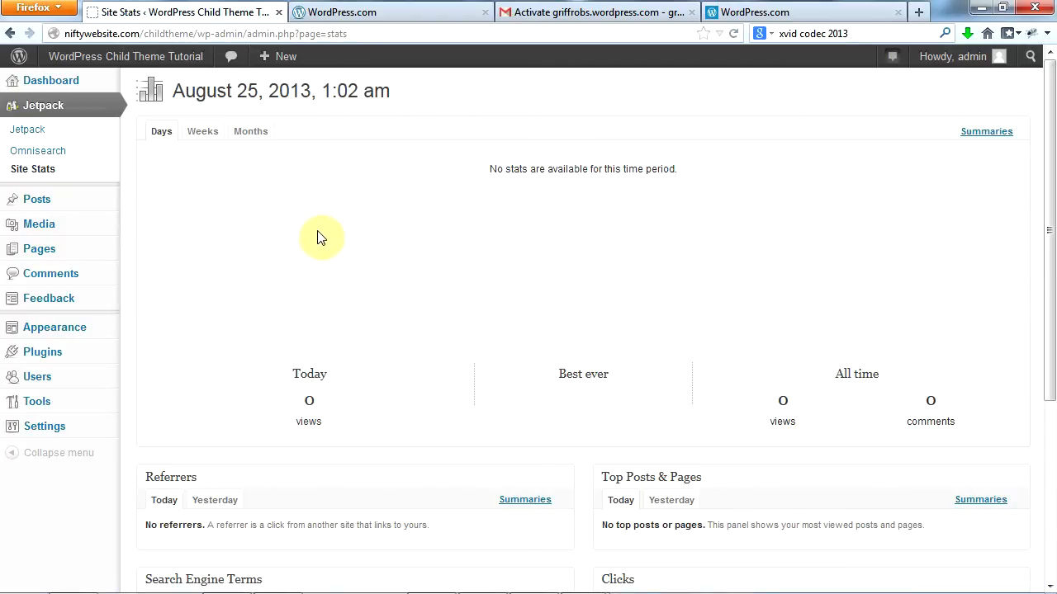
pyautogui.moveTo(493, 173)
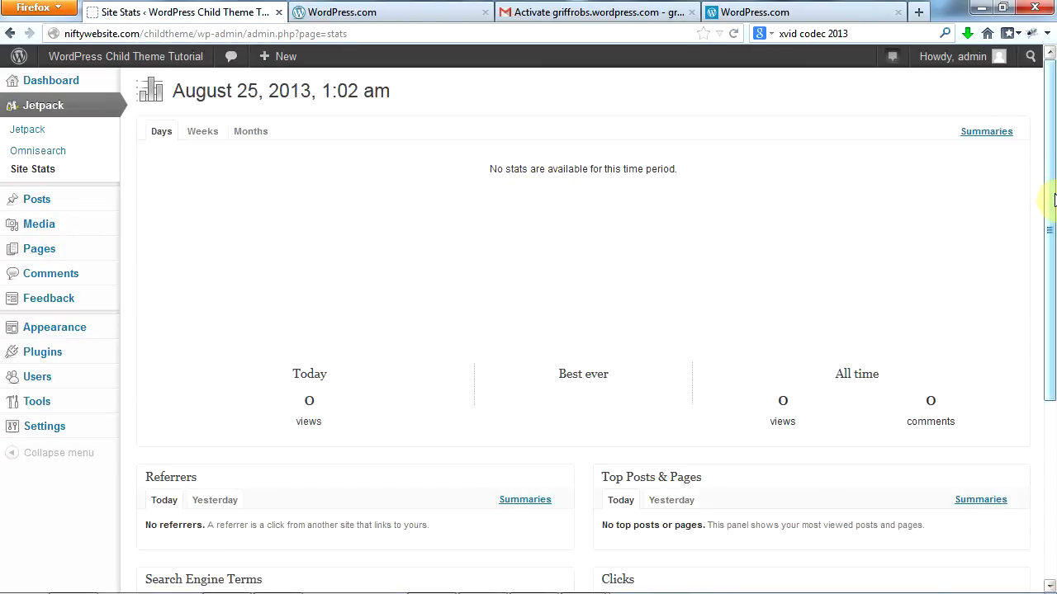
# - Review the Referrers, Search Engine Terms, Clicks and Subscriptions panels further down Site Stats
pyautogui.scroll(-3)
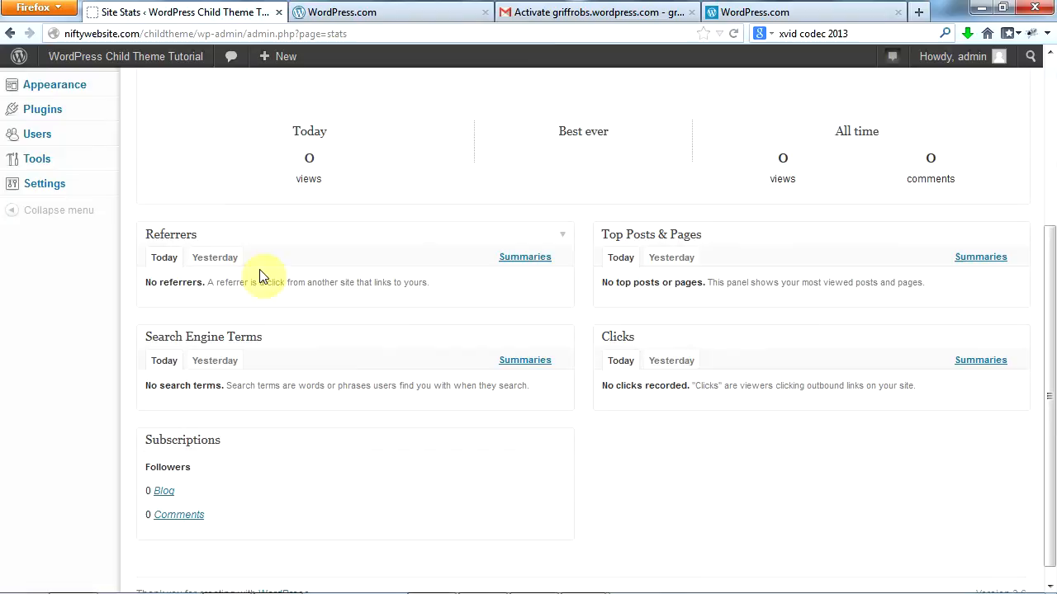
pyautogui.moveTo(165, 234)
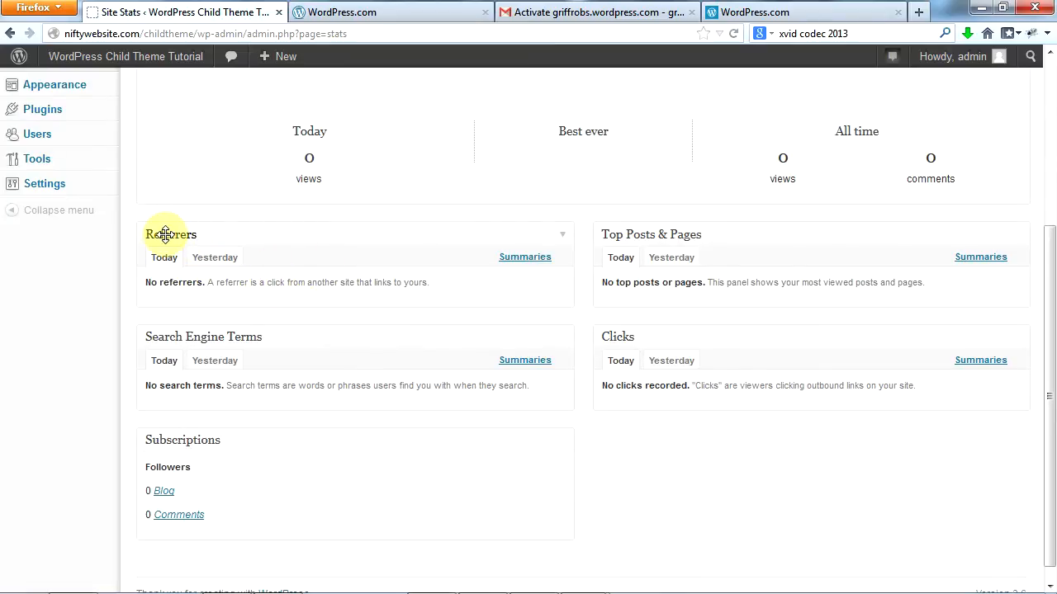
pyautogui.moveTo(396, 291)
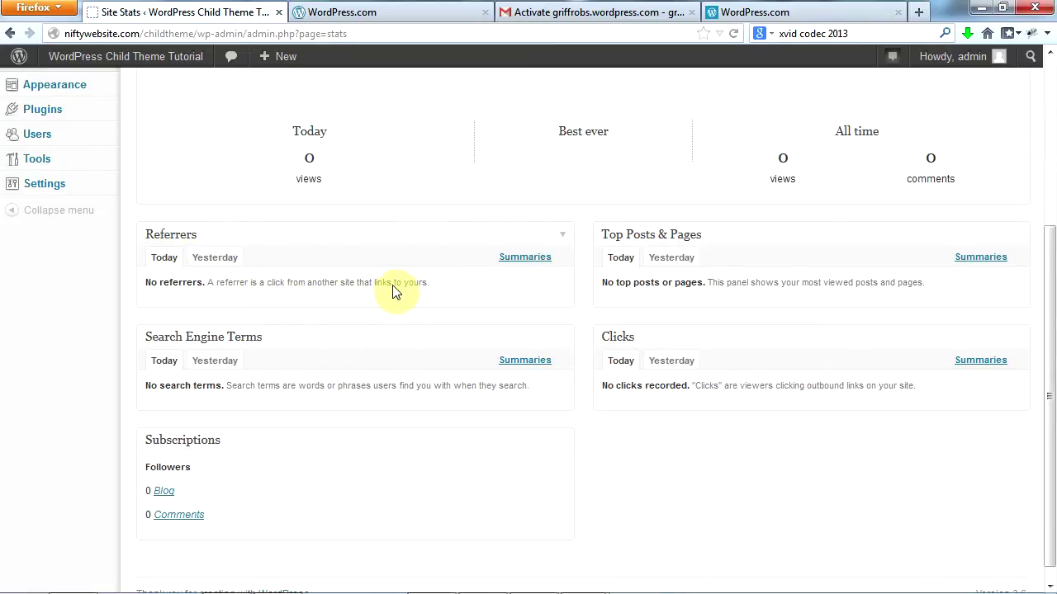
pyautogui.moveTo(271, 347)
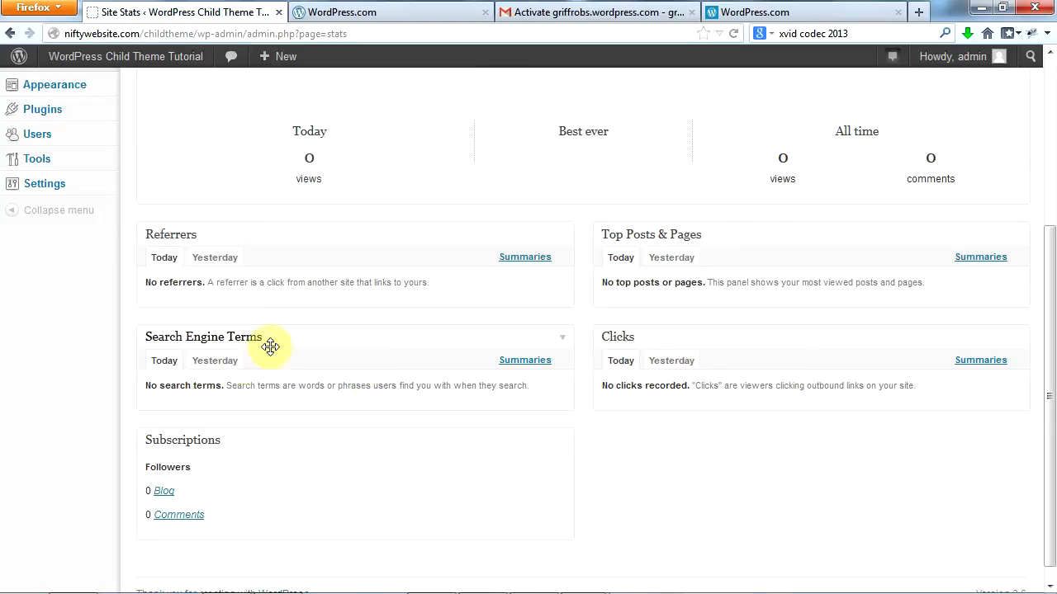
pyautogui.moveTo(241, 340)
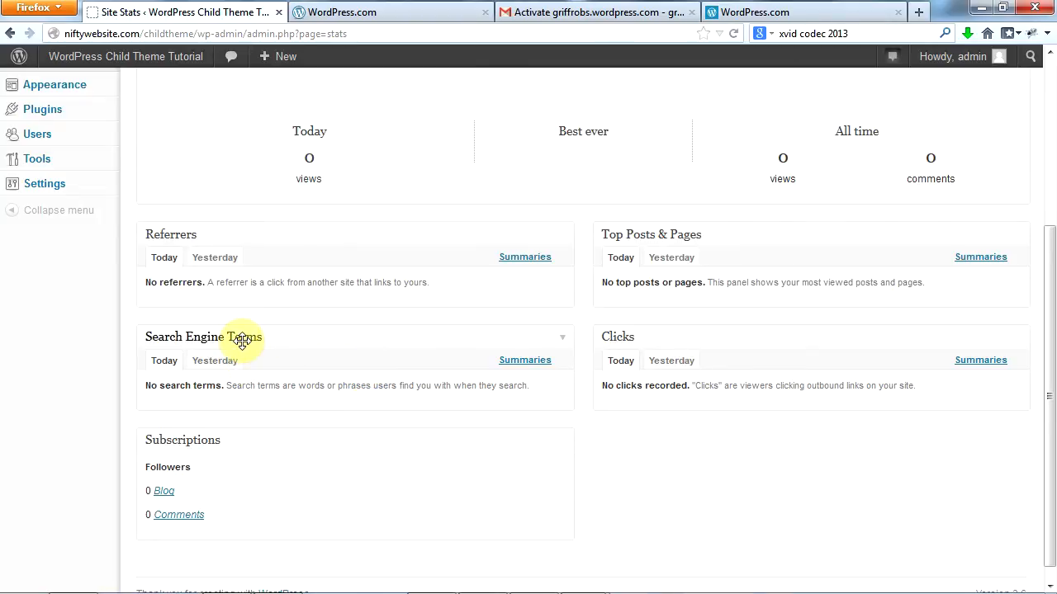
pyautogui.moveTo(331, 377)
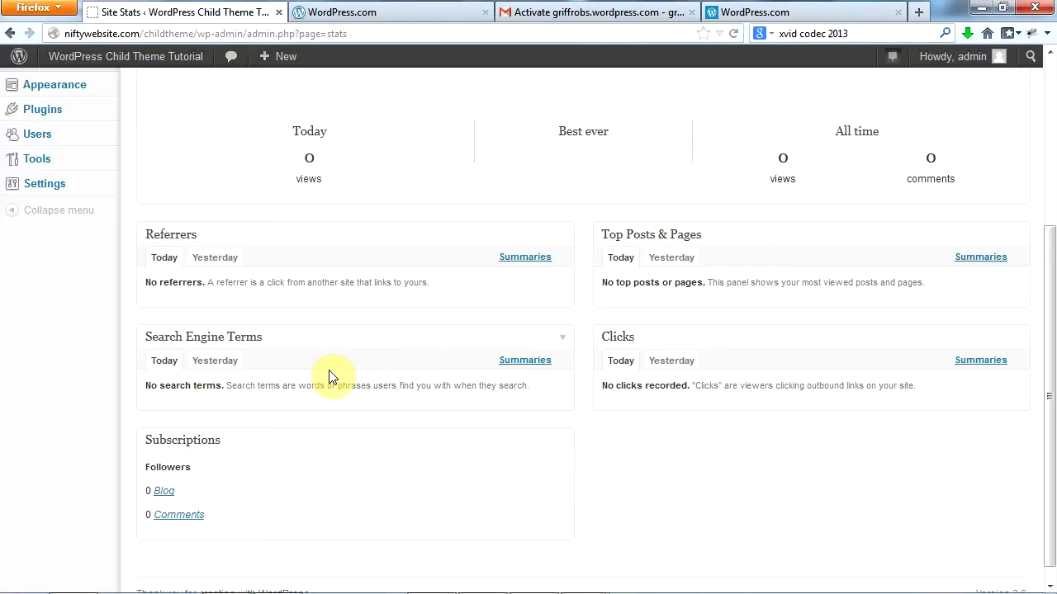
pyautogui.moveTo(211, 532)
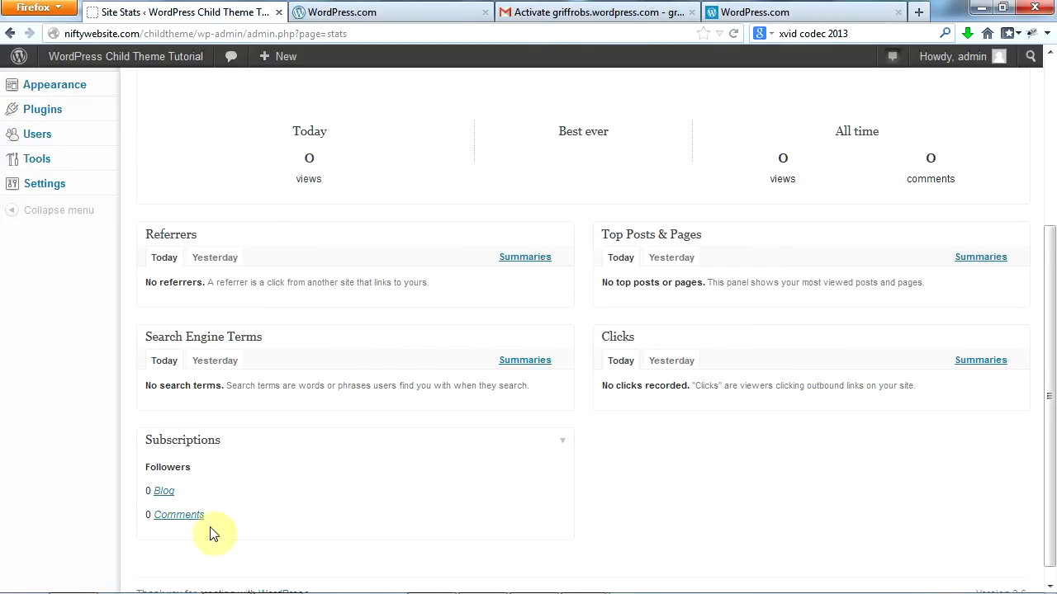
pyautogui.moveTo(155, 495)
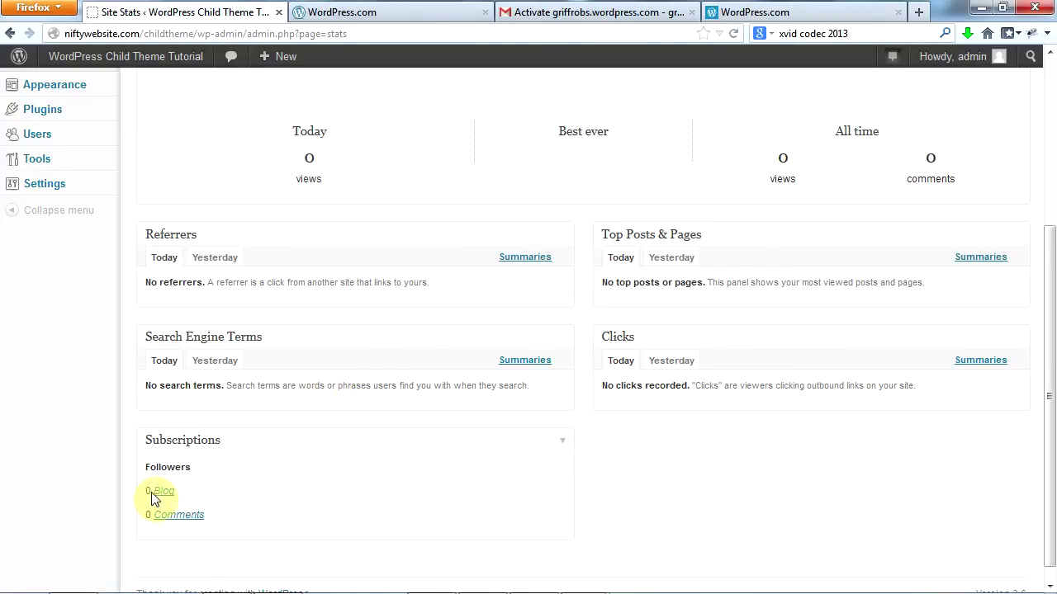
pyautogui.moveTo(297, 526)
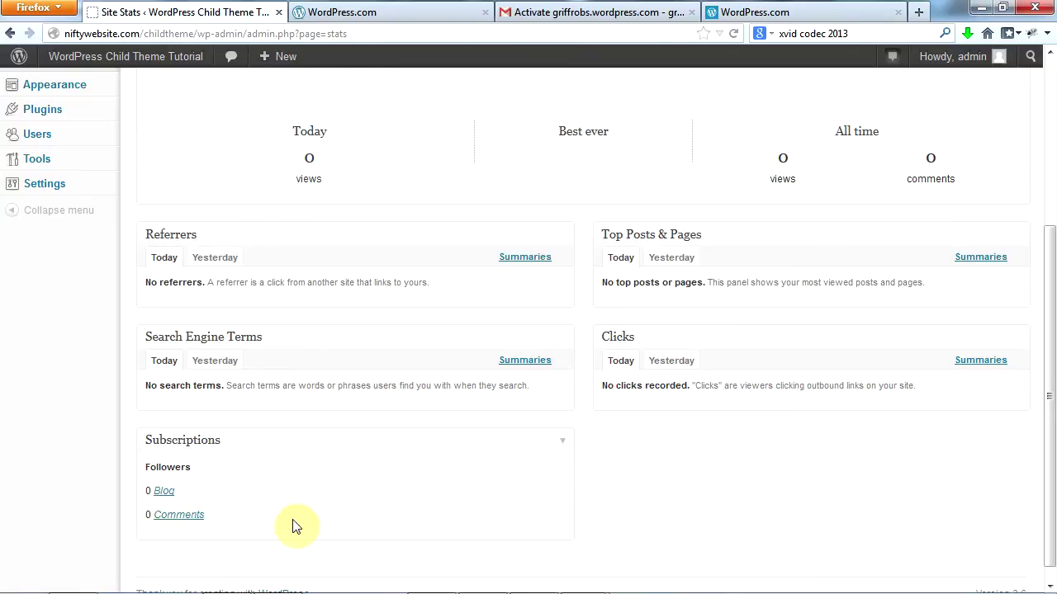
pyautogui.moveTo(720, 494)
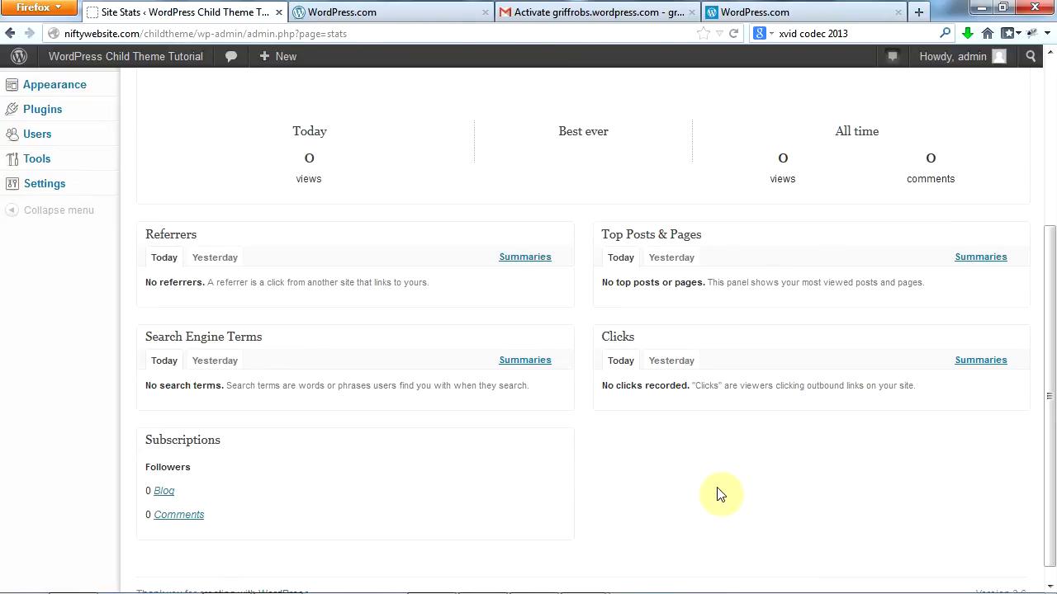
pyautogui.moveTo(716, 499)
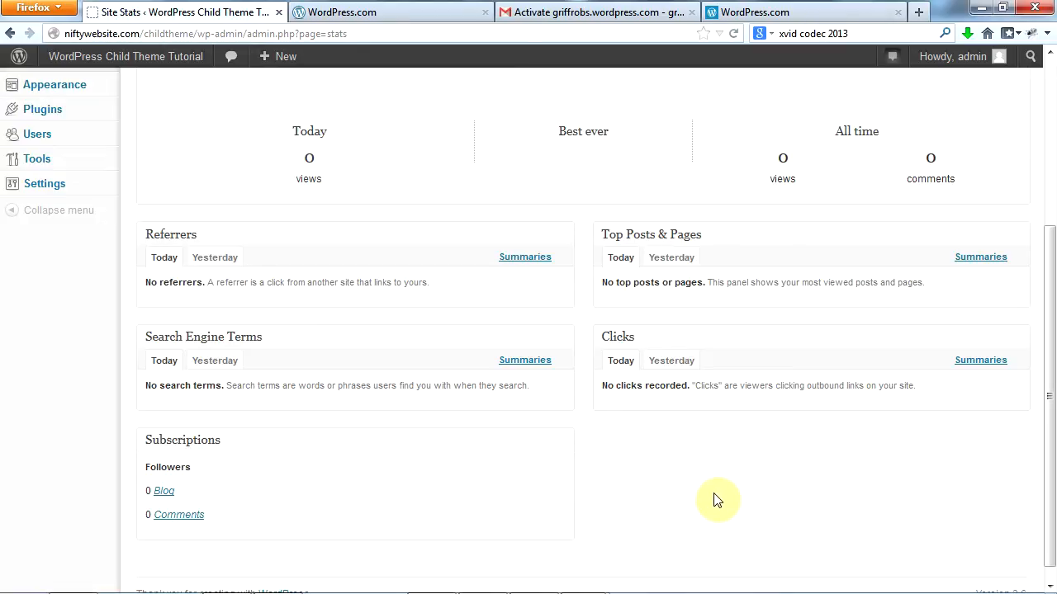
pyautogui.scroll(3)
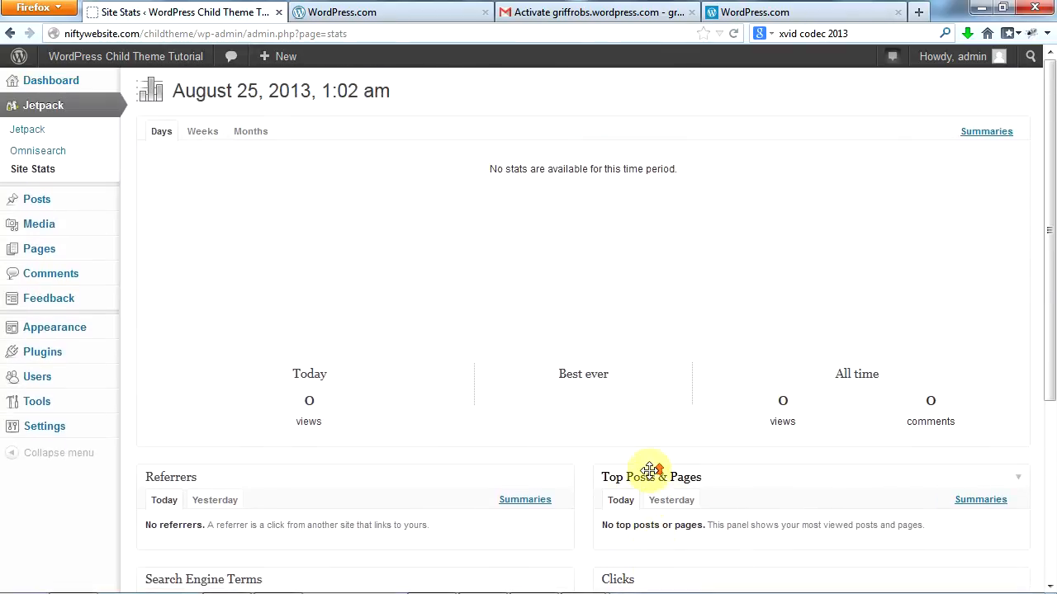
pyautogui.moveTo(515, 106)
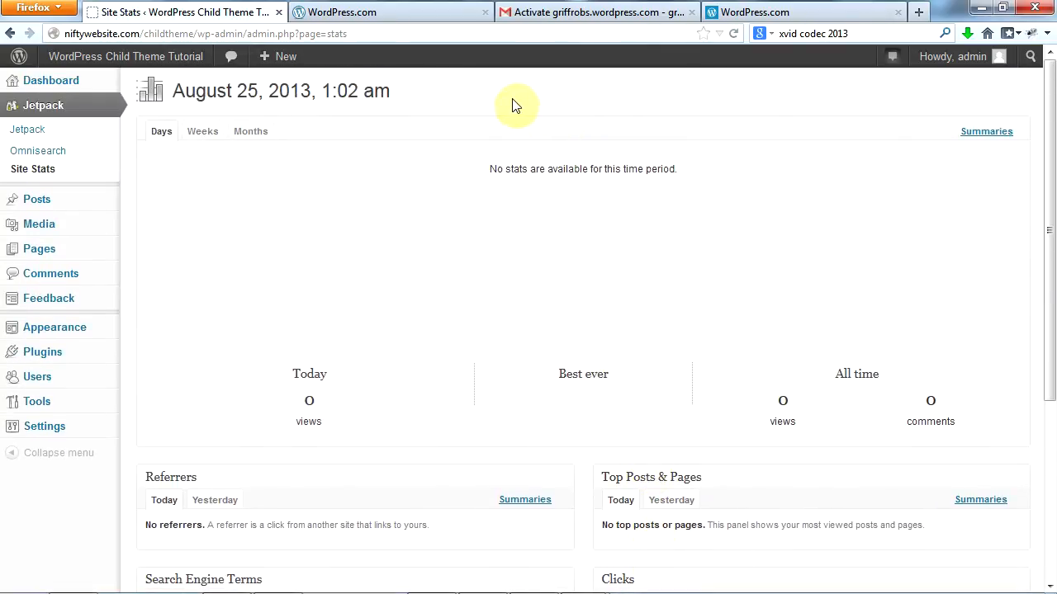
pyautogui.moveTo(538, 109)
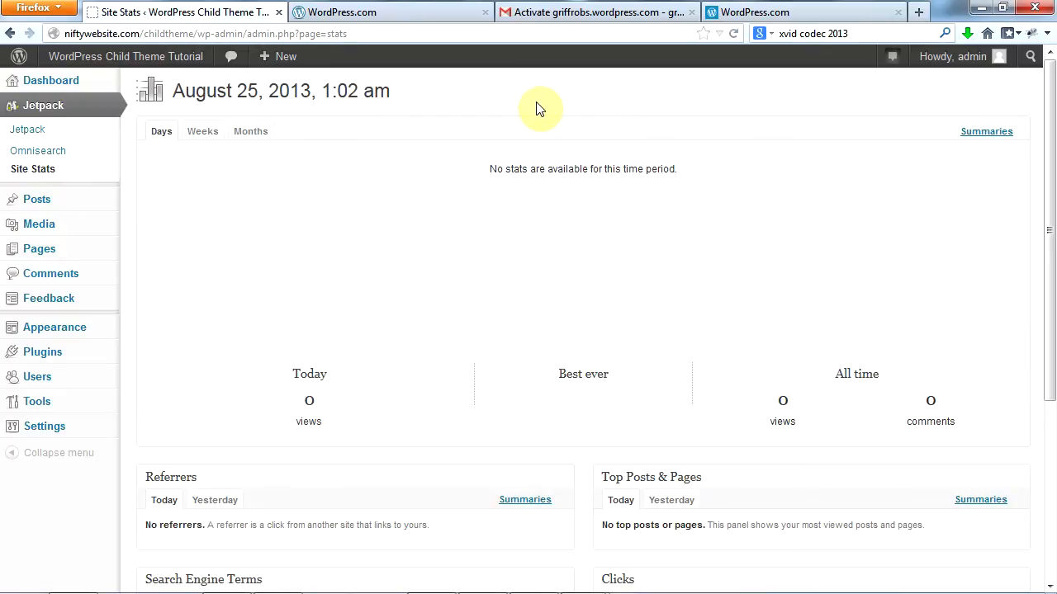
pyautogui.moveTo(46, 133)
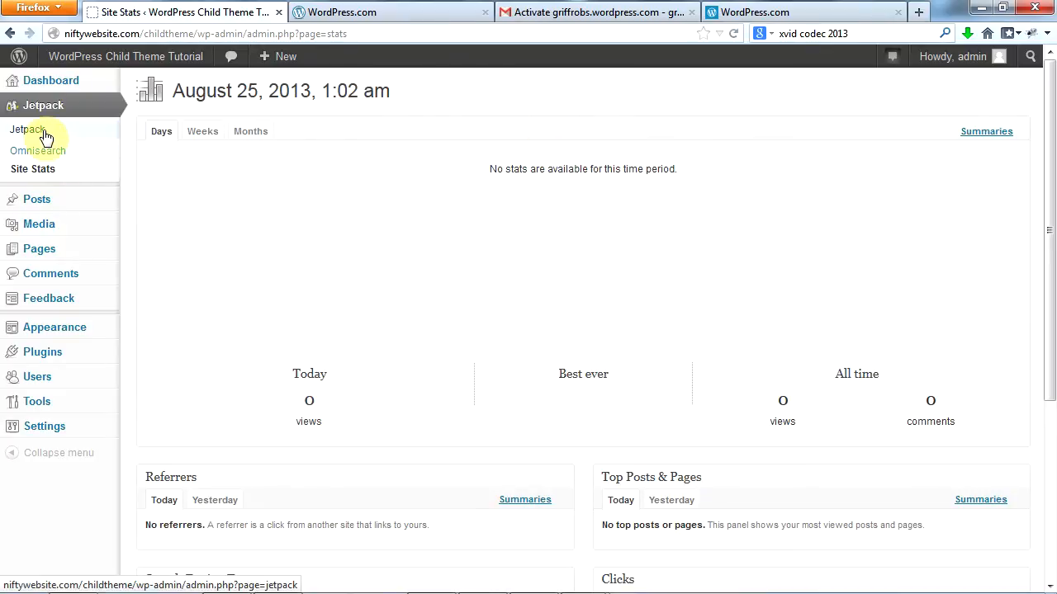
pyautogui.moveTo(230, 155)
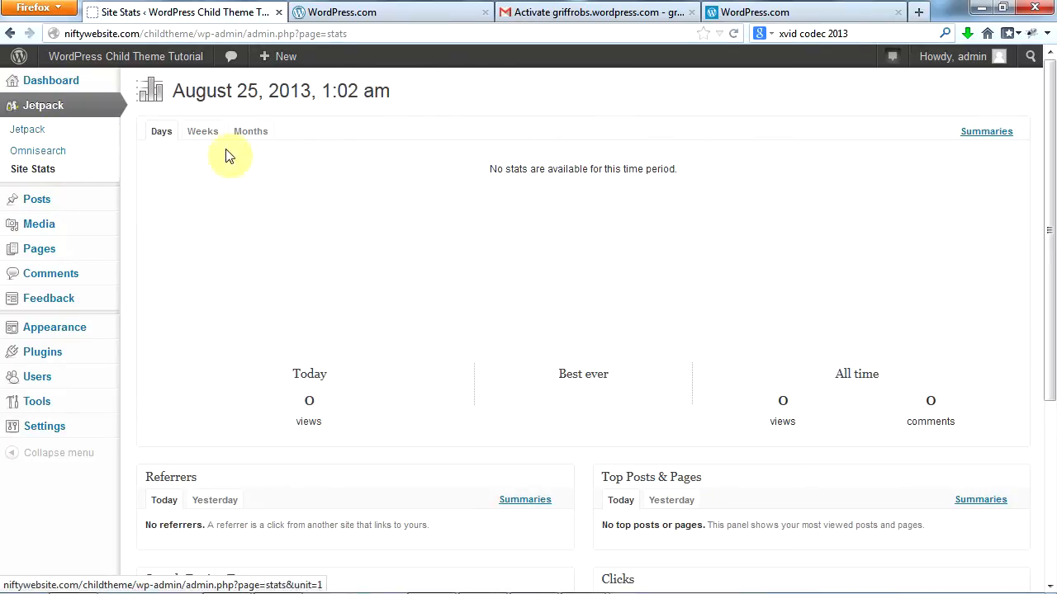
pyautogui.moveTo(452, 246)
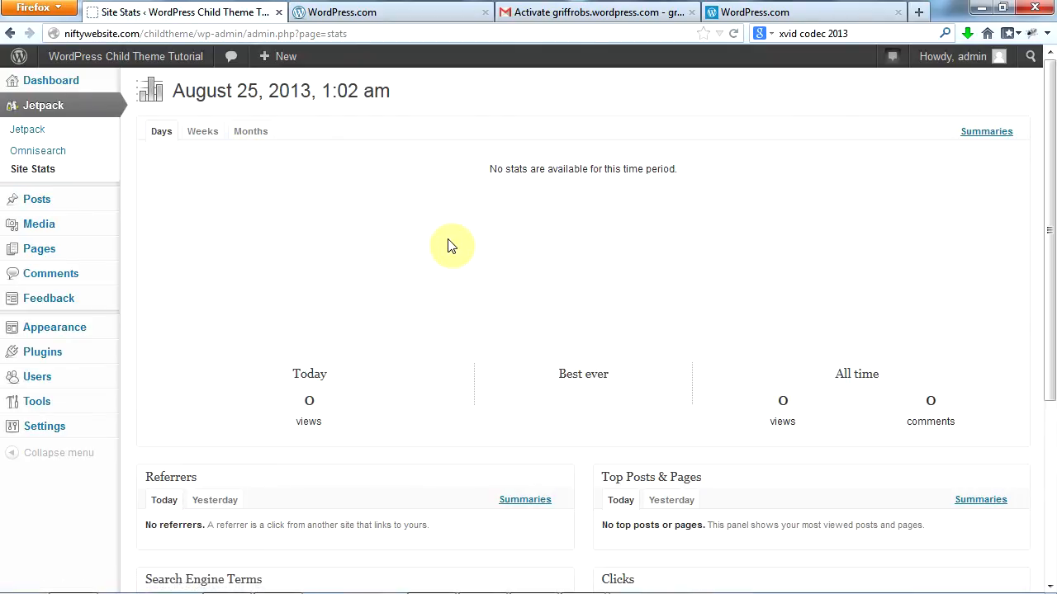